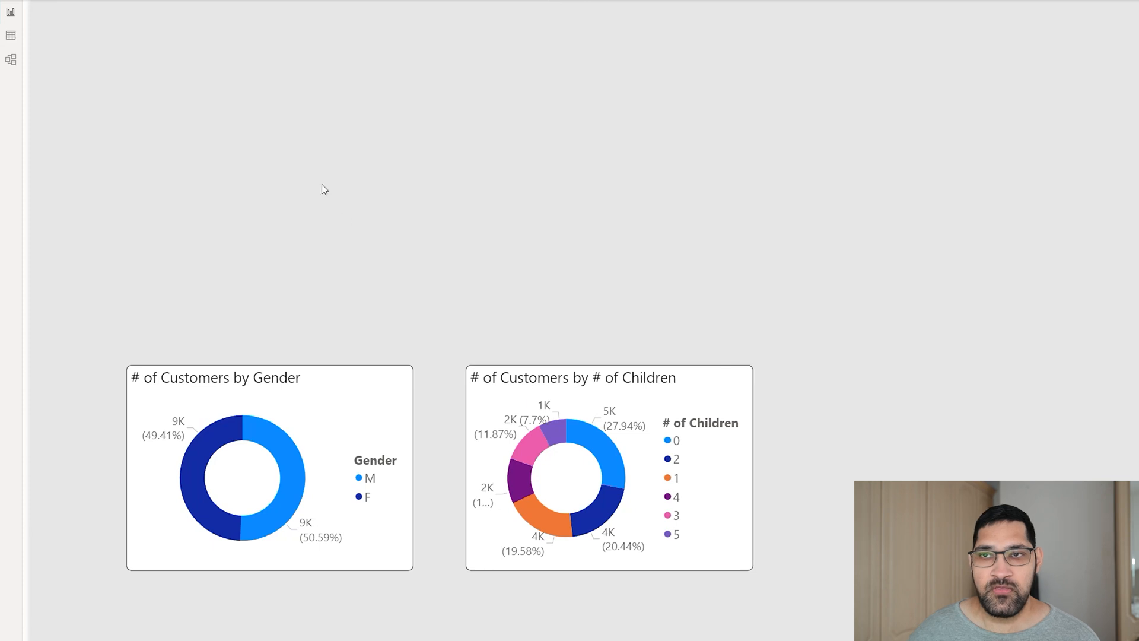
{"action": "mouse_move", "coordinate": [269, 213]}
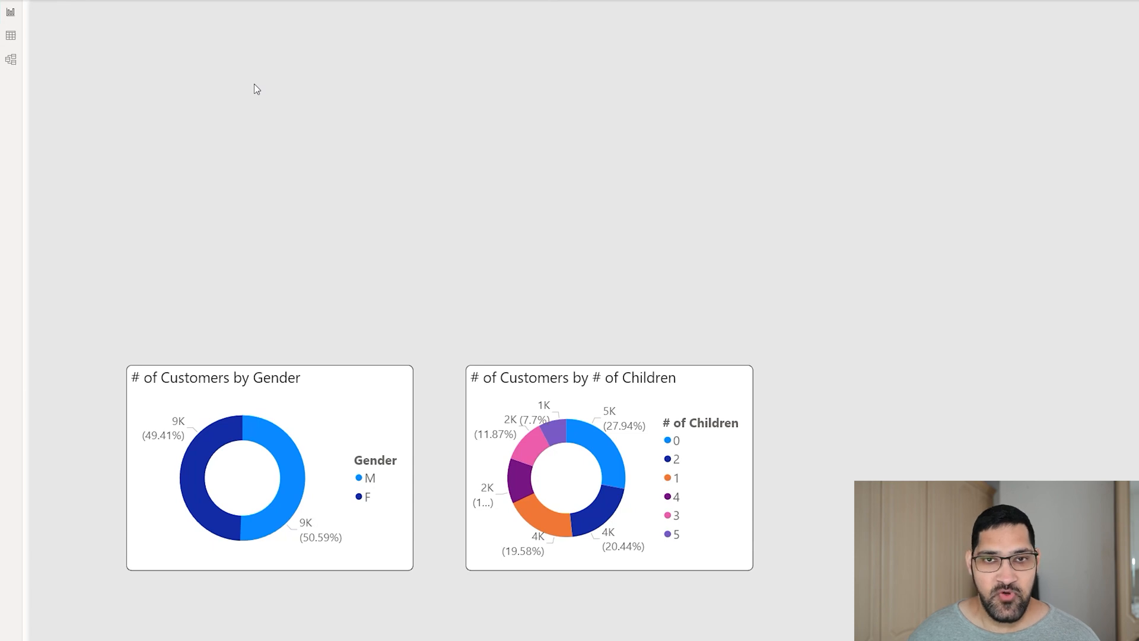
{"action": "mouse_move", "coordinate": [228, 378]}
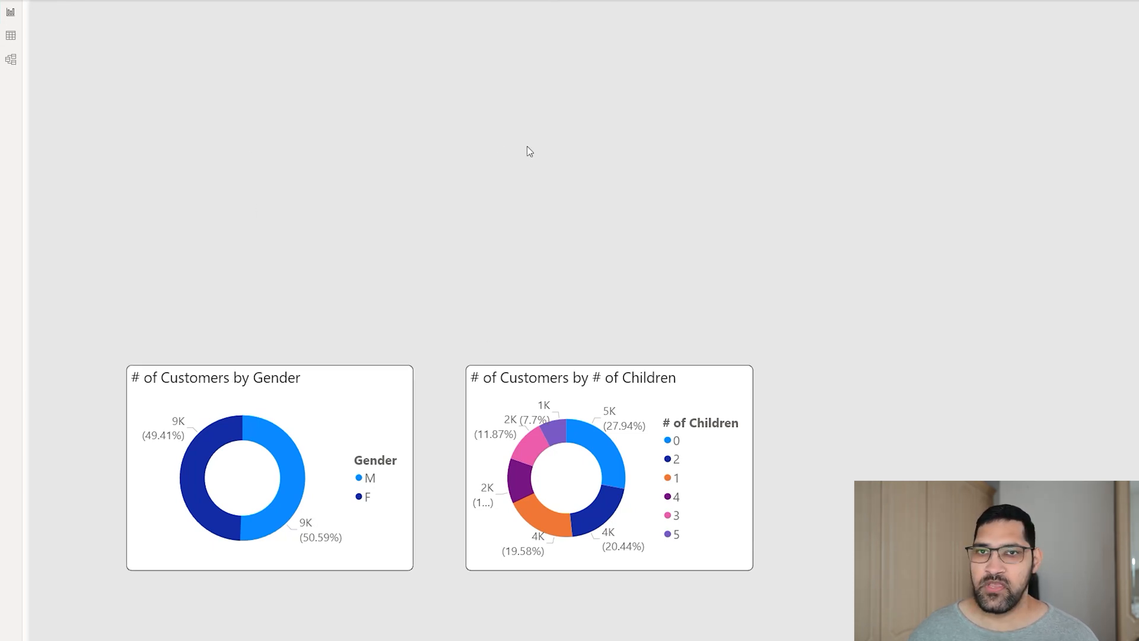
Switch to Data view to show the model's table rows, starting with DateTable
{"action": "left_click", "coordinate": [10, 41]}
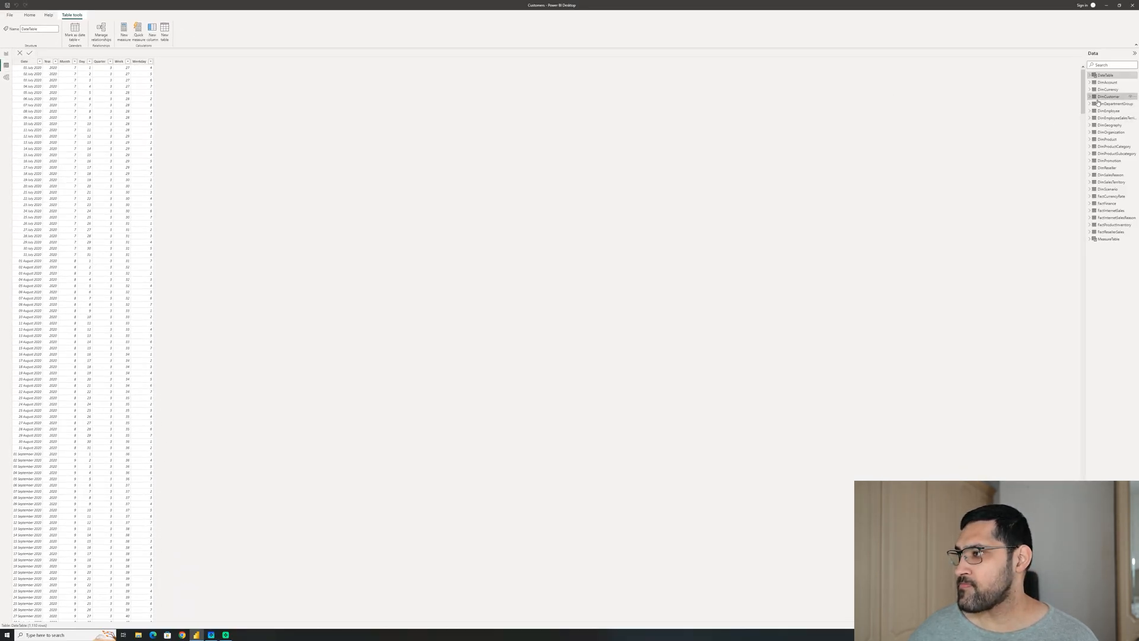
Open the DimCustomer table's rows in Data view
{"action": "left_click", "coordinate": [1107, 97]}
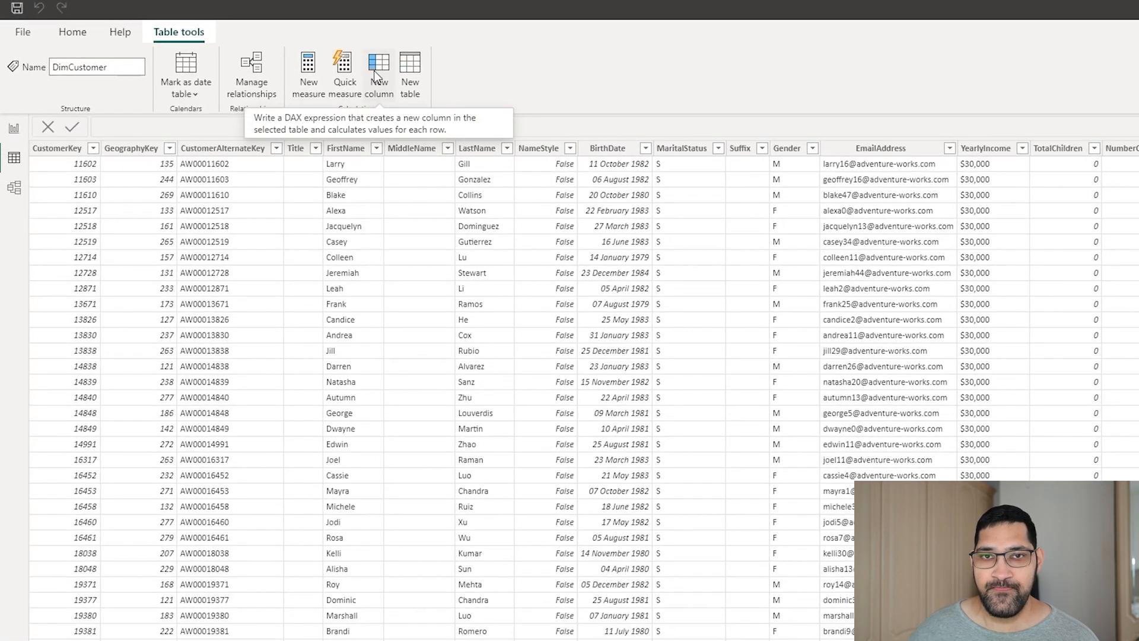
{"action": "mouse_move", "coordinate": [852, 98]}
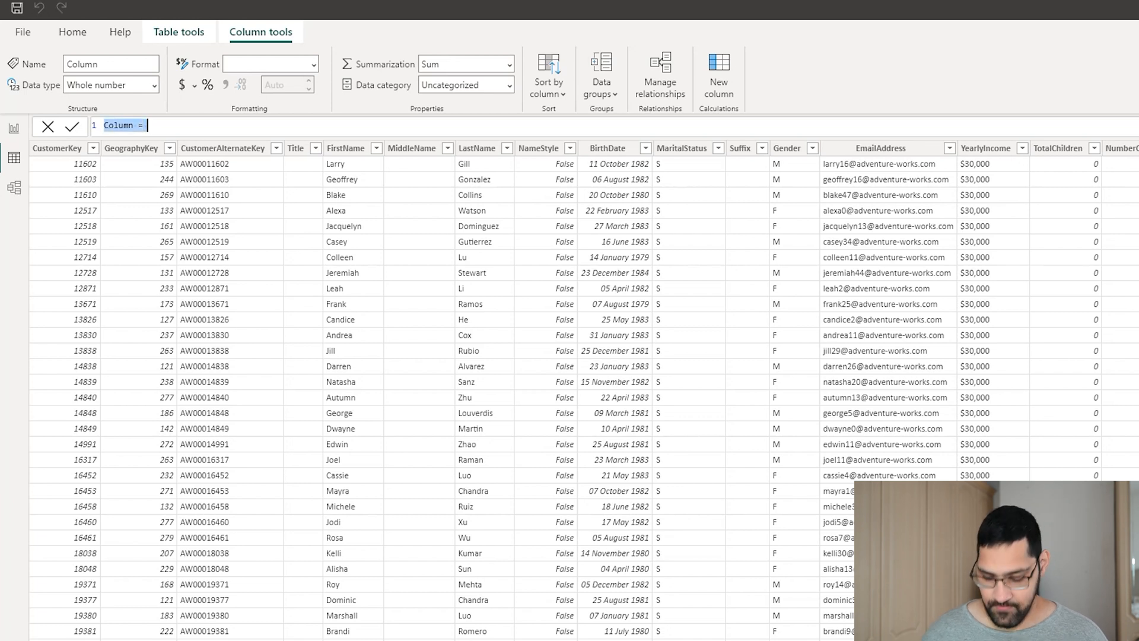
Create Customer Age = DATEDIFF(BirthDate, TODAY(), YEAR) as a calculated column
{"action": "type", "text": "Customer Age"}
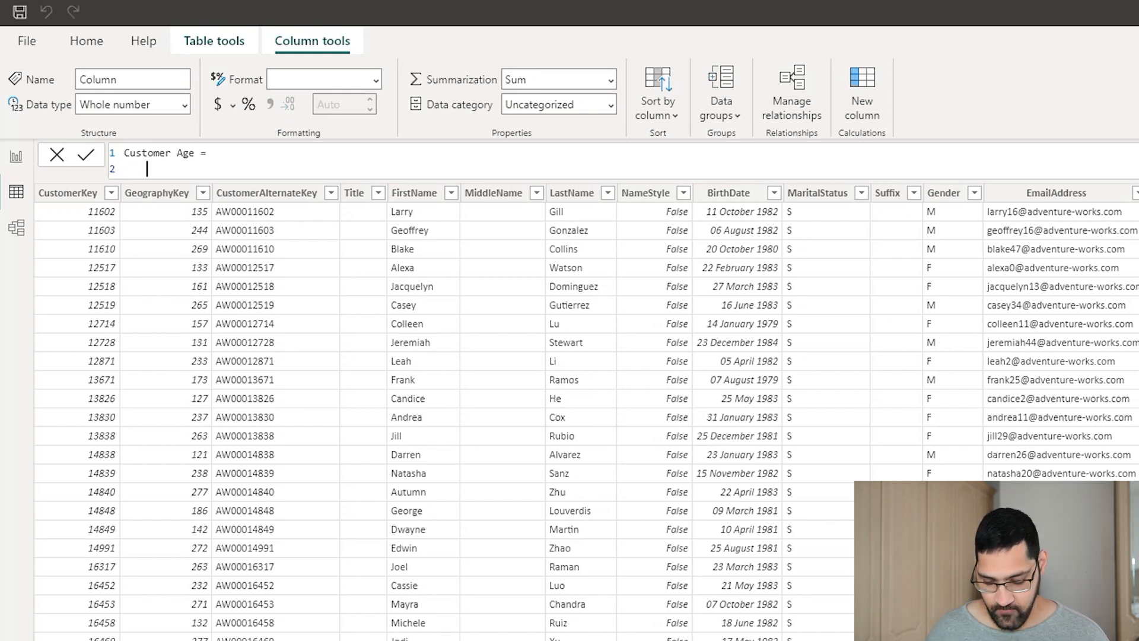
{"action": "type", "text": "DATEDIFF("}
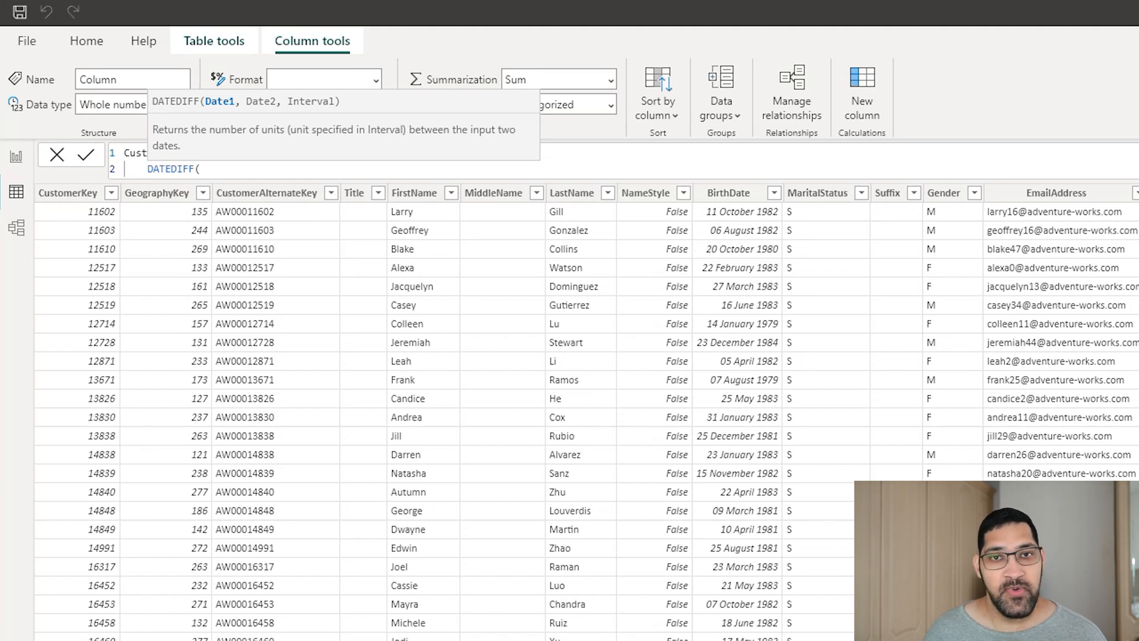
{"action": "type", "text": "birt"}
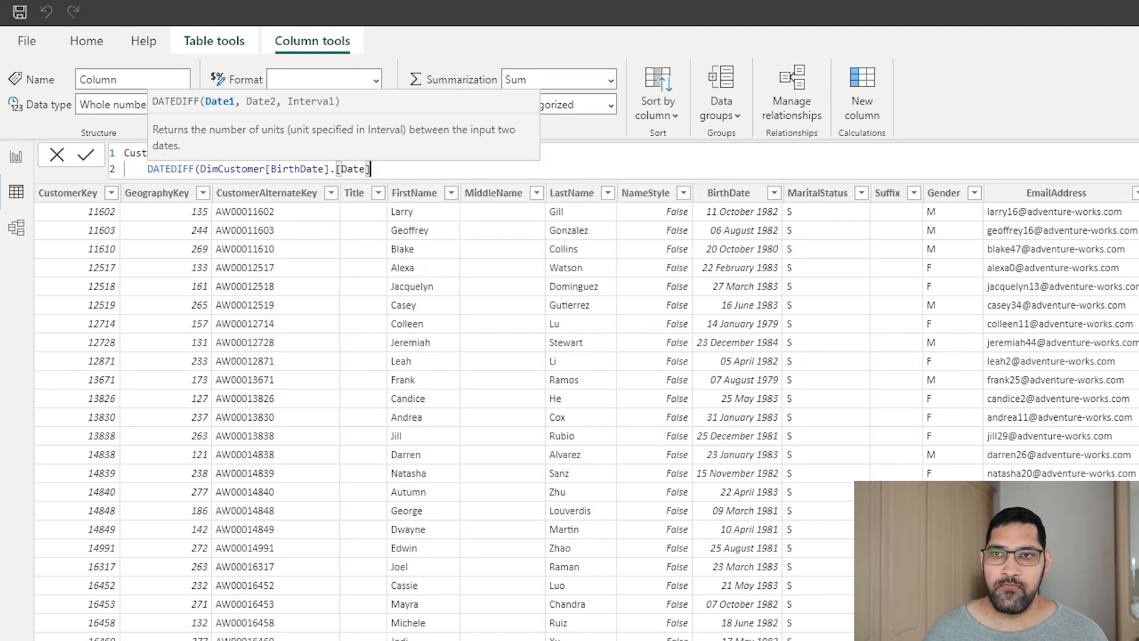
{"action": "type", "text": ","}
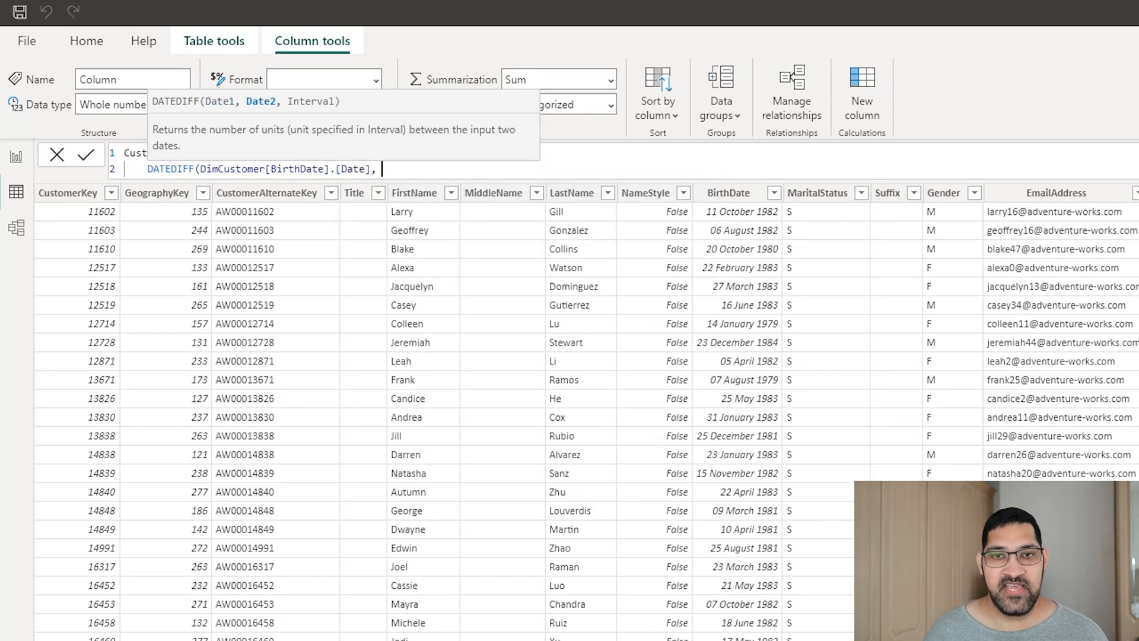
{"action": "type", "text": "t"}
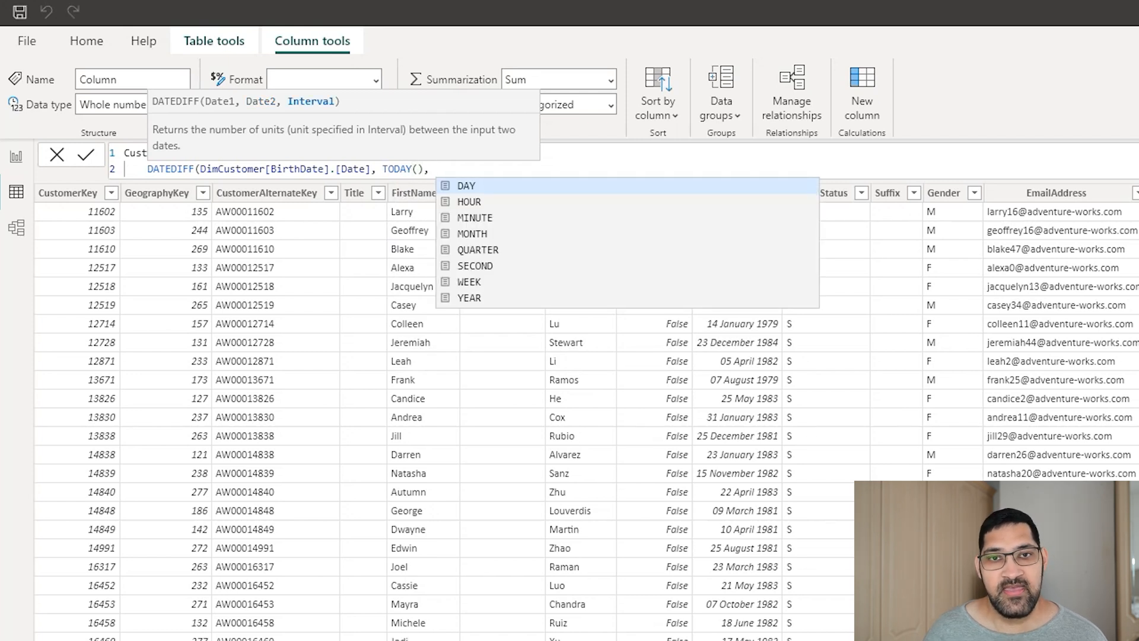
{"action": "type", "text": "y"}
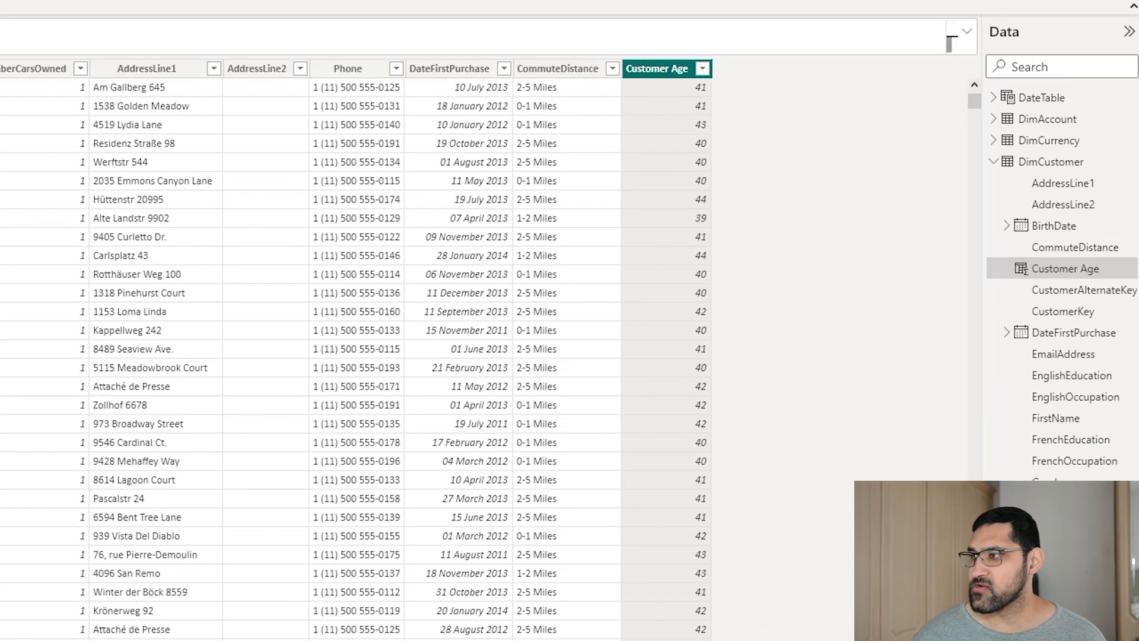
{"action": "mouse_move", "coordinate": [715, 68]}
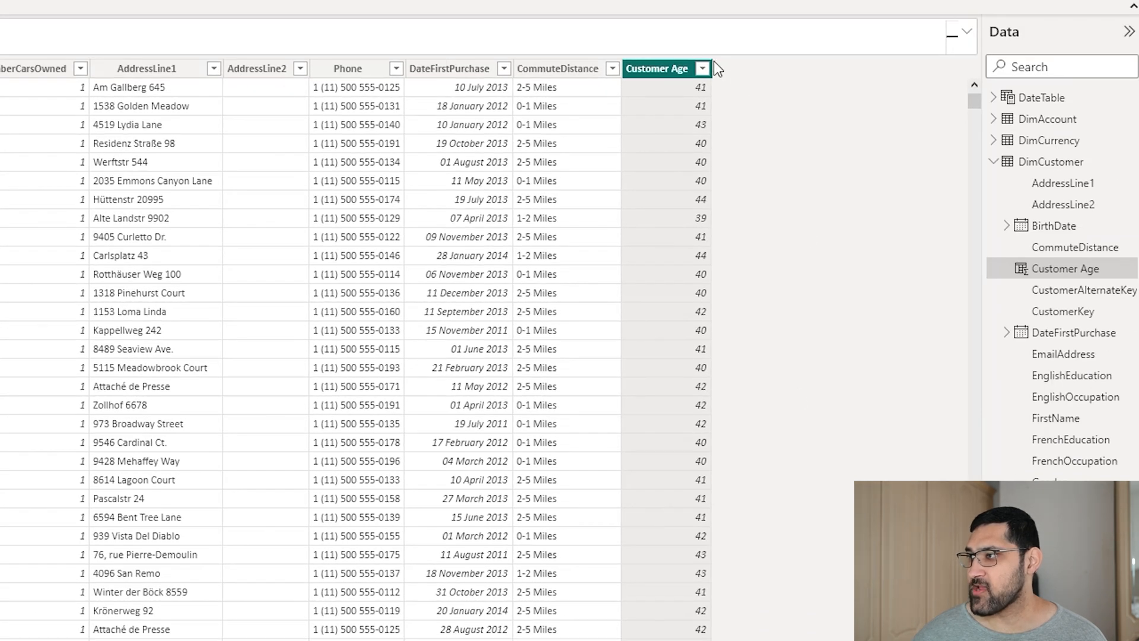
{"action": "mouse_move", "coordinate": [688, 121]}
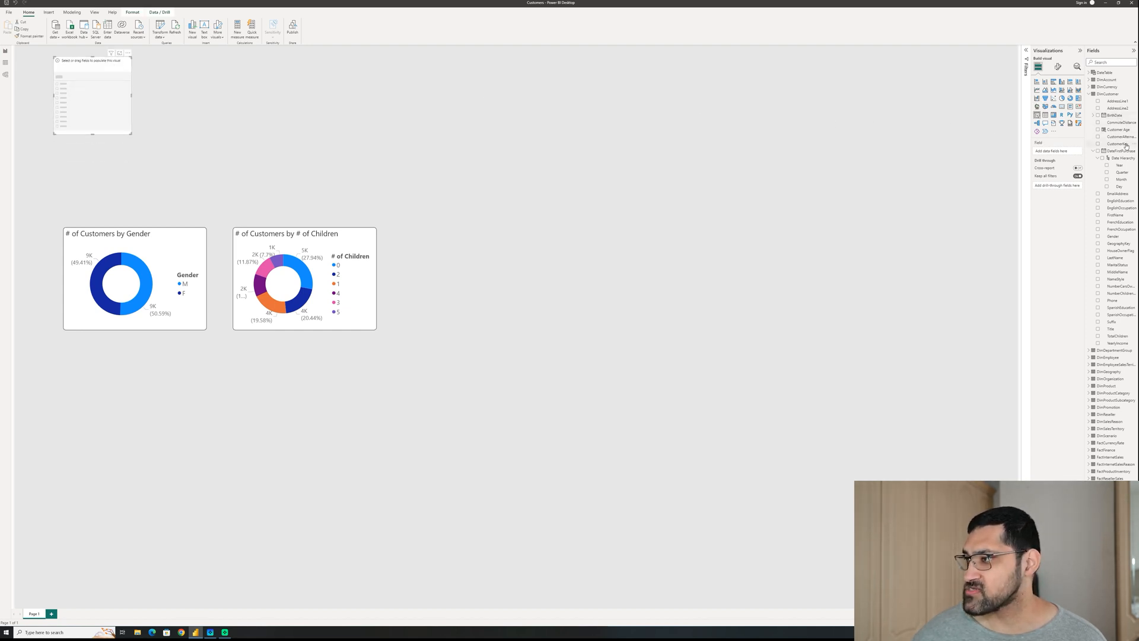
Fill the slicer with Customer Age and drag its handles to narrow the range
{"action": "left_click", "coordinate": [1099, 129]}
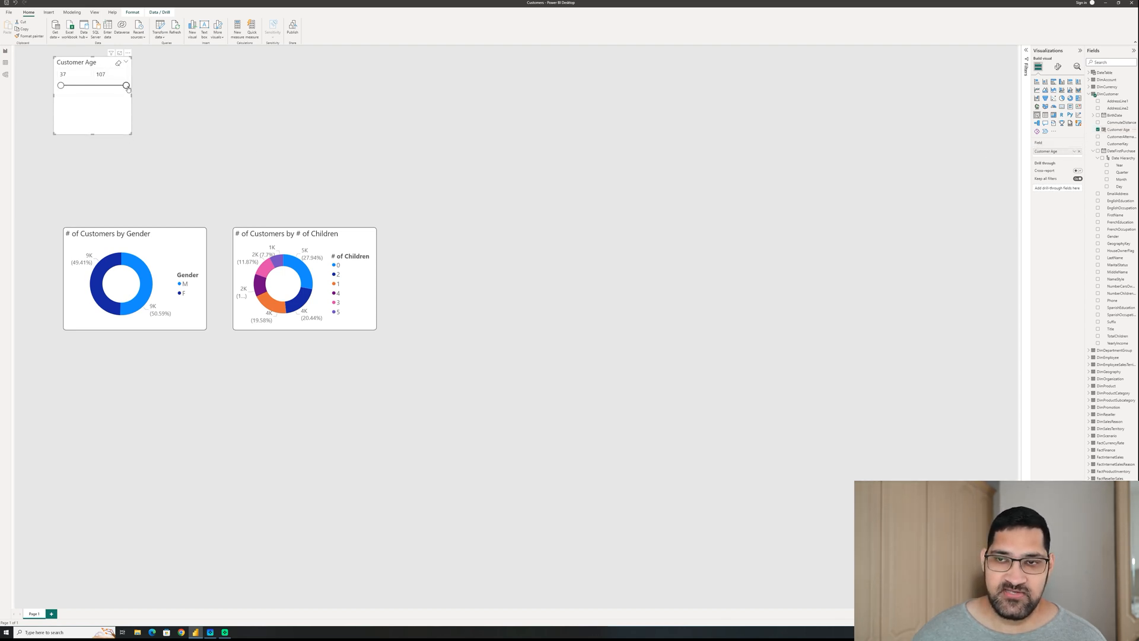
{"action": "left_click_drag", "start_coordinate": [127, 85], "coordinate": [85, 85]}
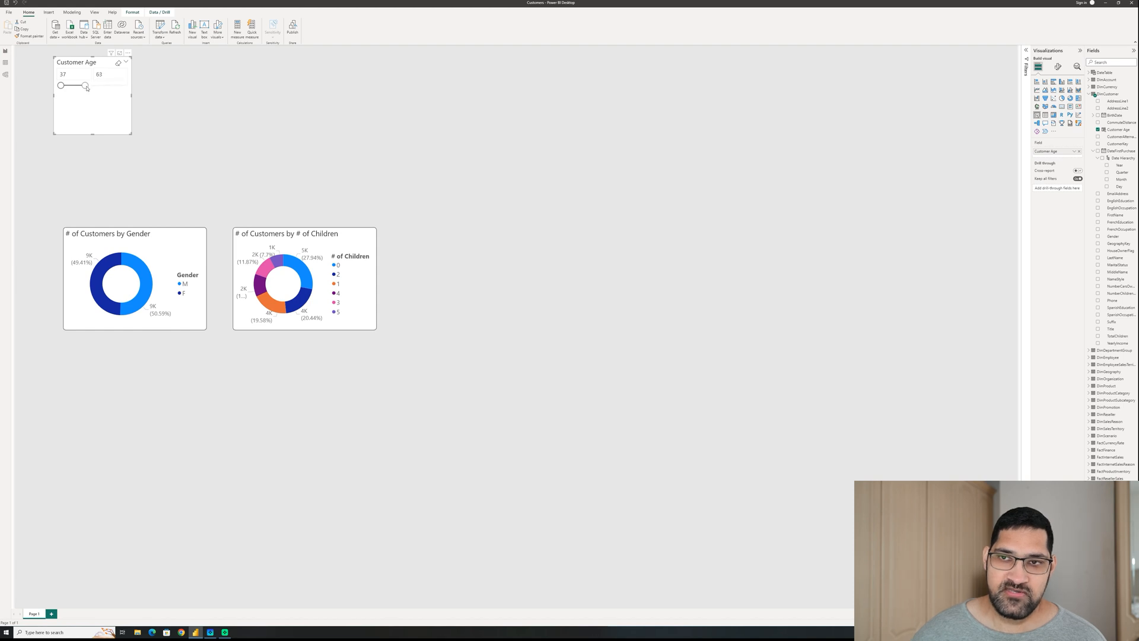
{"action": "left_click_drag", "start_coordinate": [85, 85], "coordinate": [74, 85]}
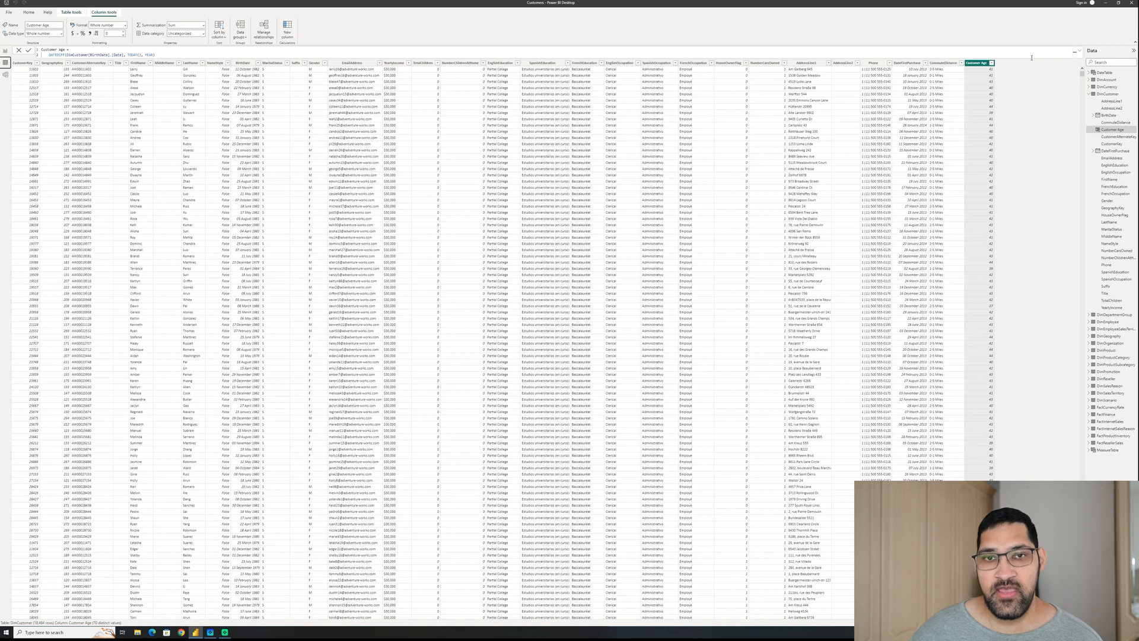
Start a new DimCustomer calculated column named Customer Age (Group)
{"action": "left_click", "coordinate": [354, 62]}
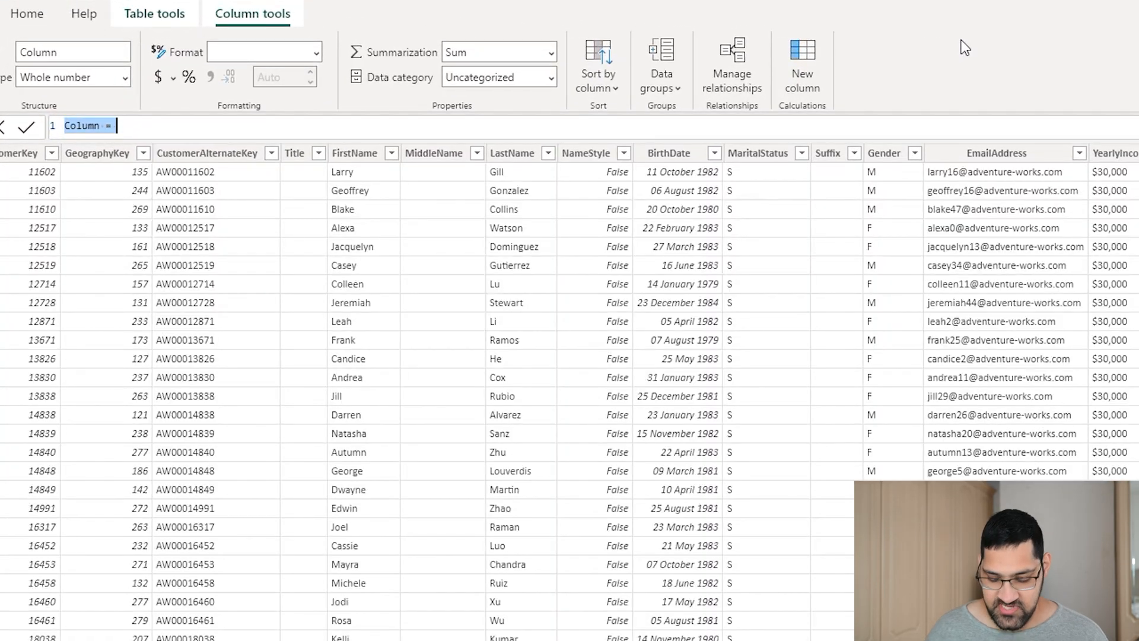
{"action": "type", "text": "Customer Age (Group"}
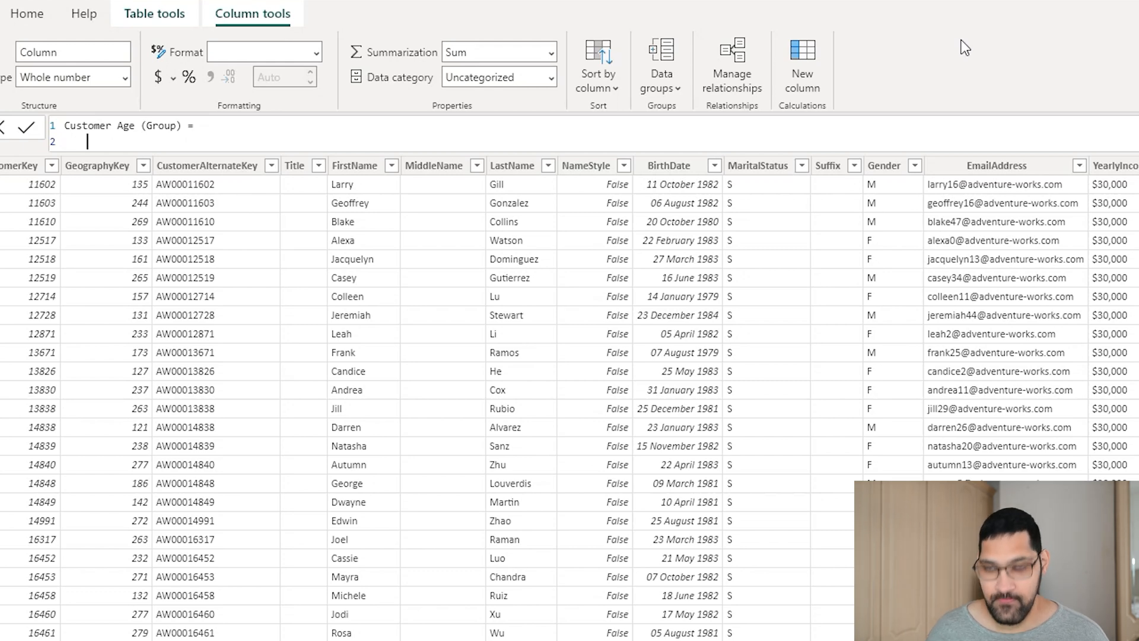
Begin the formula with IF(DimCustomer[Customer Age] < 40, "Under 40", …)
{"action": "type", "text": "IF(c"}
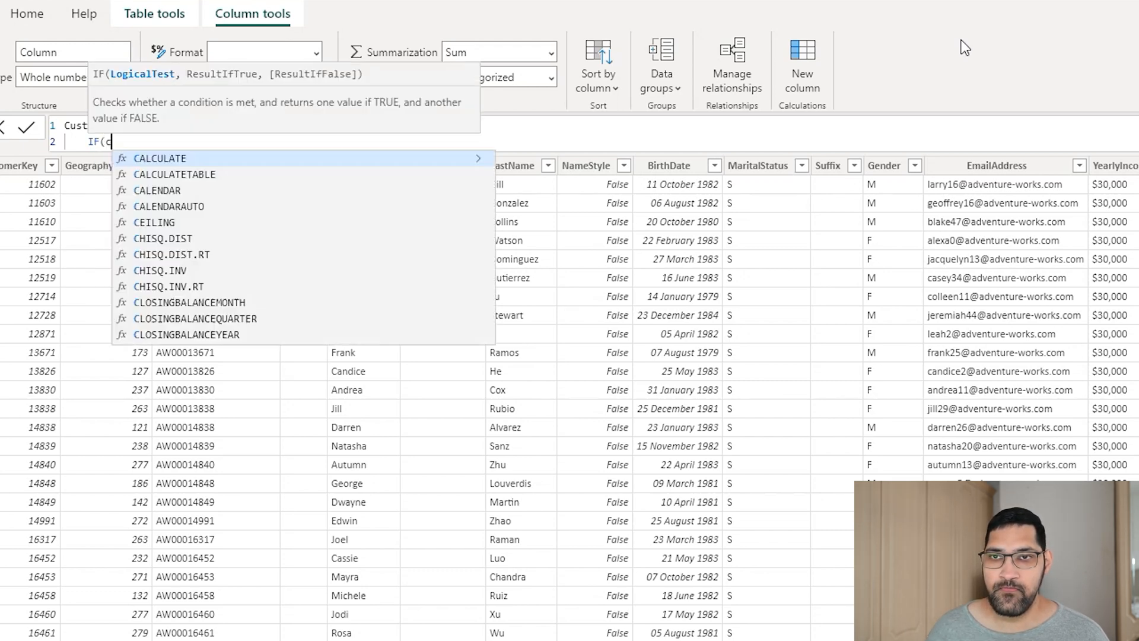
{"action": "type", "text": "DimCustomer[Customer Age]"}
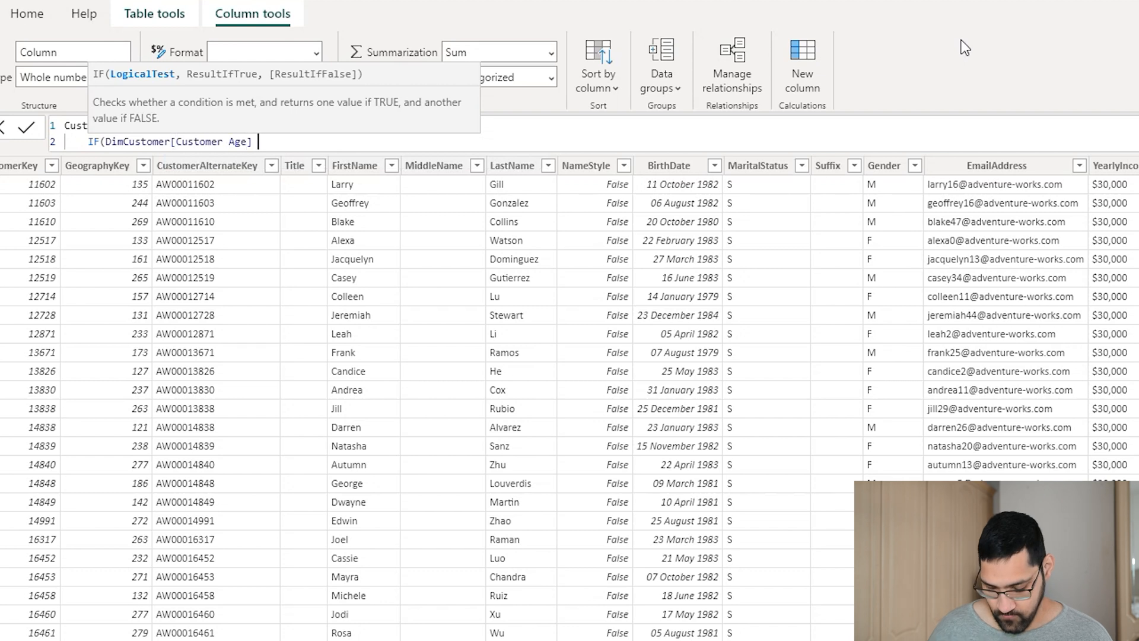
{"action": "type", "text": "< 40"}
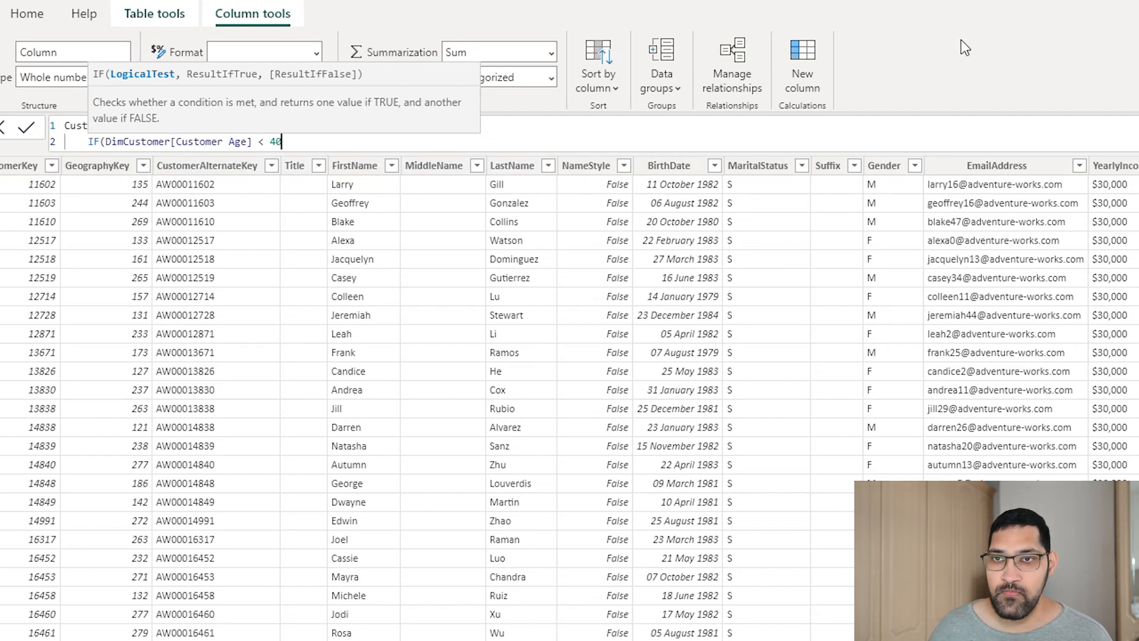
{"action": "type", "text": ", \"Un"}
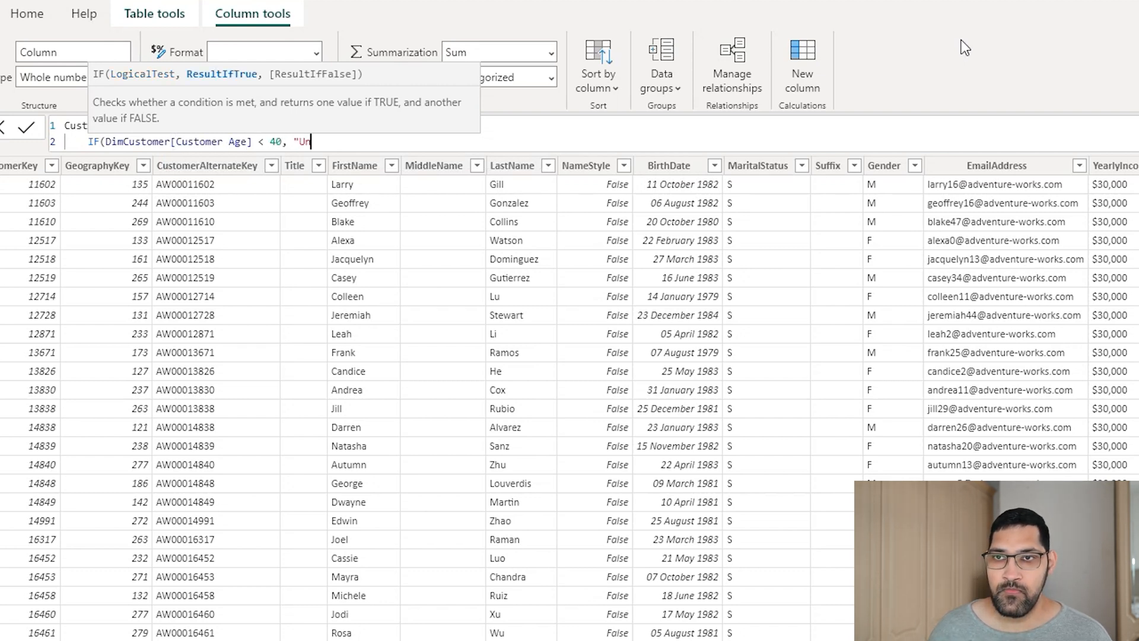
{"action": "type", "text": "nder 4"}
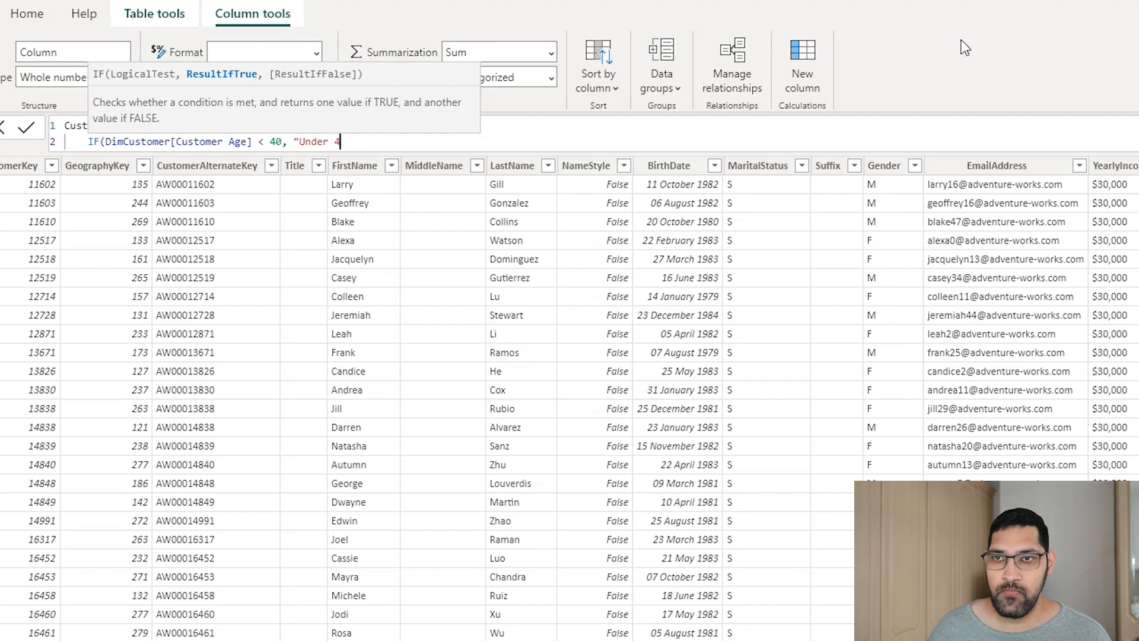
{"action": "type", "text": "0\","}
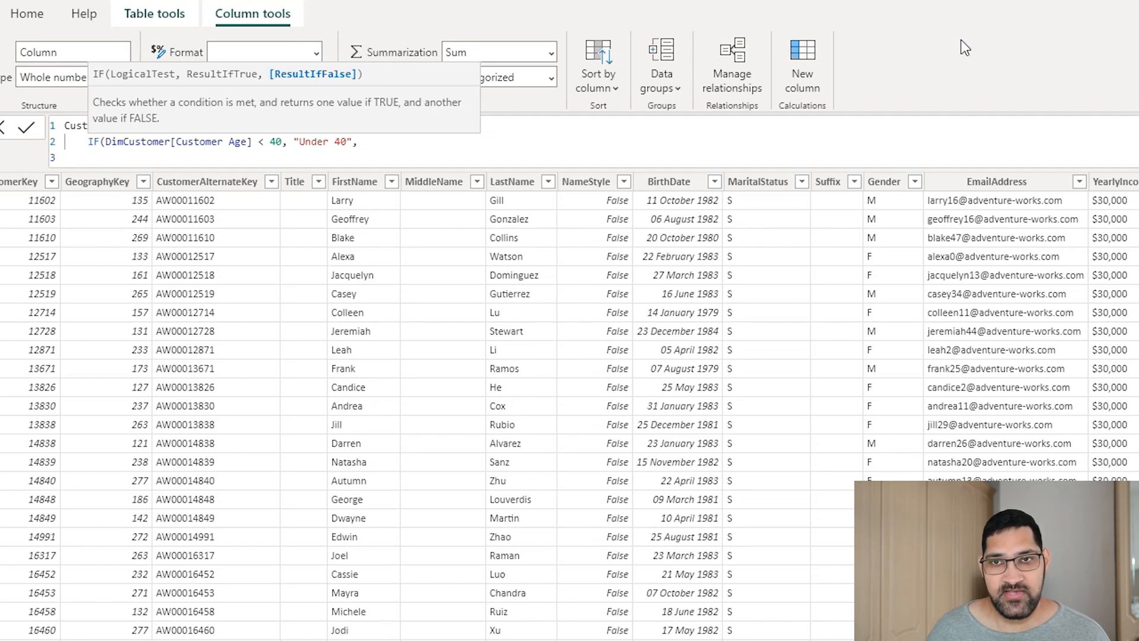
Add a nested IF labelling Customer Age >= 40 as "40 - 49"
{"action": "type", "text": "if"}
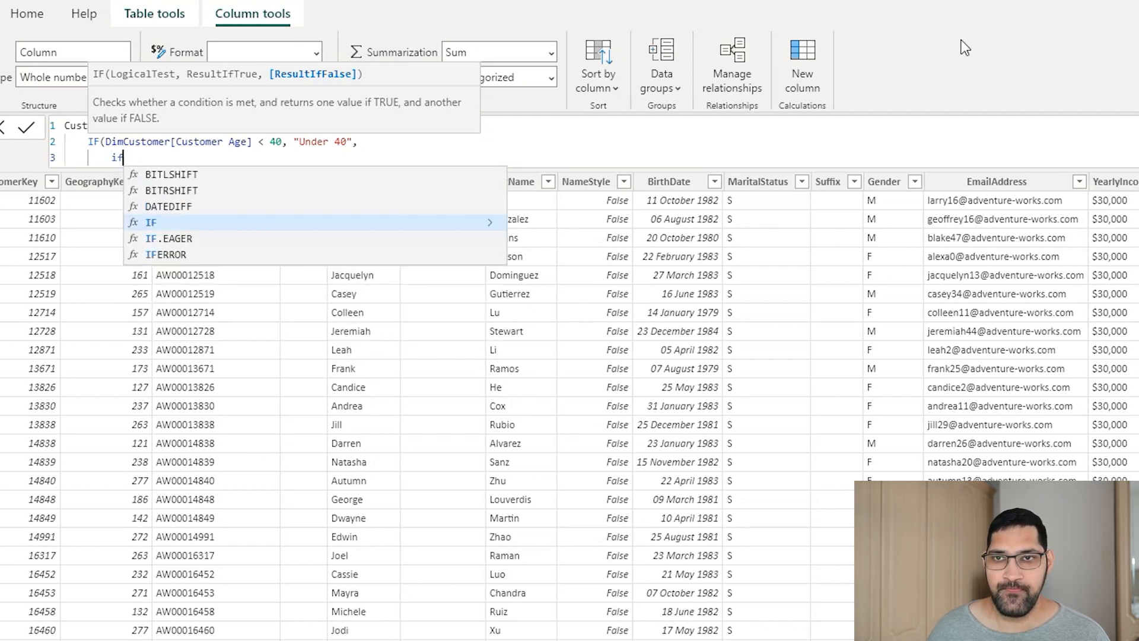
{"action": "type", "text": "if(custome"}
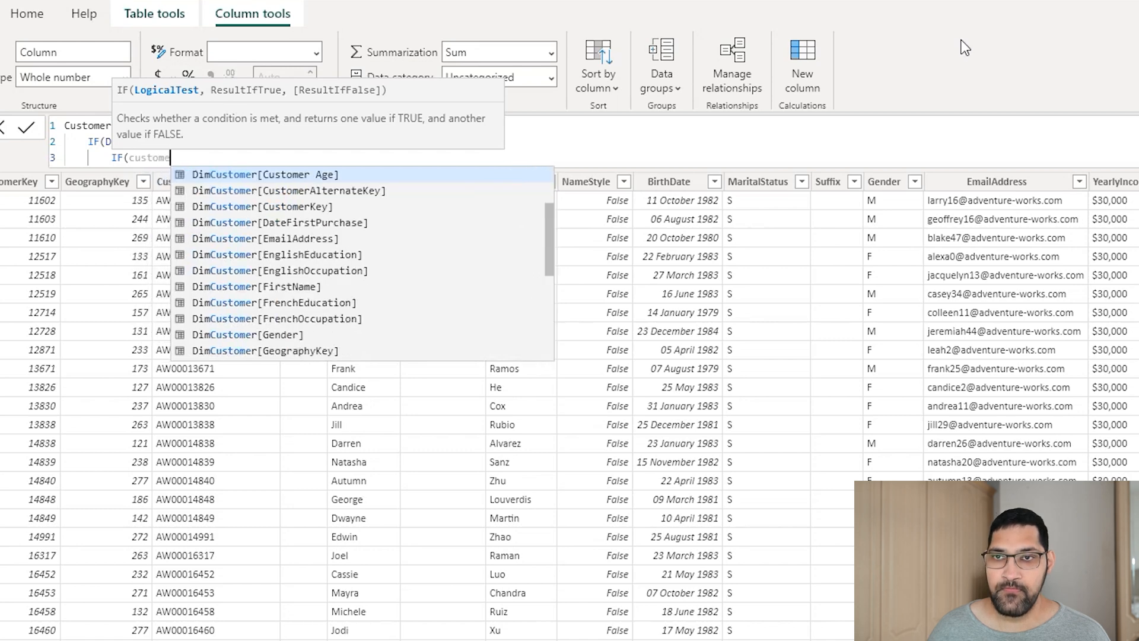
{"action": "left_click", "coordinate": [266, 174]}
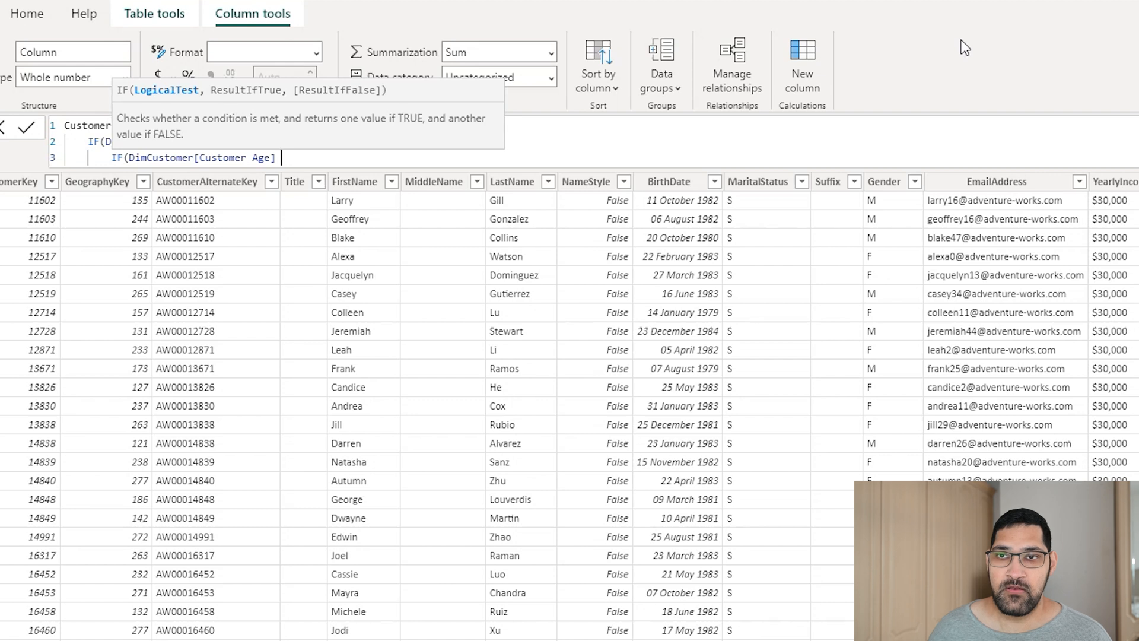
{"action": "type", "text": ">= 4"}
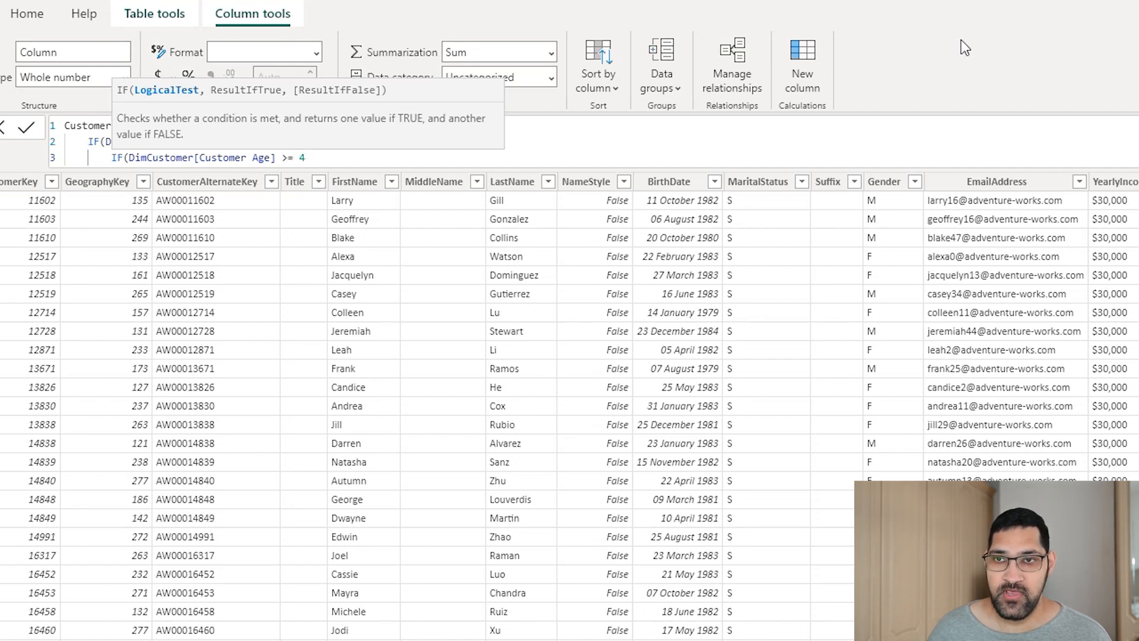
{"action": "type", "text": "0 &&"}
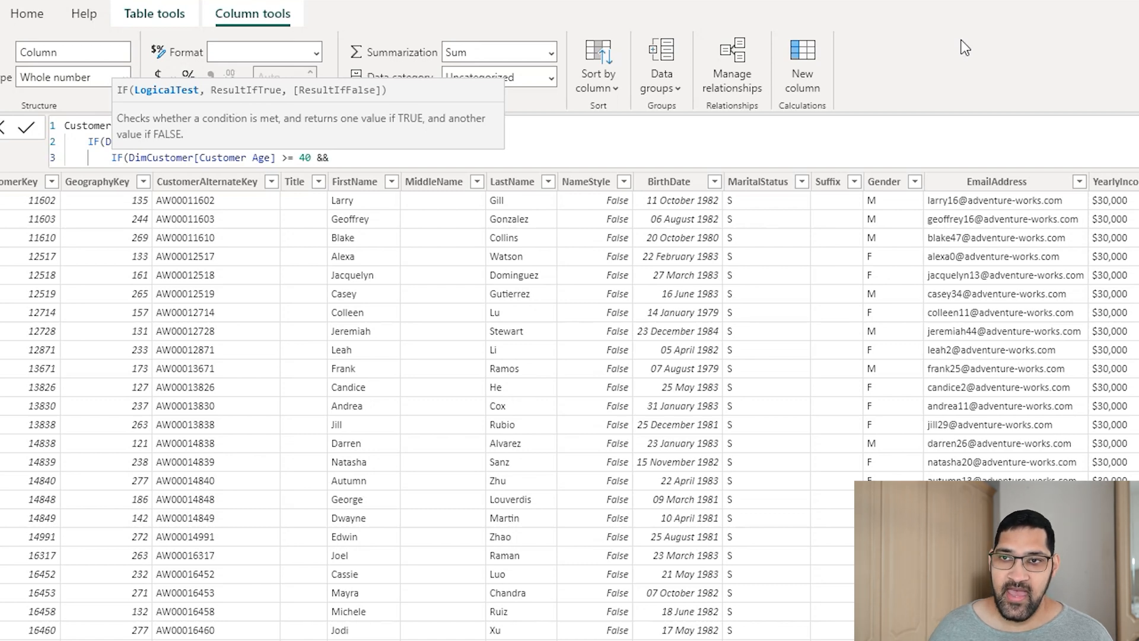
{"action": "type", "text": "<"}
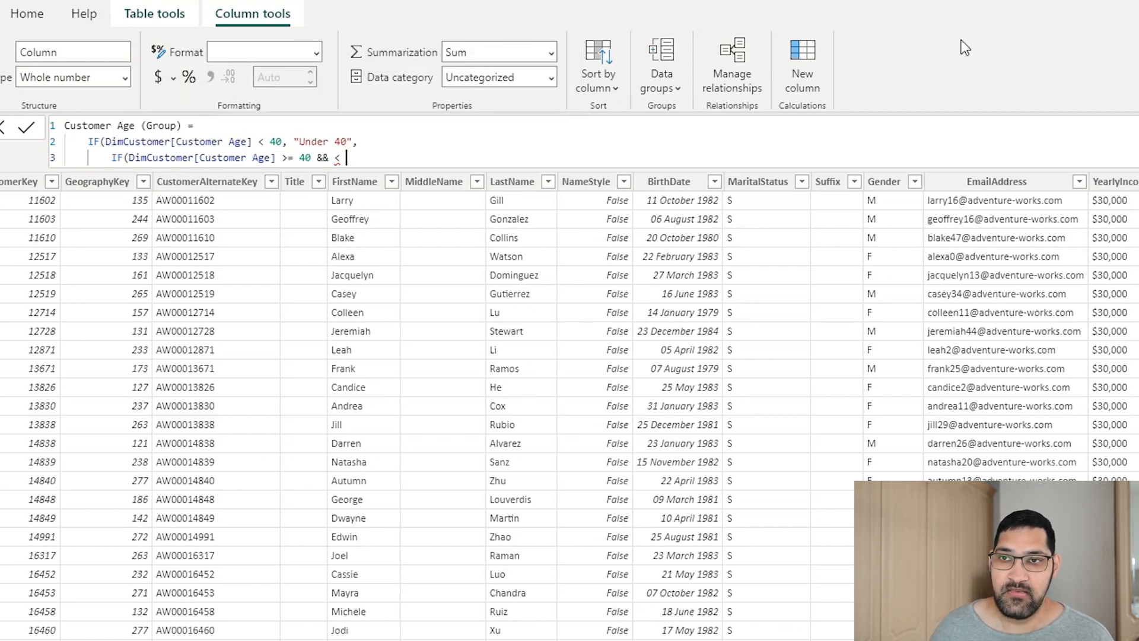
{"action": "key", "text": "Backspace"}
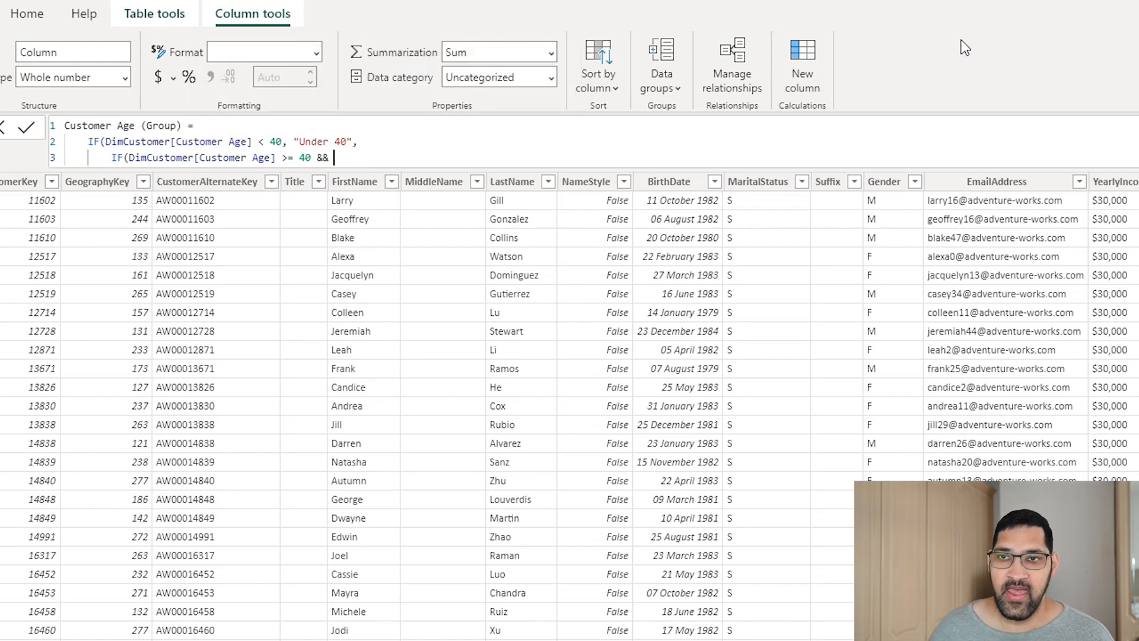
{"action": "type", "text": "customer[Customer Age] < 50"}
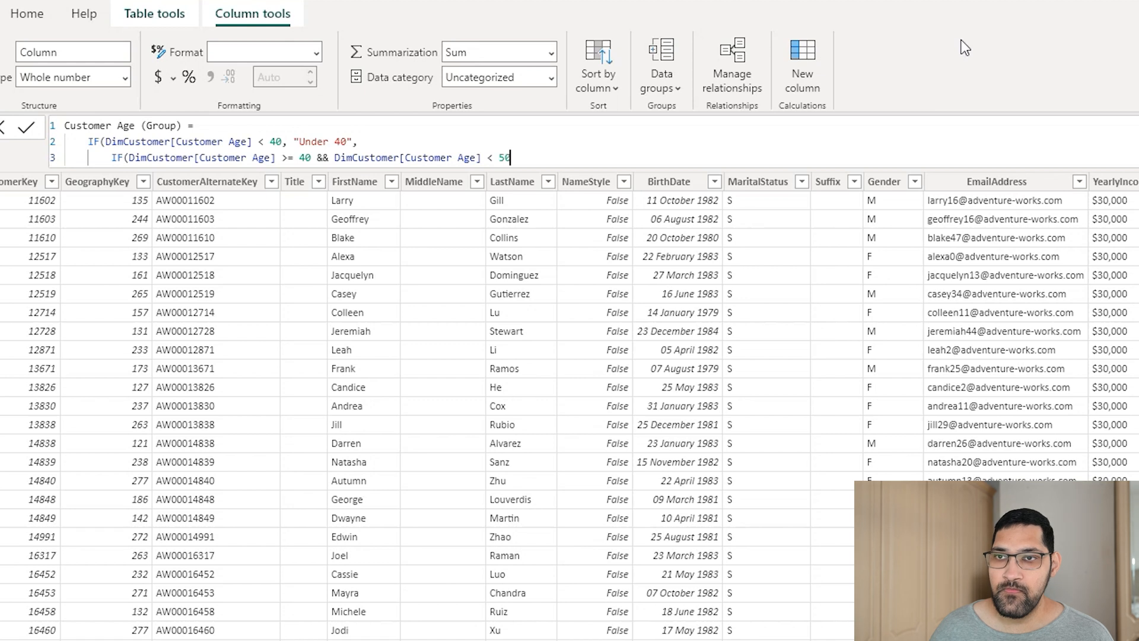
{"action": "type", "text": ", \"4"}
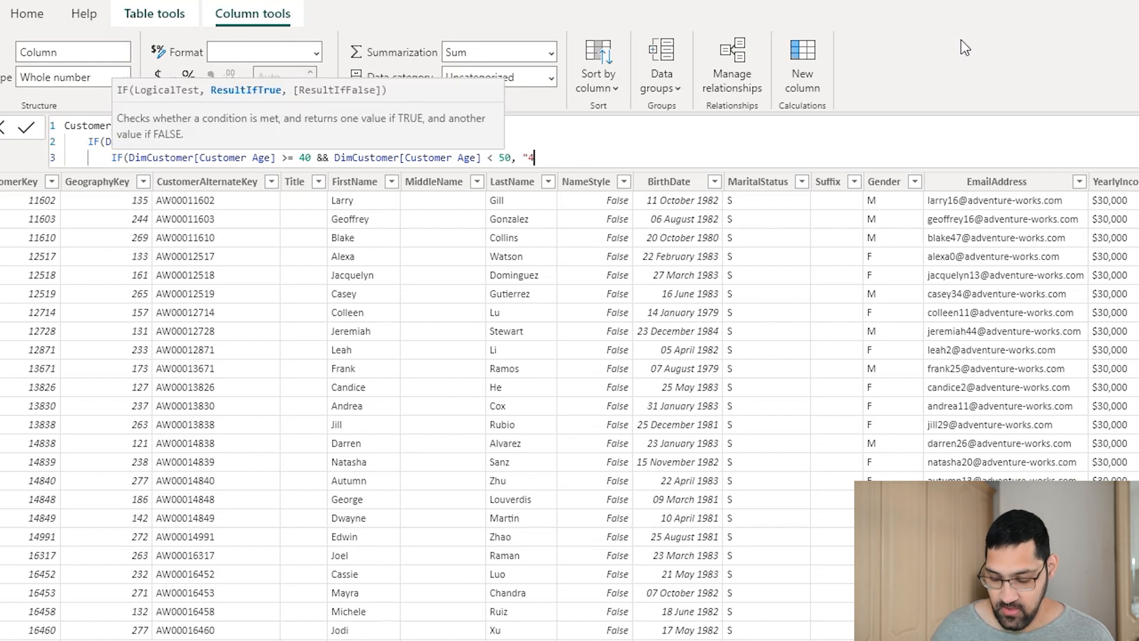
{"action": "type", "text": "0 - 5"}
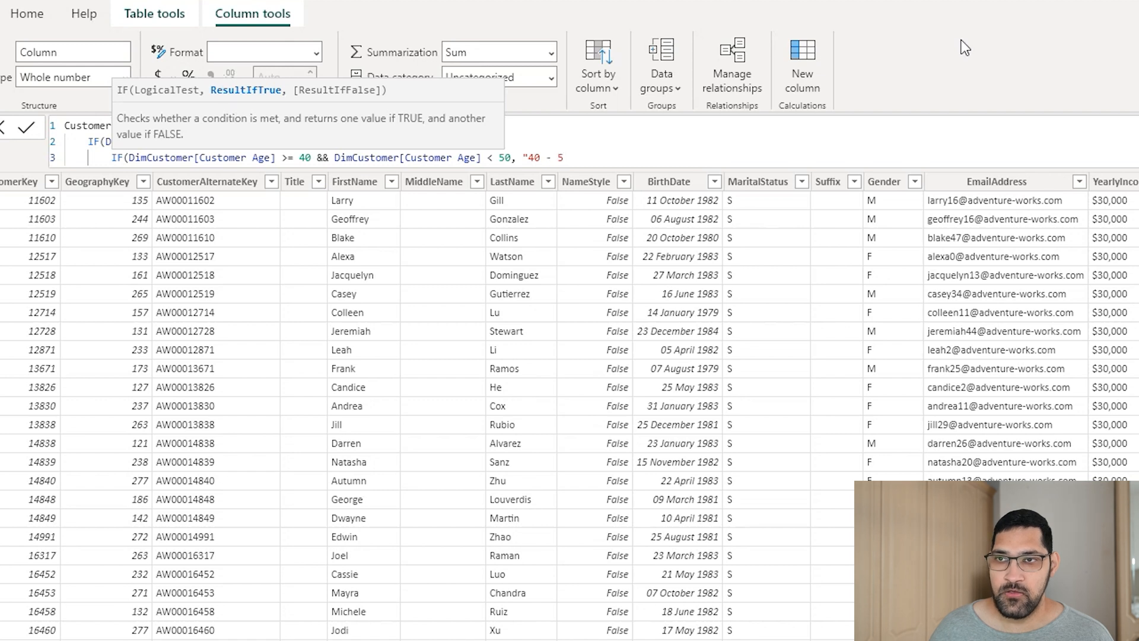
{"action": "type", "text": "9"}
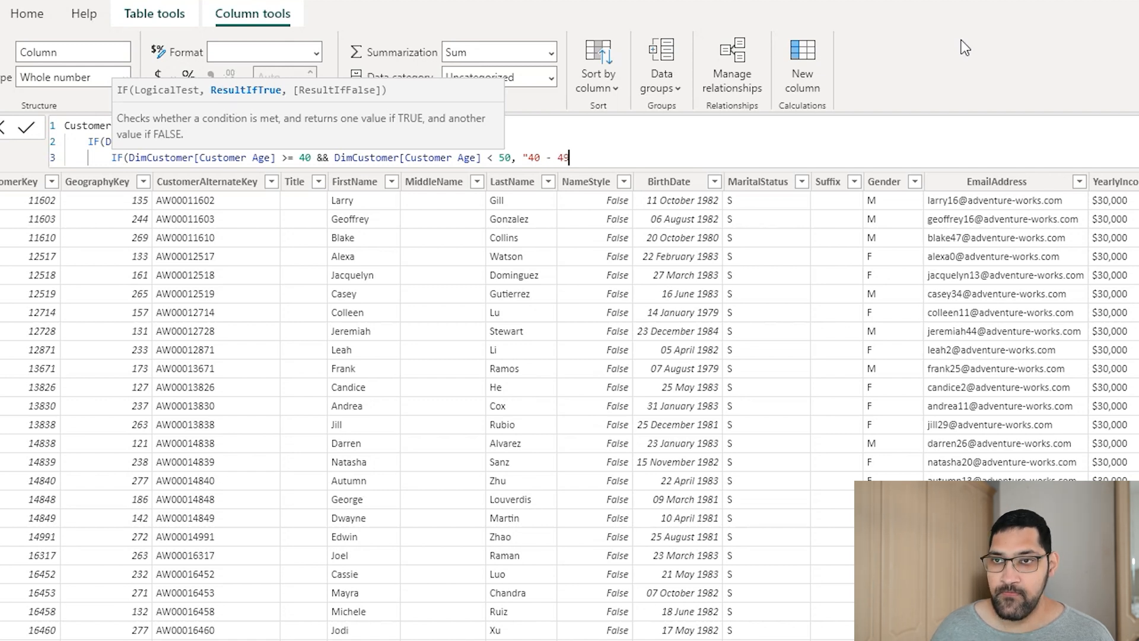
{"action": "type", "text": ","}
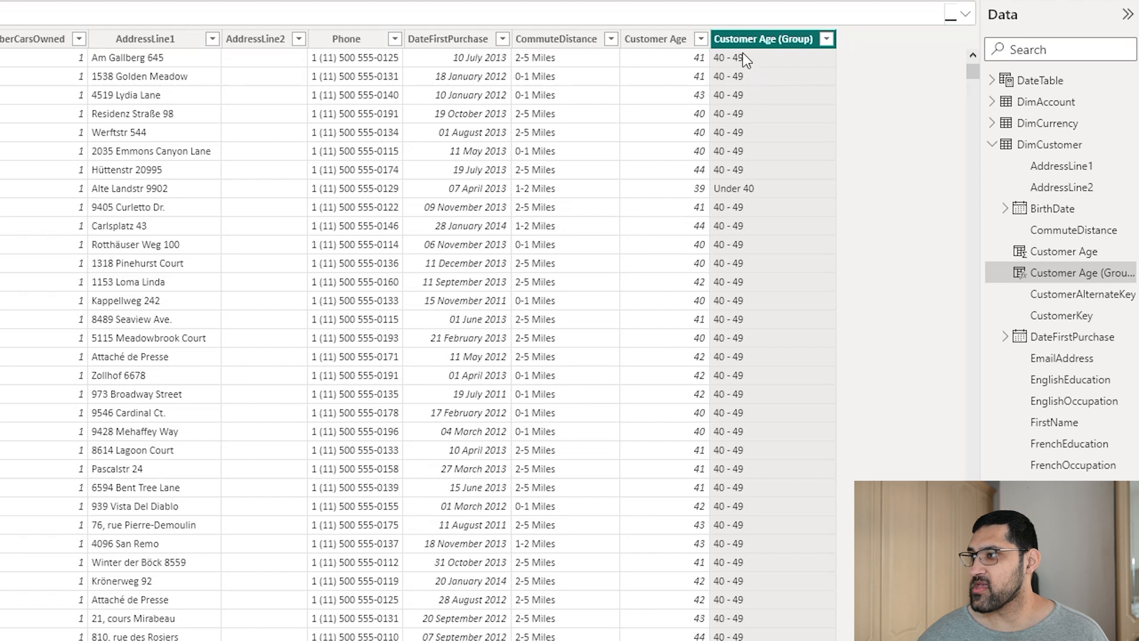
{"action": "mouse_move", "coordinate": [661, 62]}
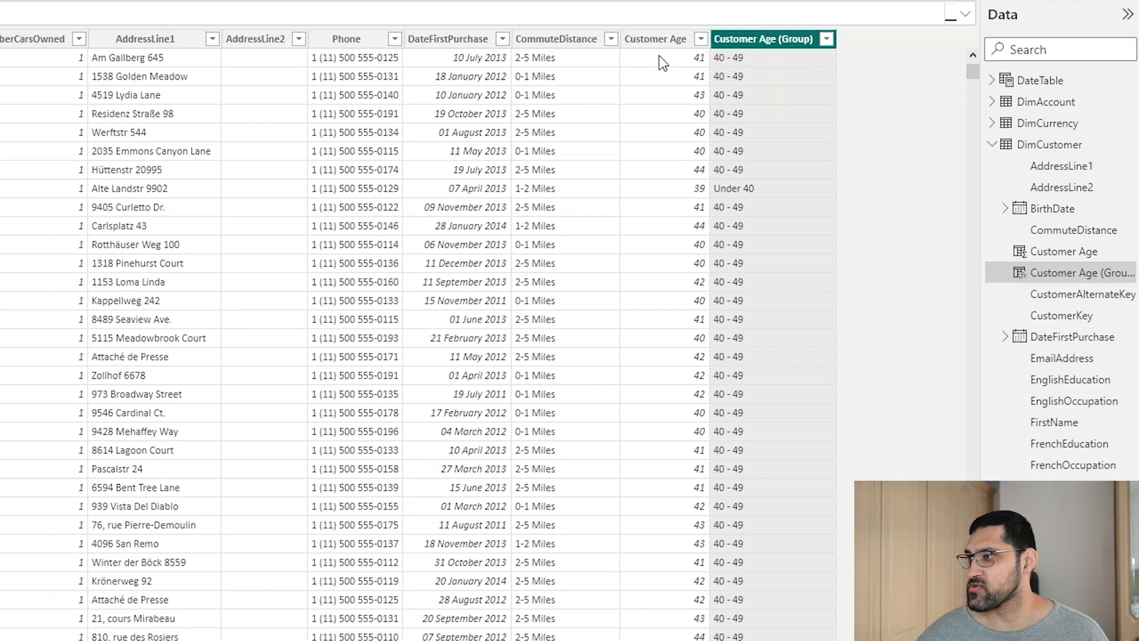
{"action": "mouse_move", "coordinate": [657, 69]}
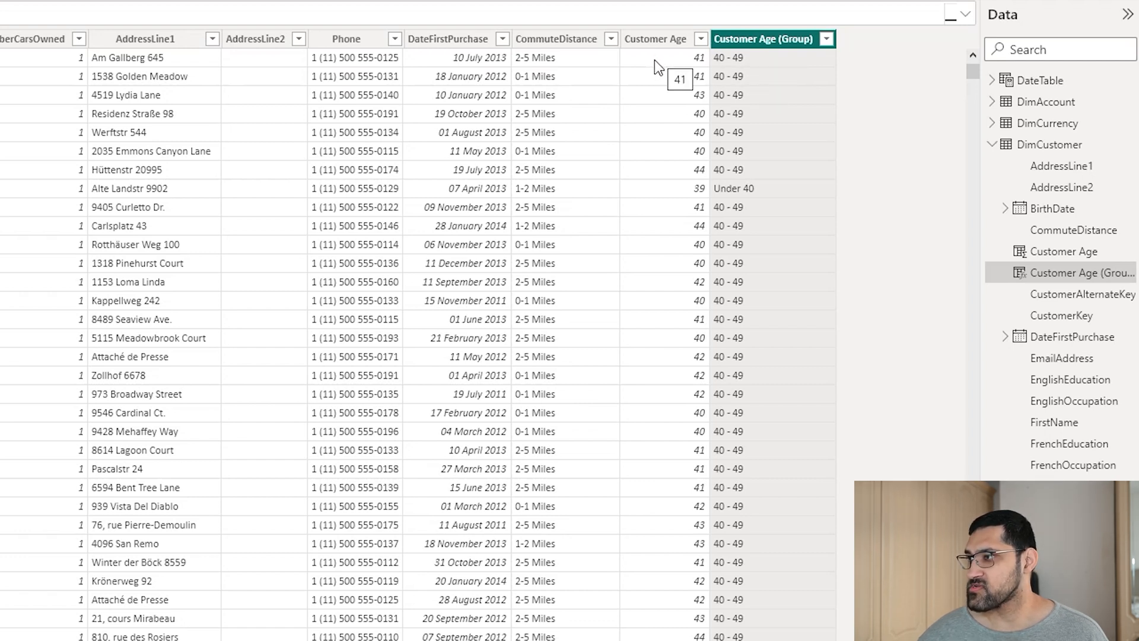
{"action": "mouse_move", "coordinate": [687, 185]}
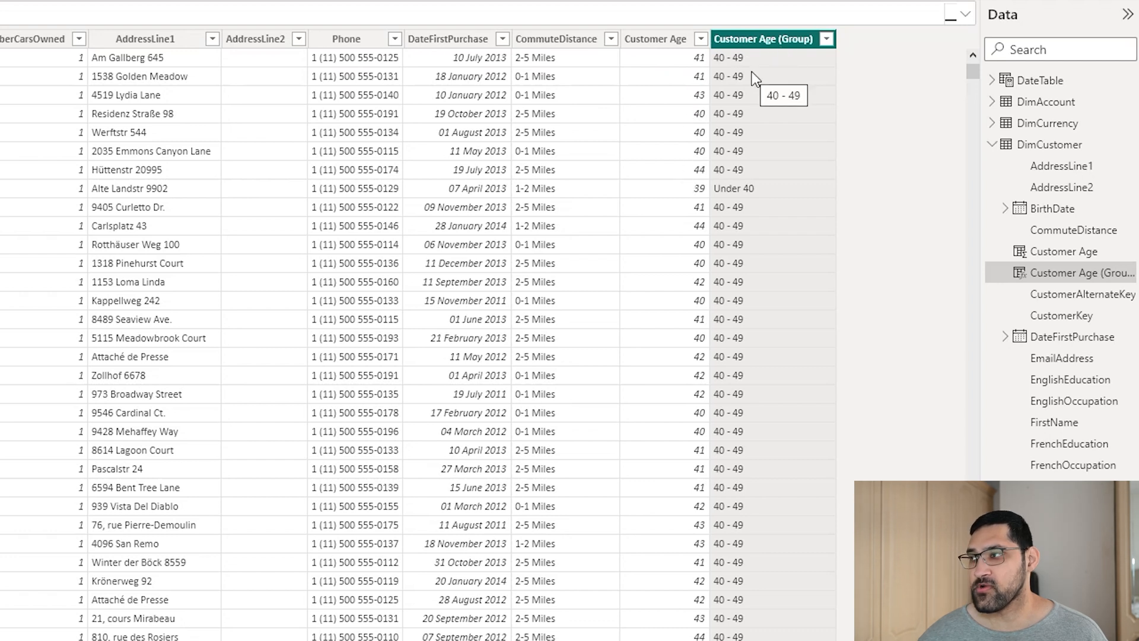
{"action": "mouse_move", "coordinate": [680, 195]}
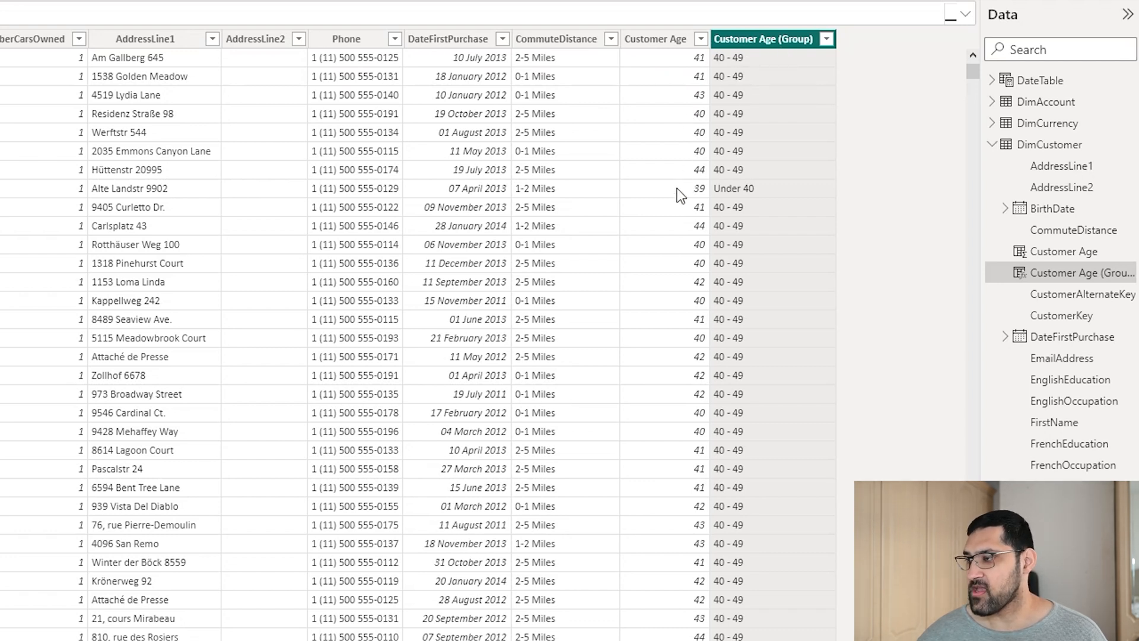
{"action": "mouse_move", "coordinate": [701, 197]}
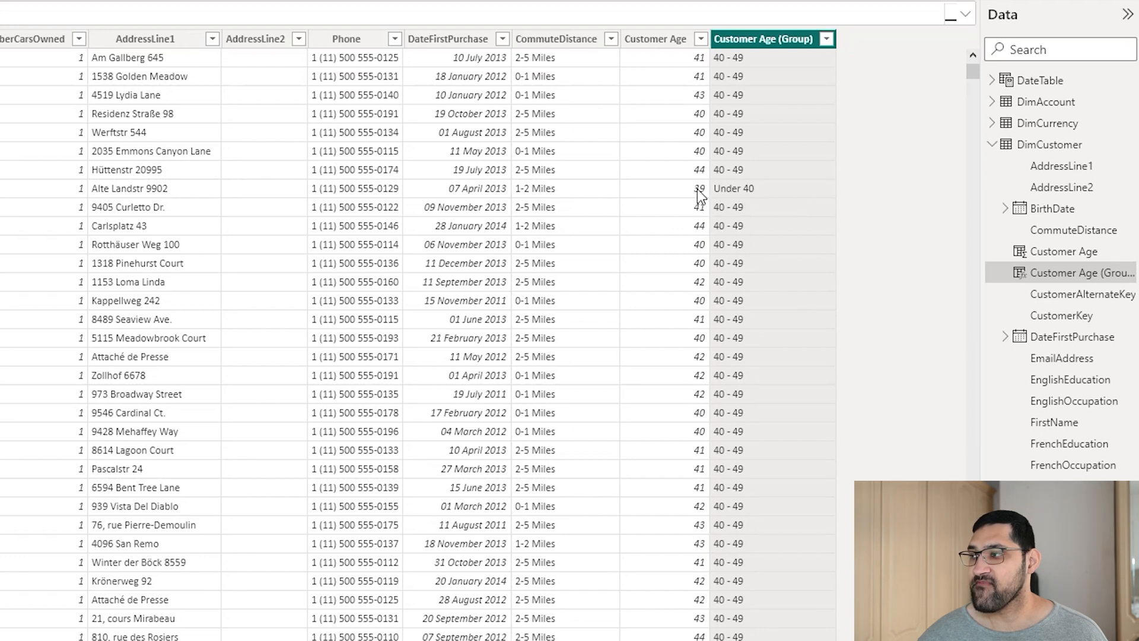
{"action": "mouse_move", "coordinate": [735, 192]}
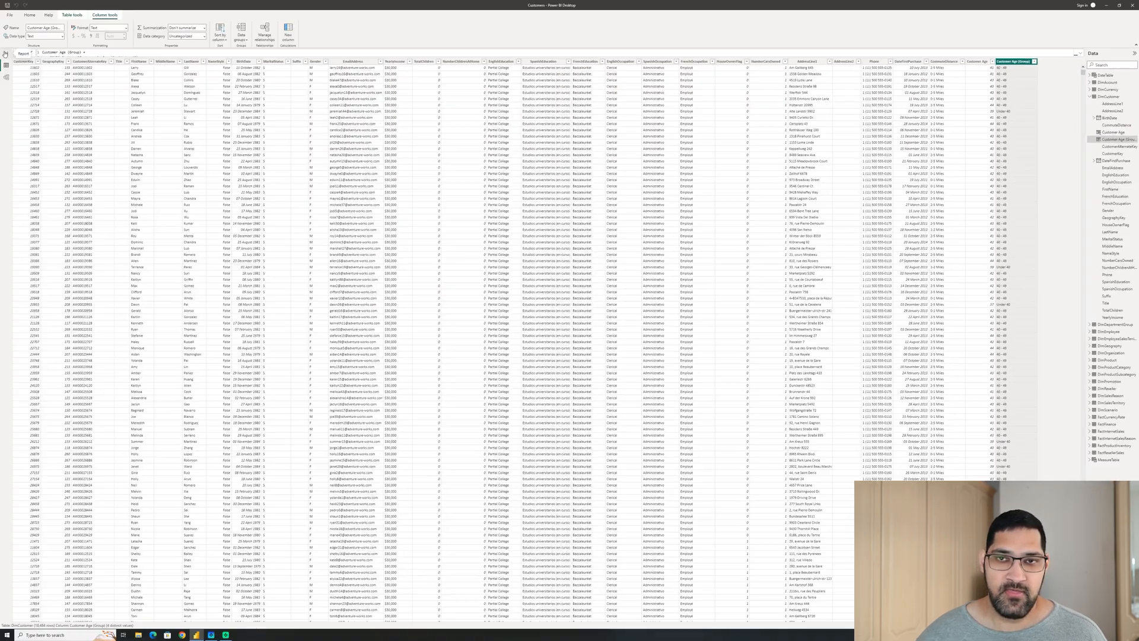
Return to the report page and select the Customer Age slicer
{"action": "left_click", "coordinate": [6, 54]}
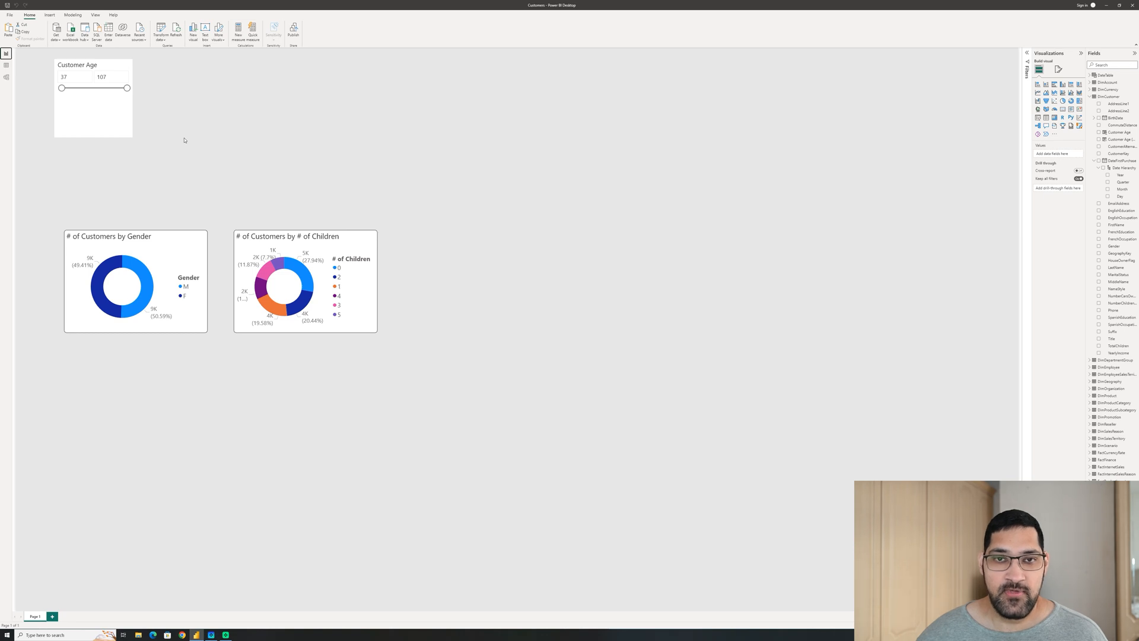
{"action": "mouse_move", "coordinate": [179, 139]}
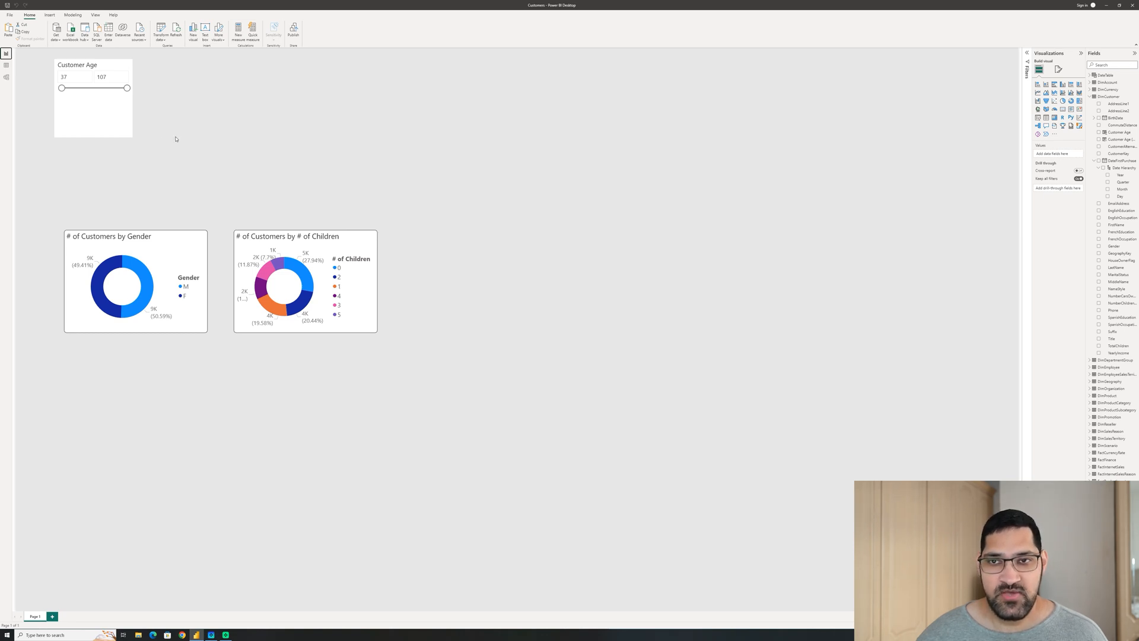
{"action": "left_click", "coordinate": [93, 98]}
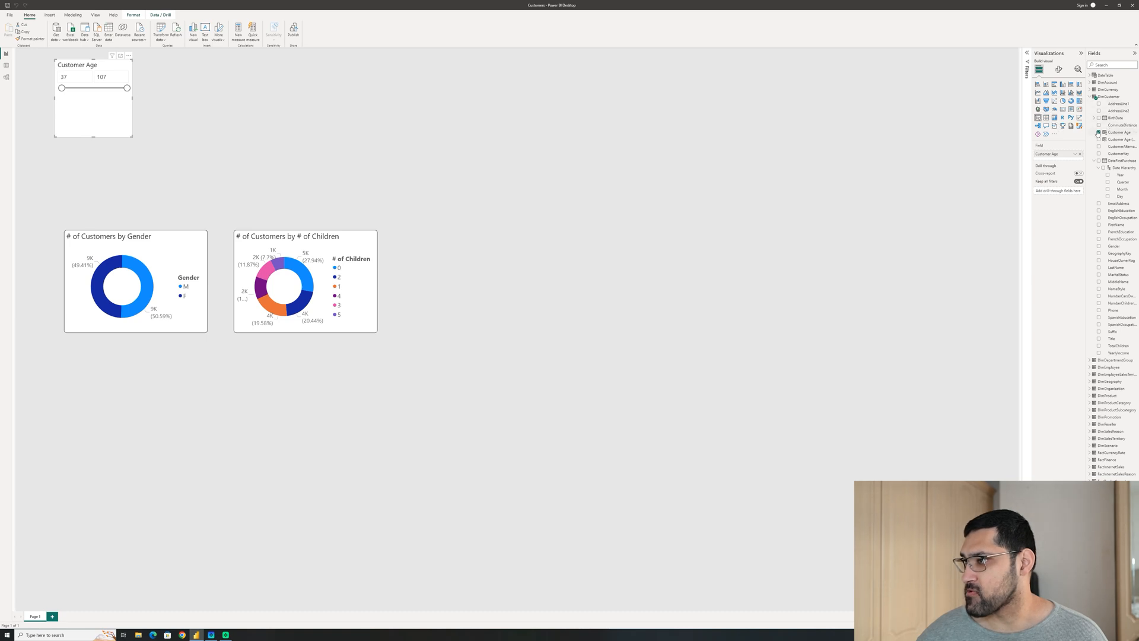
Switch the slicer to Customer Age (Group), test 65 & Over and 40 - 49, then clear it
{"action": "left_click", "coordinate": [1099, 140]}
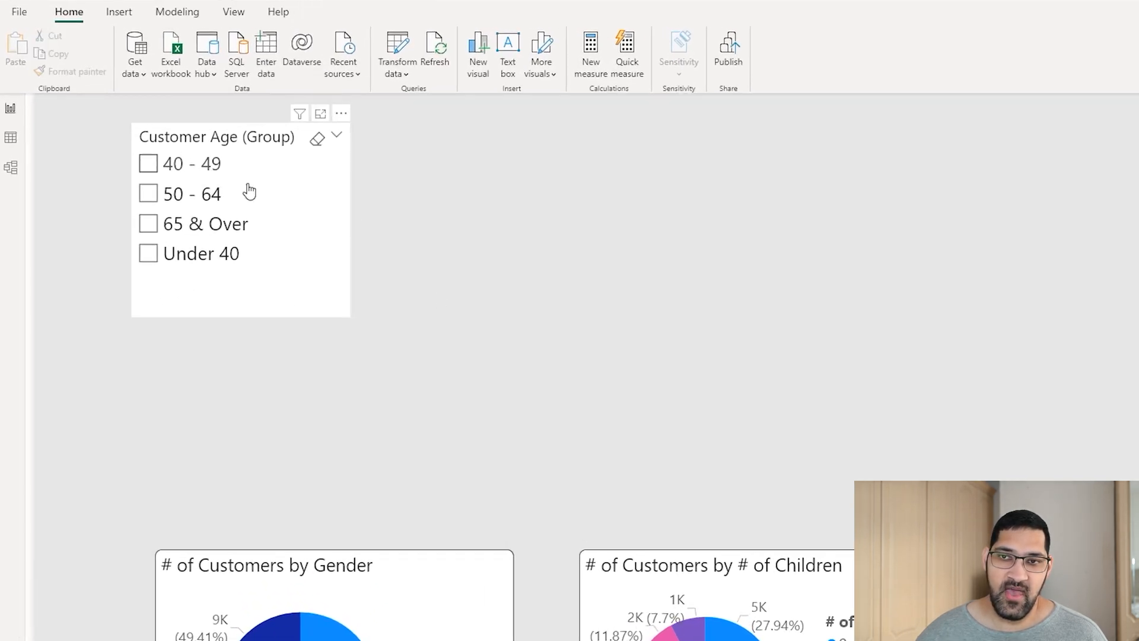
{"action": "left_click", "coordinate": [148, 224]}
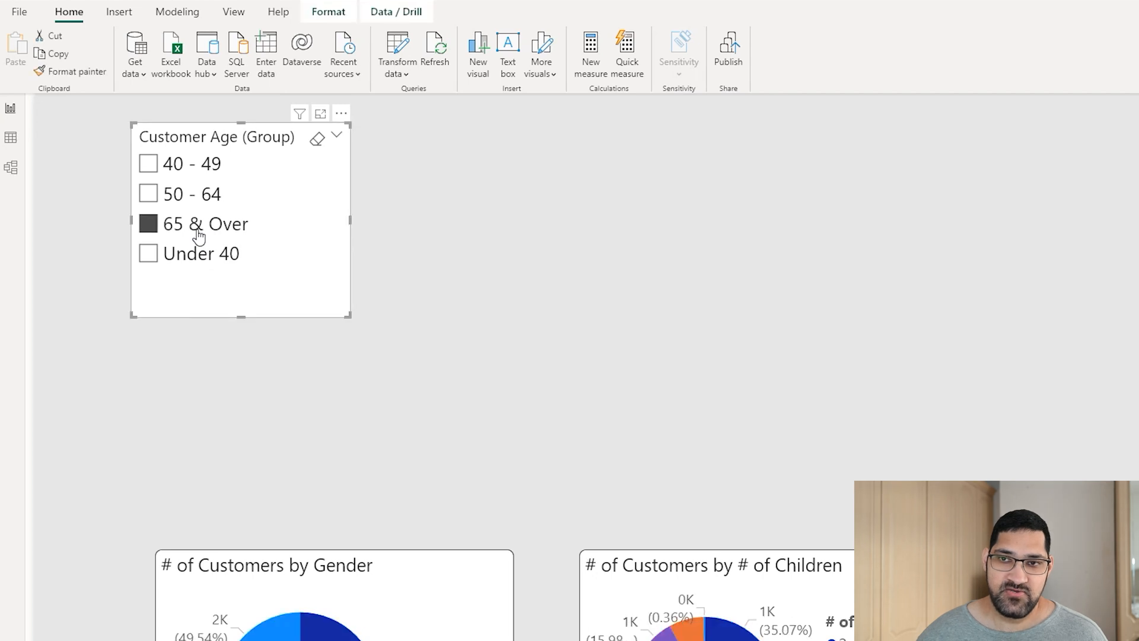
{"action": "left_click", "coordinate": [147, 164]}
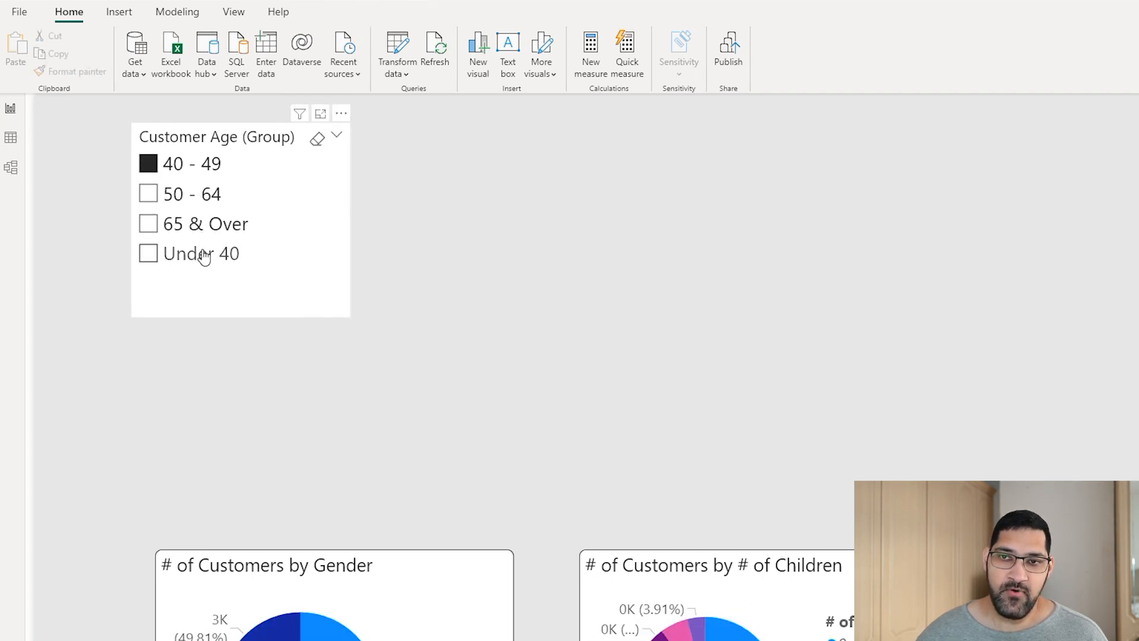
{"action": "left_click", "coordinate": [147, 164]}
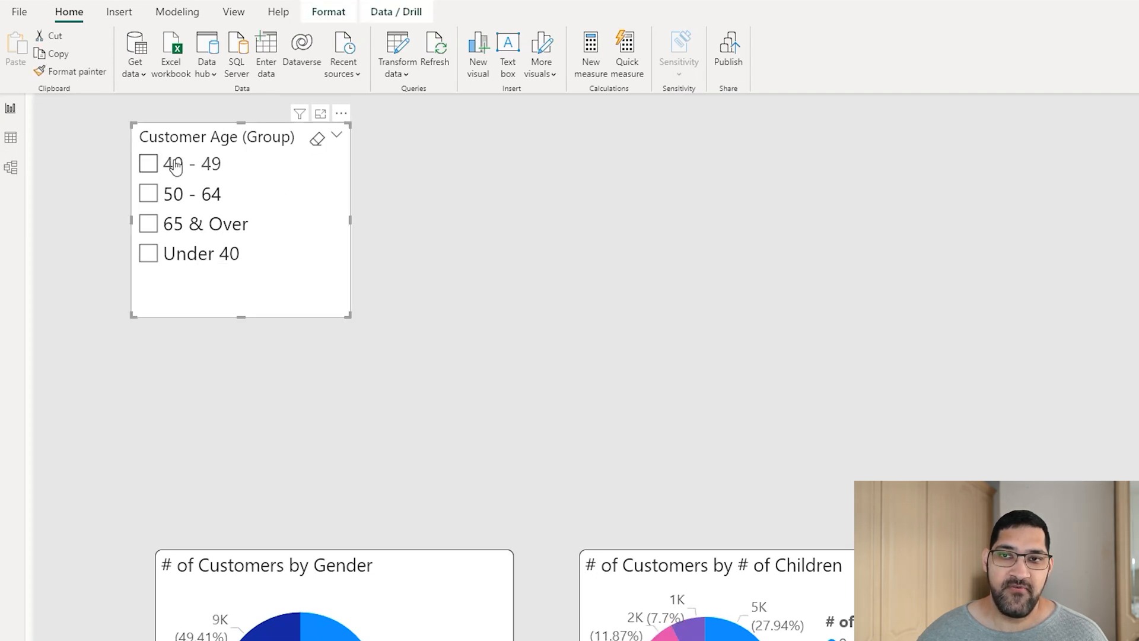
{"action": "mouse_move", "coordinate": [174, 164]}
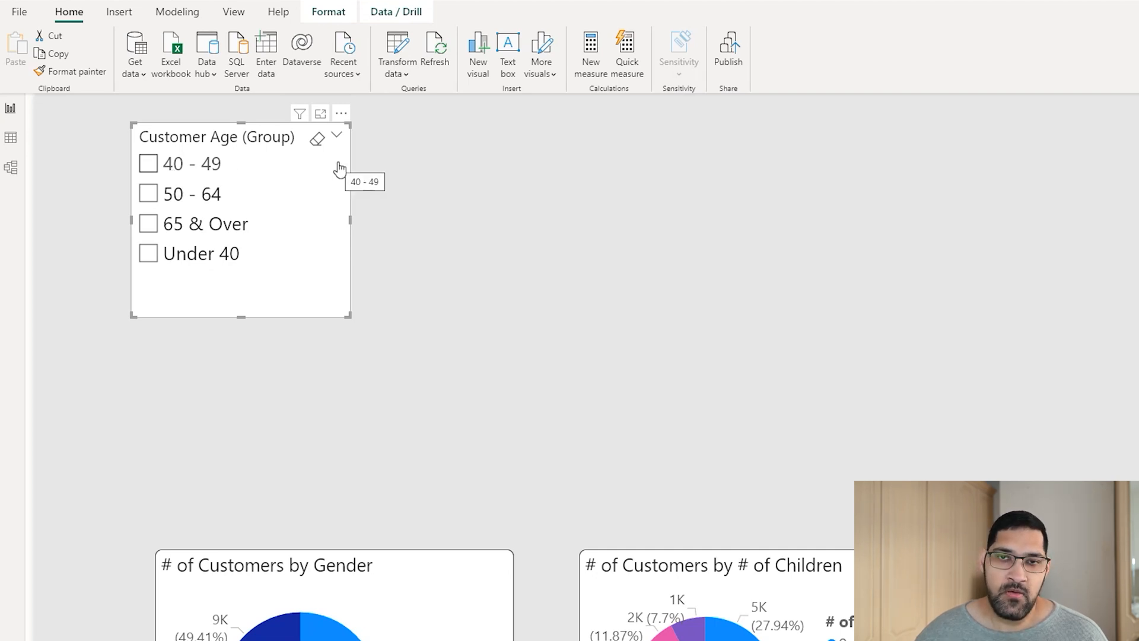
{"action": "mouse_move", "coordinate": [600, 168]}
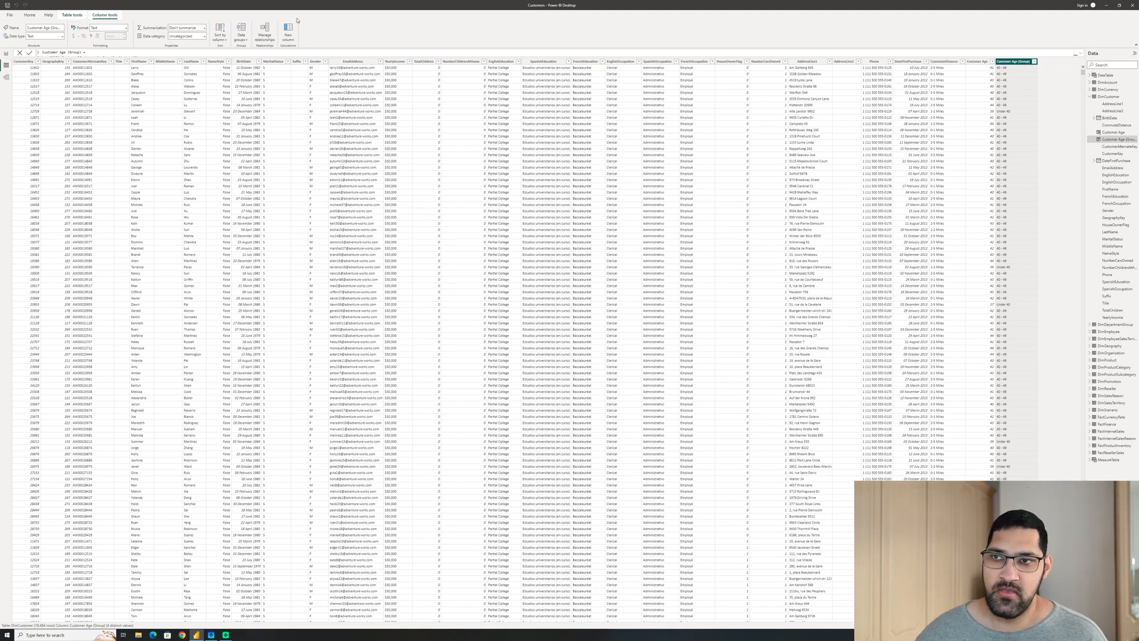
{"action": "left_click", "coordinate": [230, 34]}
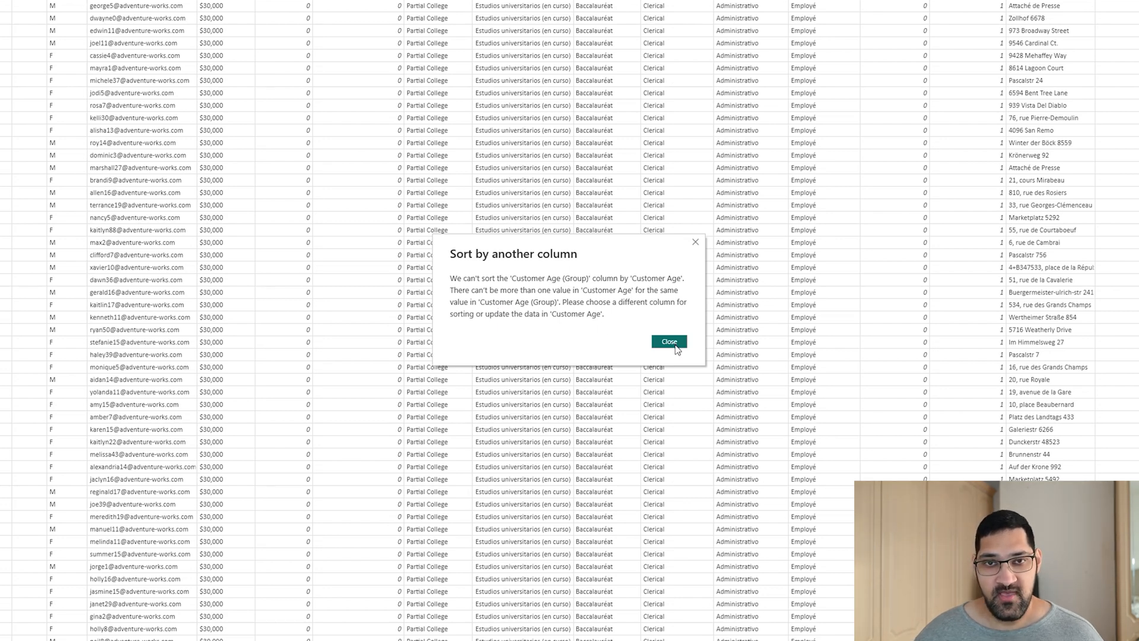
{"action": "left_click", "coordinate": [667, 341]}
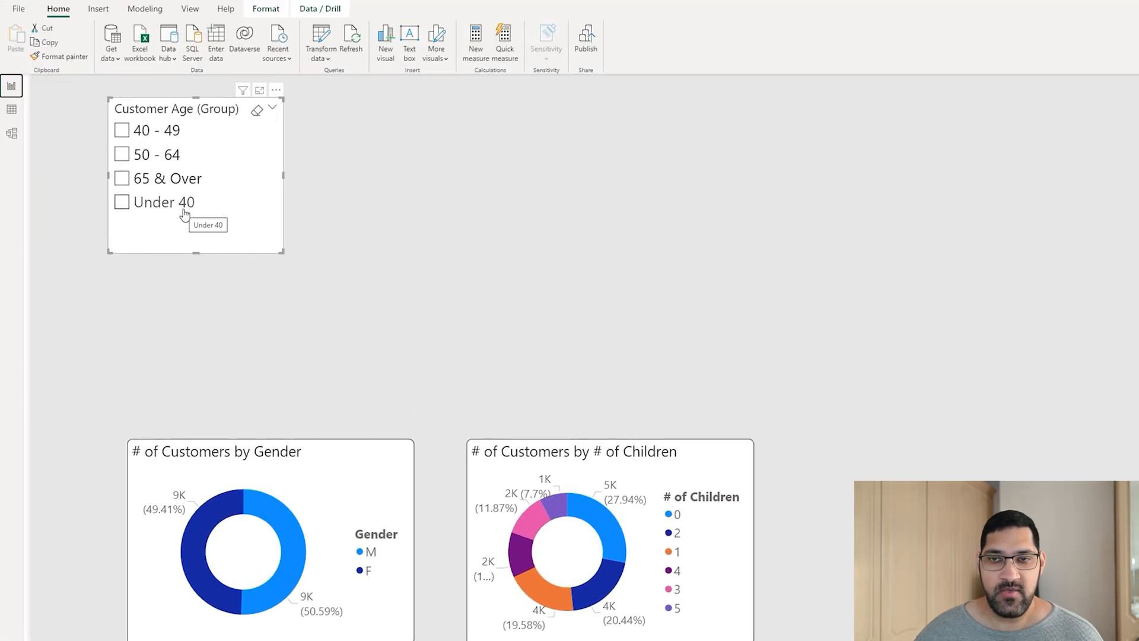
{"action": "mouse_move", "coordinate": [145, 138]}
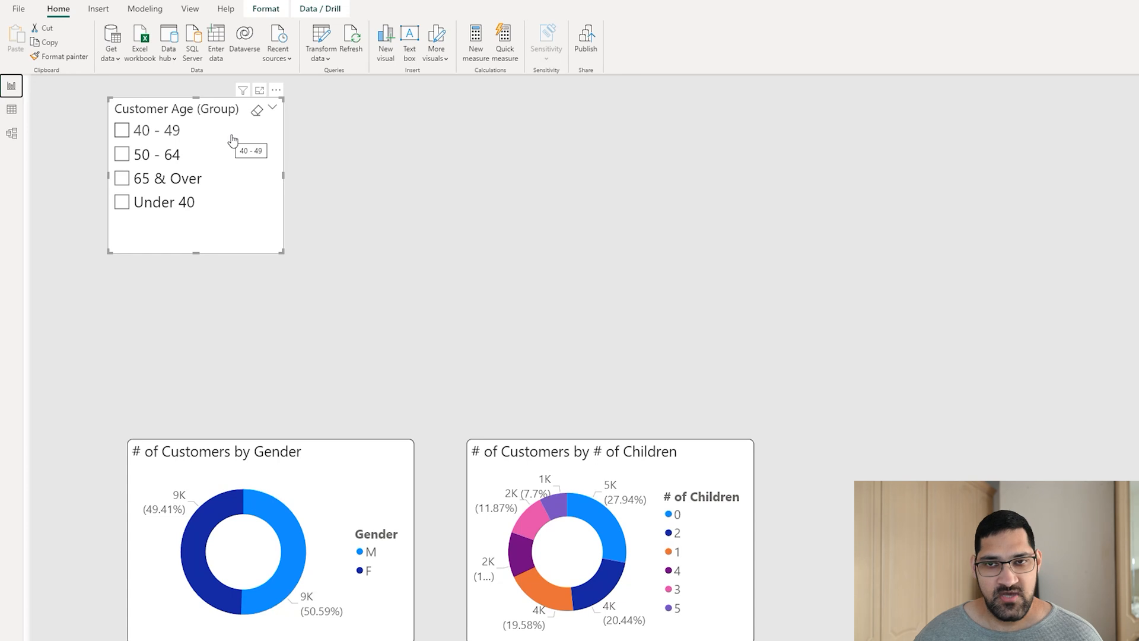
{"action": "mouse_move", "coordinate": [353, 192]}
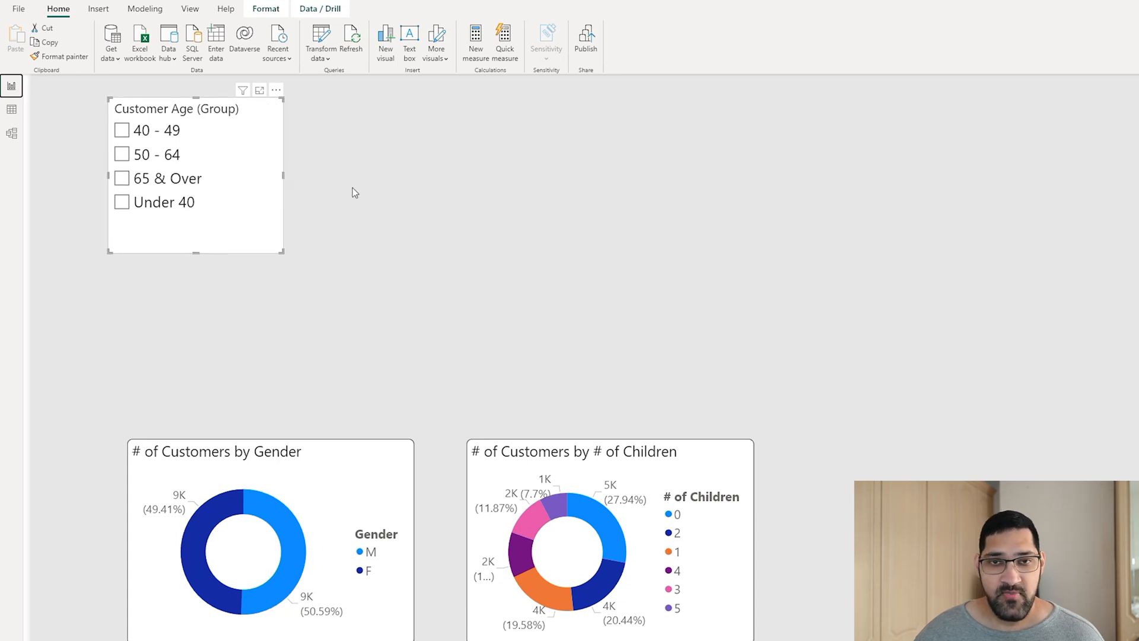
{"action": "mouse_move", "coordinate": [351, 201]}
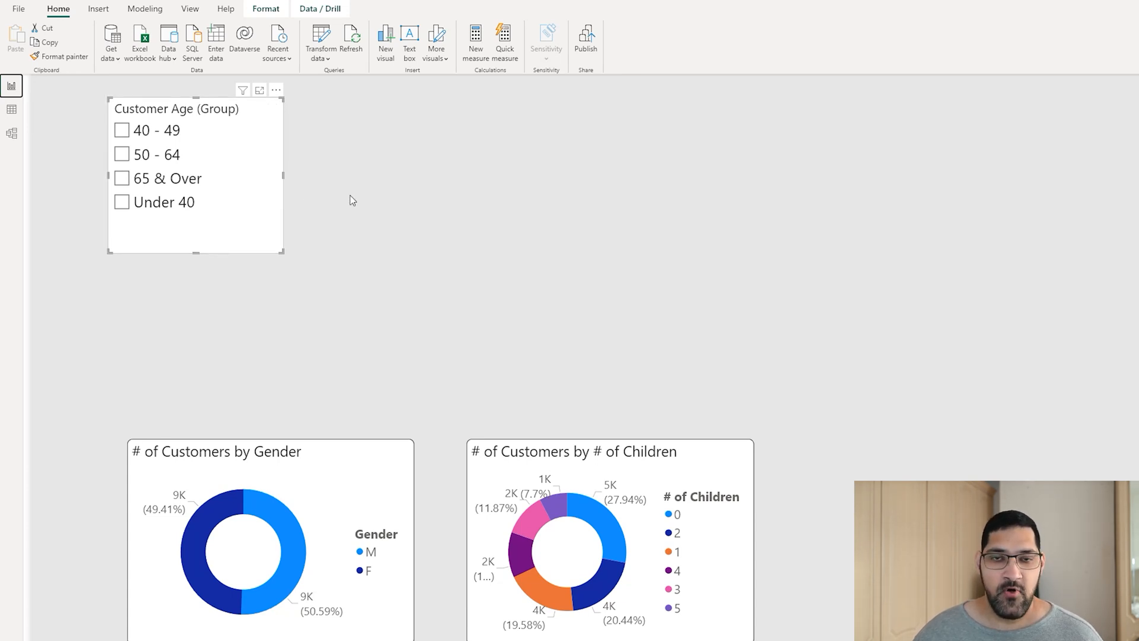
{"action": "mouse_move", "coordinate": [236, 202]}
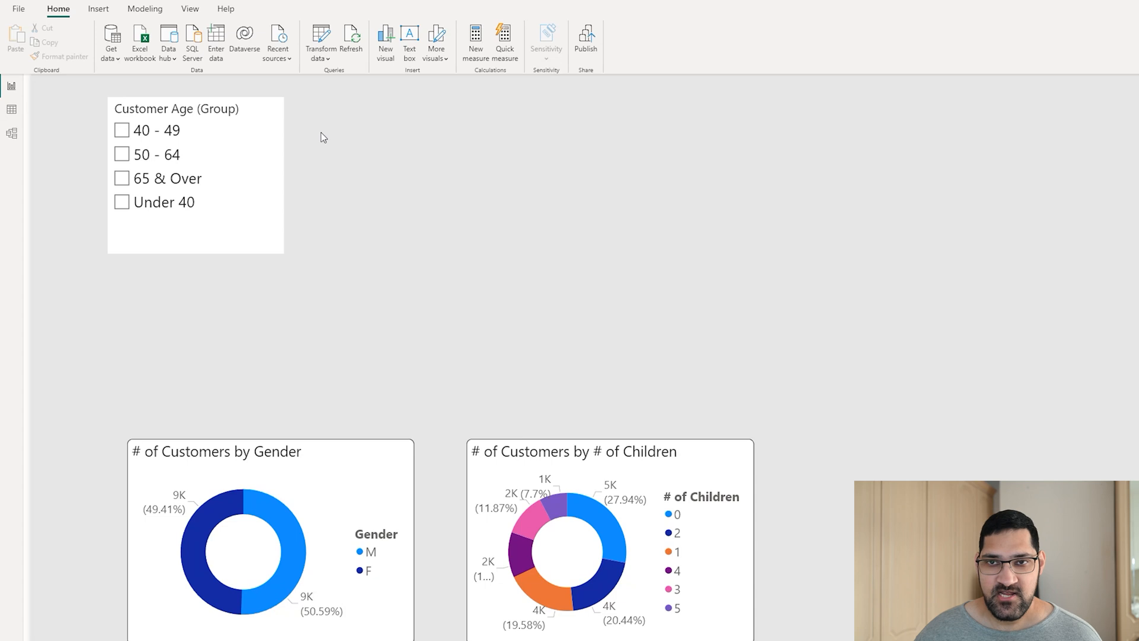
{"action": "mouse_move", "coordinate": [52, 153]}
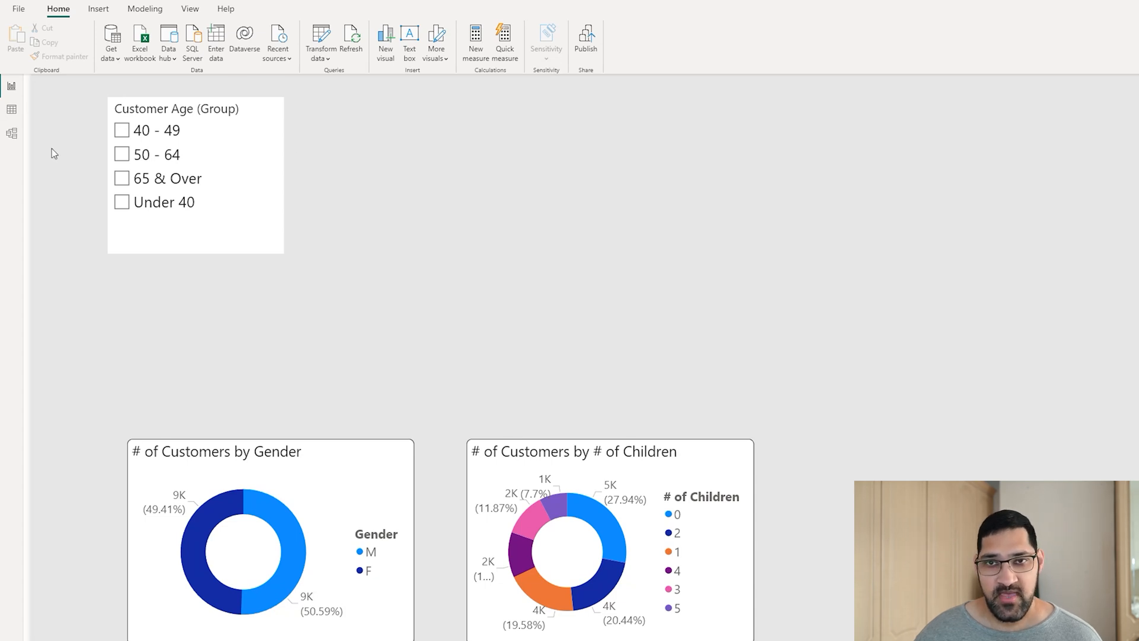
{"action": "mouse_move", "coordinate": [12, 109]}
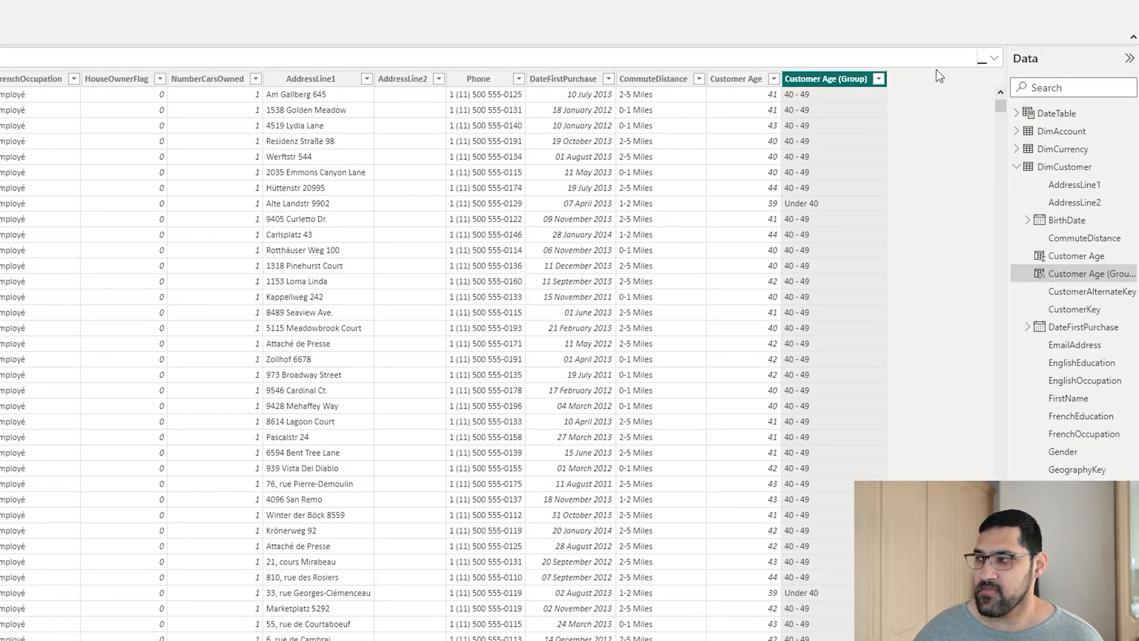
{"action": "mouse_move", "coordinate": [809, 220]}
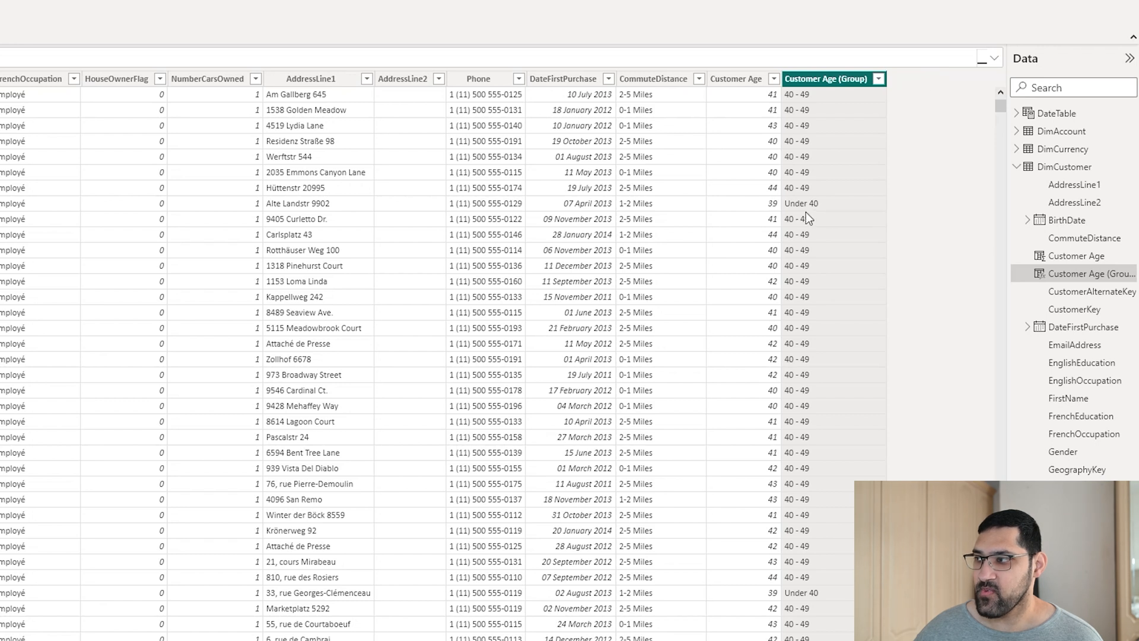
{"action": "mouse_move", "coordinate": [916, 211]}
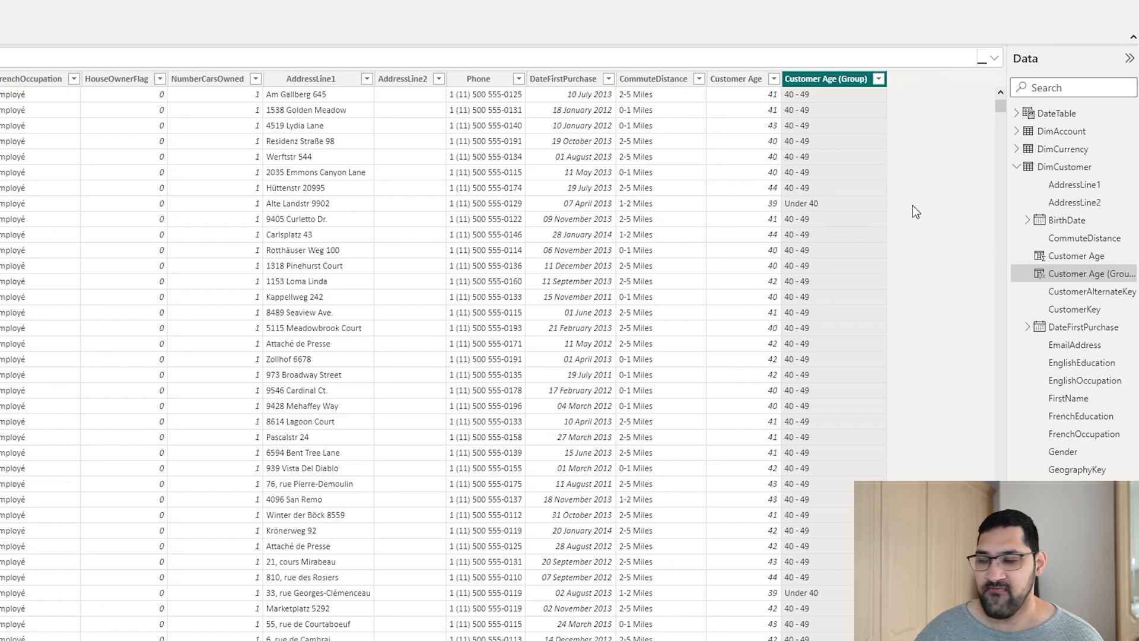
{"action": "mouse_move", "coordinate": [908, 175]}
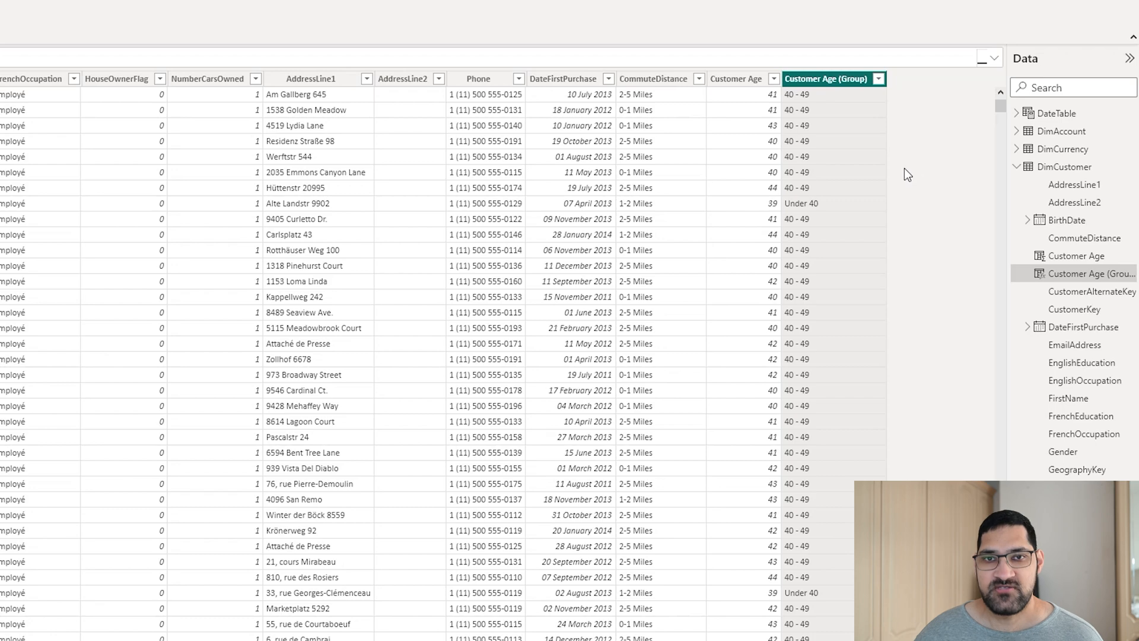
{"action": "mouse_move", "coordinate": [912, 172]}
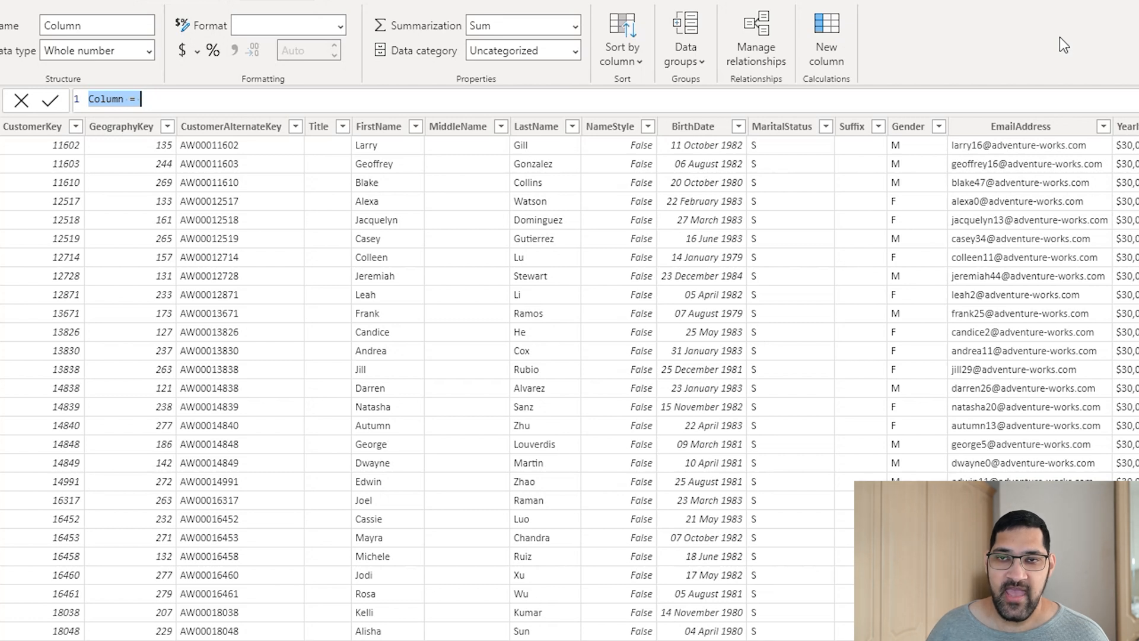
Enter Age Group (Sort) = SWITCH(TRUE(), Customer Age (Group) = "Under 40", 1, …) and commit
{"action": "type", "text": "C"}
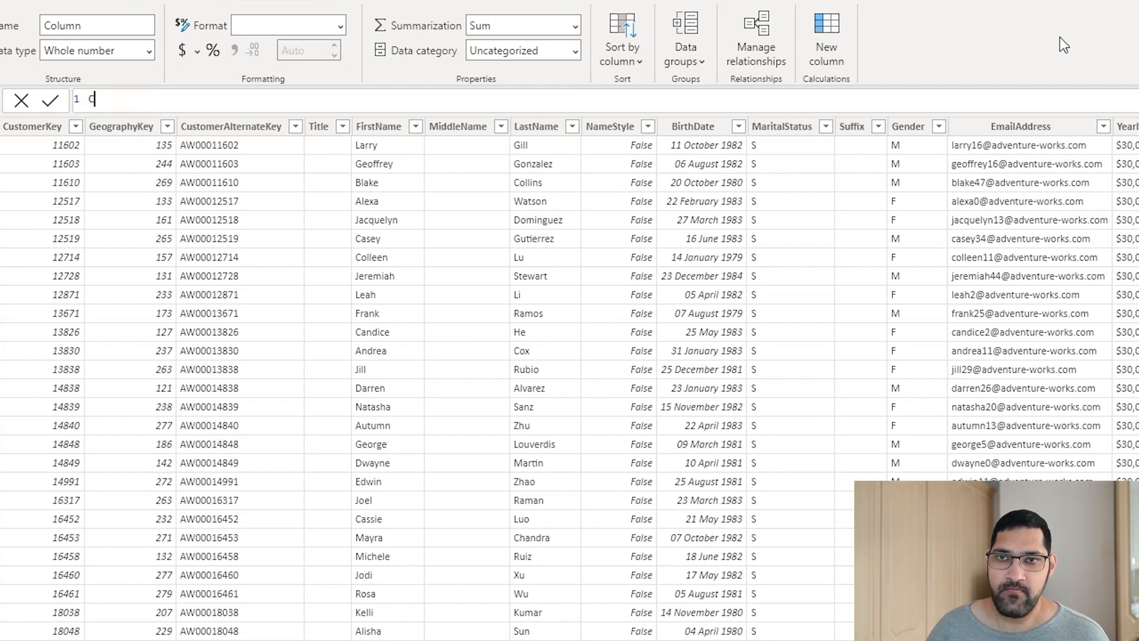
{"action": "type", "text": "Age Group"}
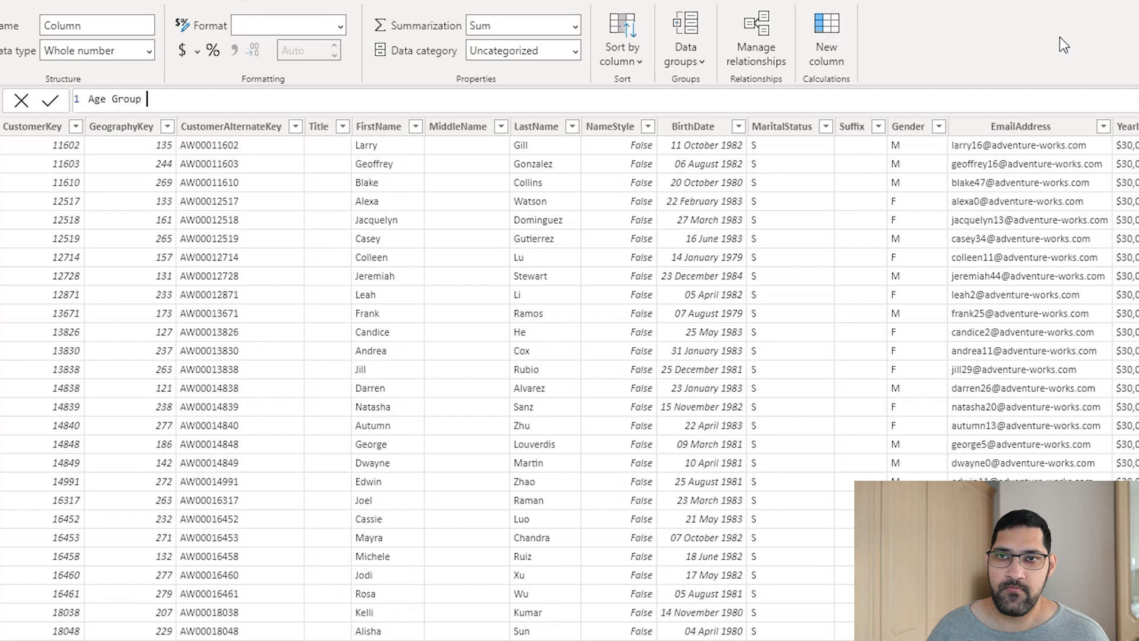
{"action": "type", "text": "(Sort)"}
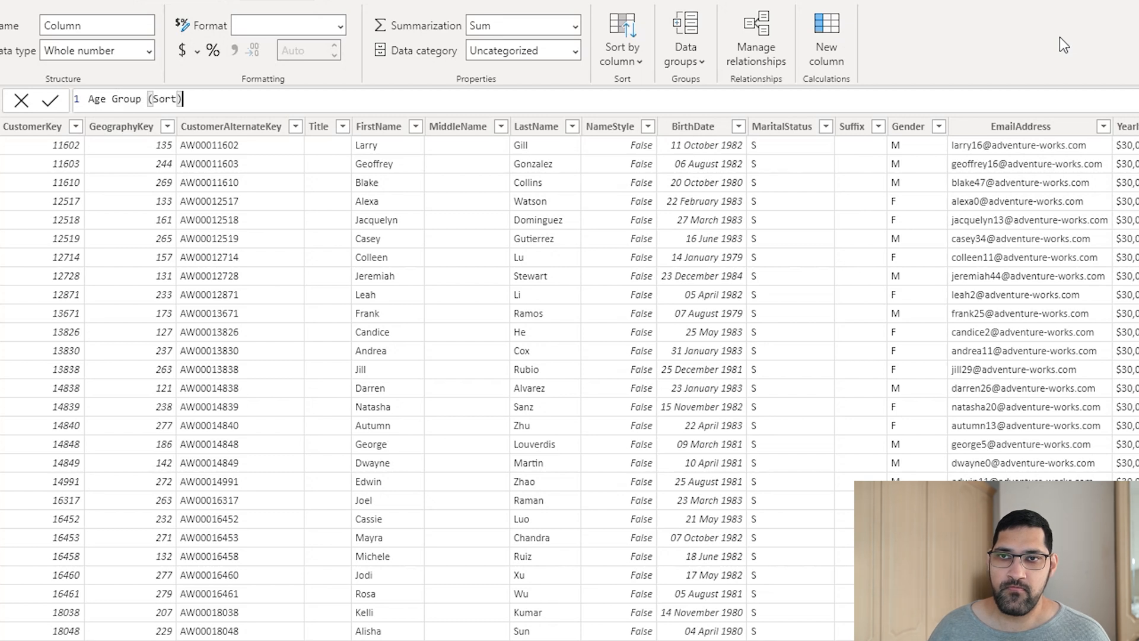
{"action": "type", "text": "="}
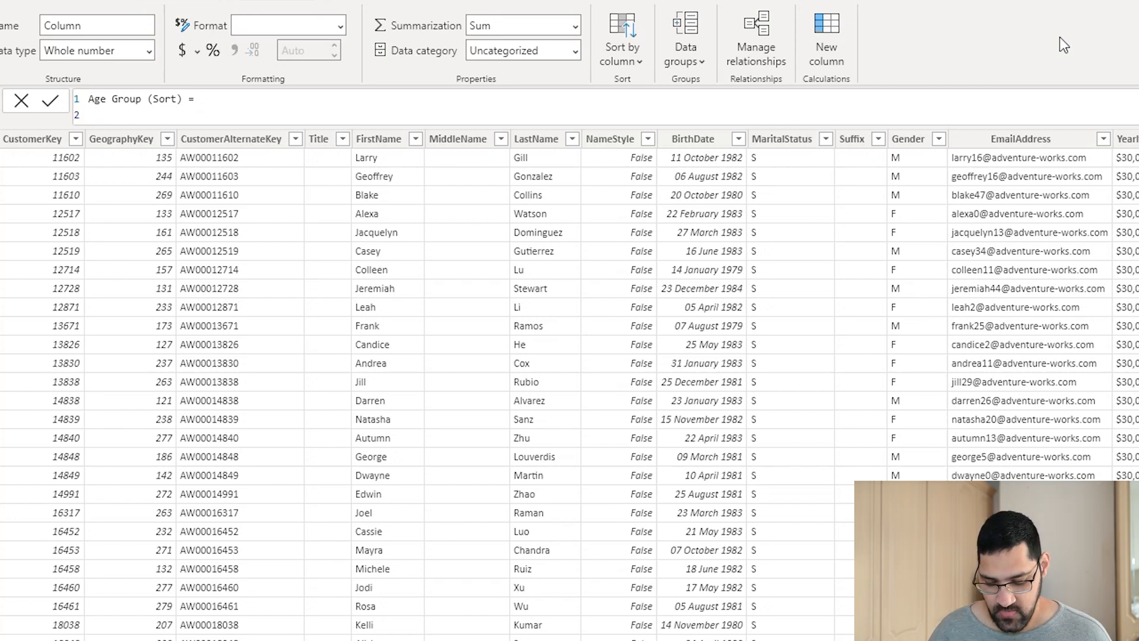
{"action": "type", "text": "SWITCH(tru"}
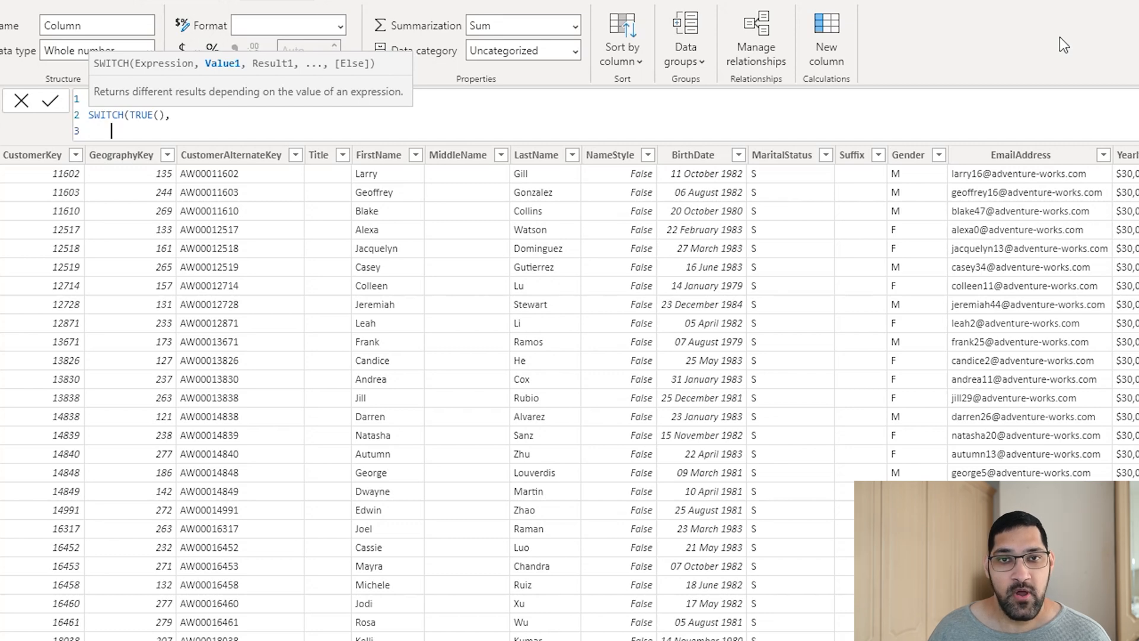
{"action": "type", "text": "customer"}
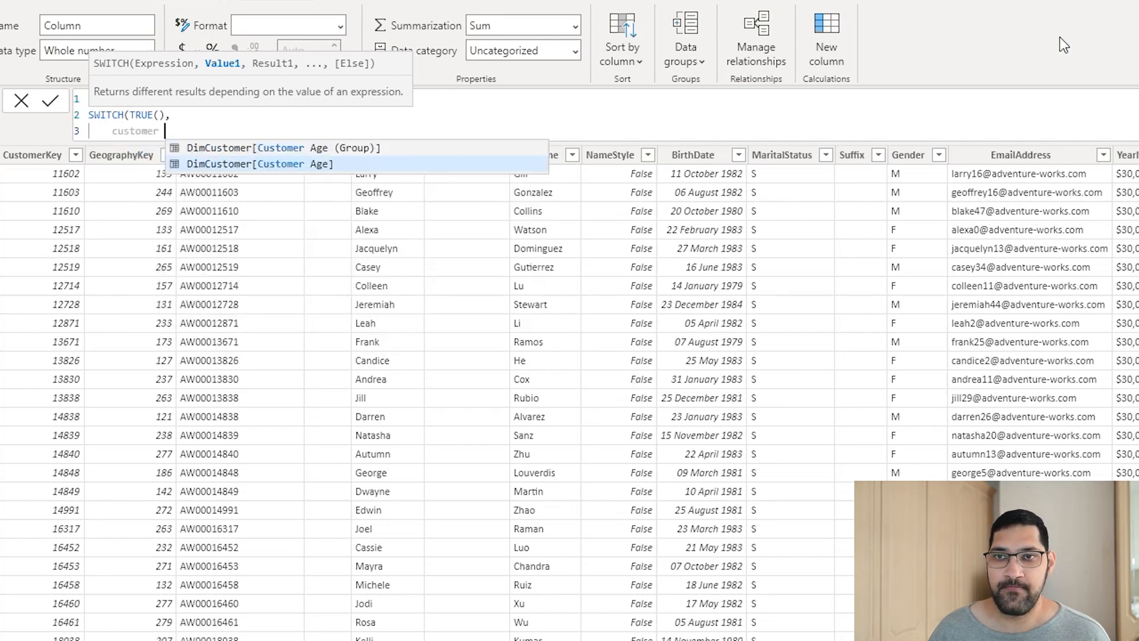
{"action": "left_click", "coordinate": [298, 148]}
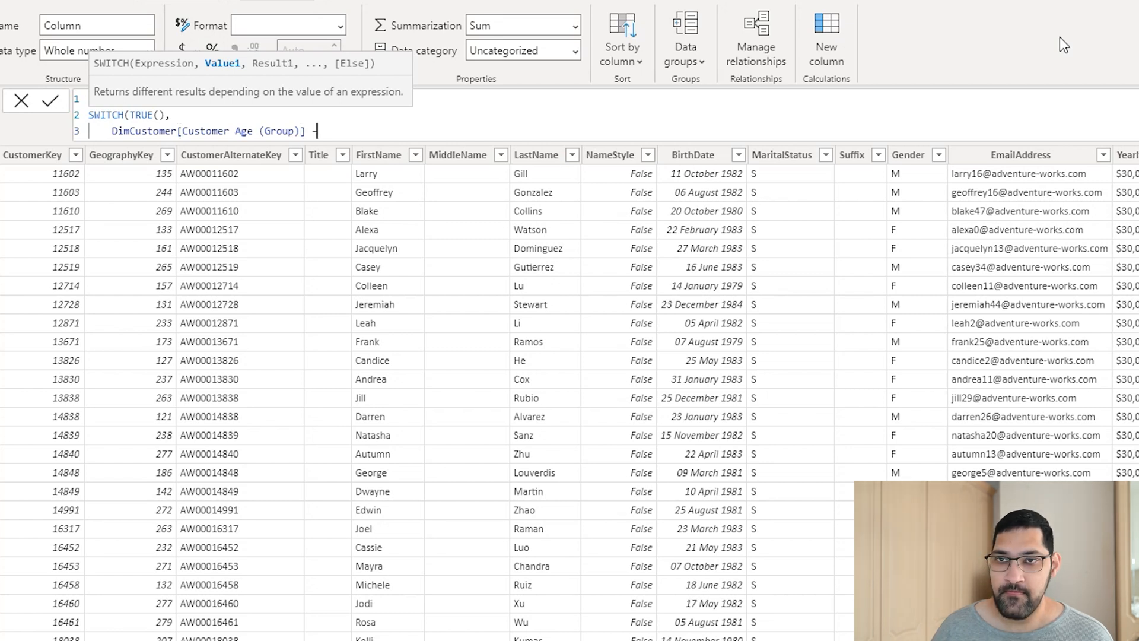
{"action": "type", "text": "= \"Under"}
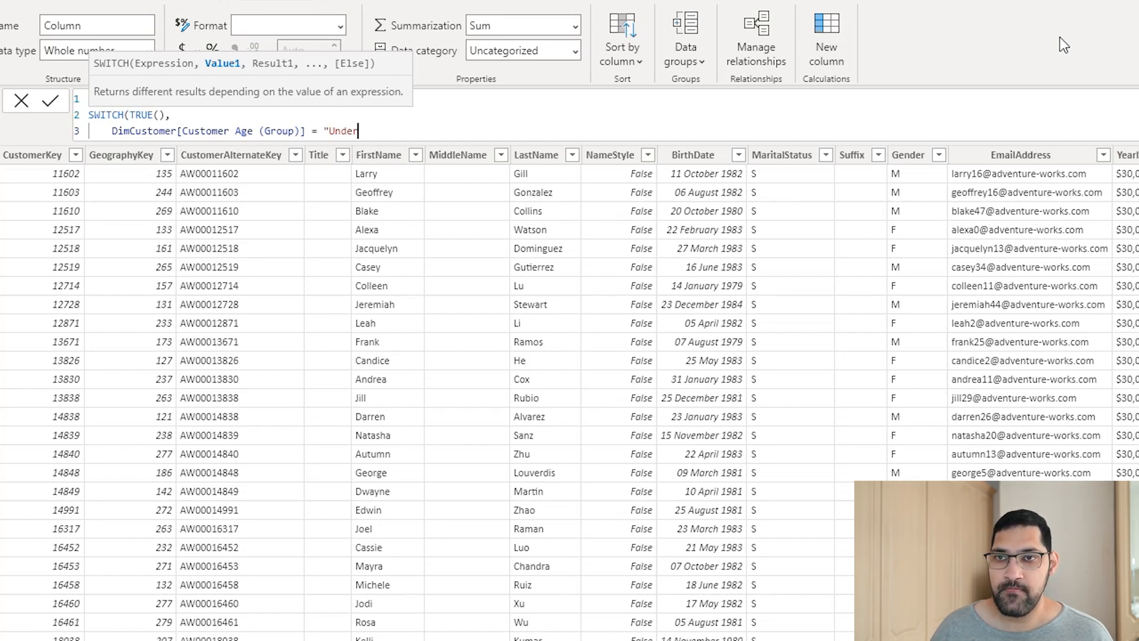
{"action": "type", "text": "40\", 1,"}
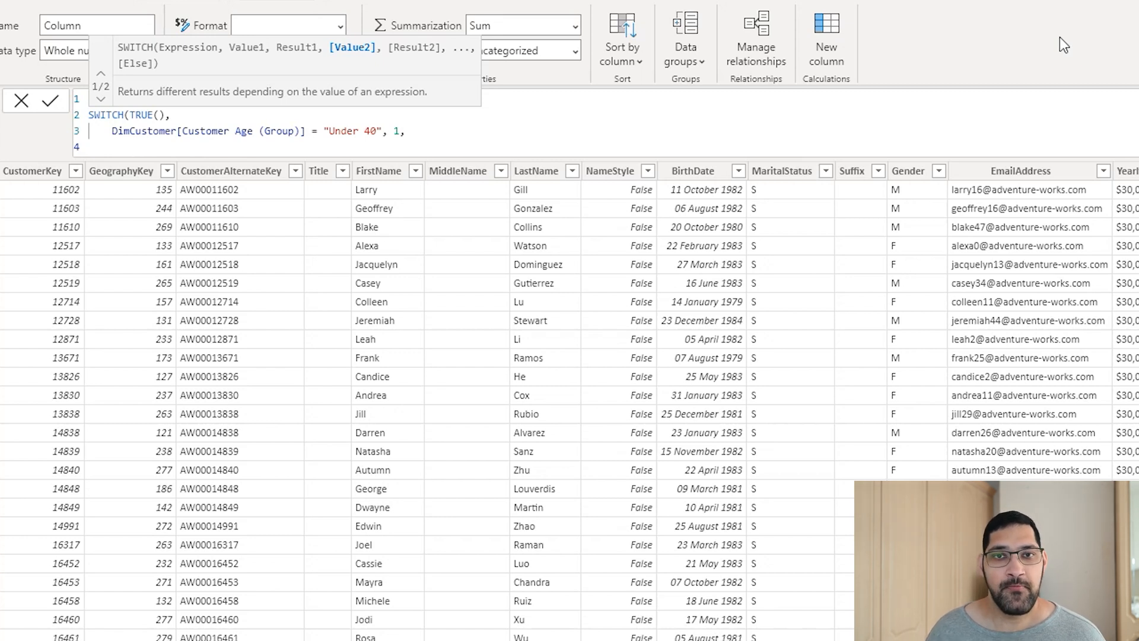
{"action": "left_click", "coordinate": [135, 146]}
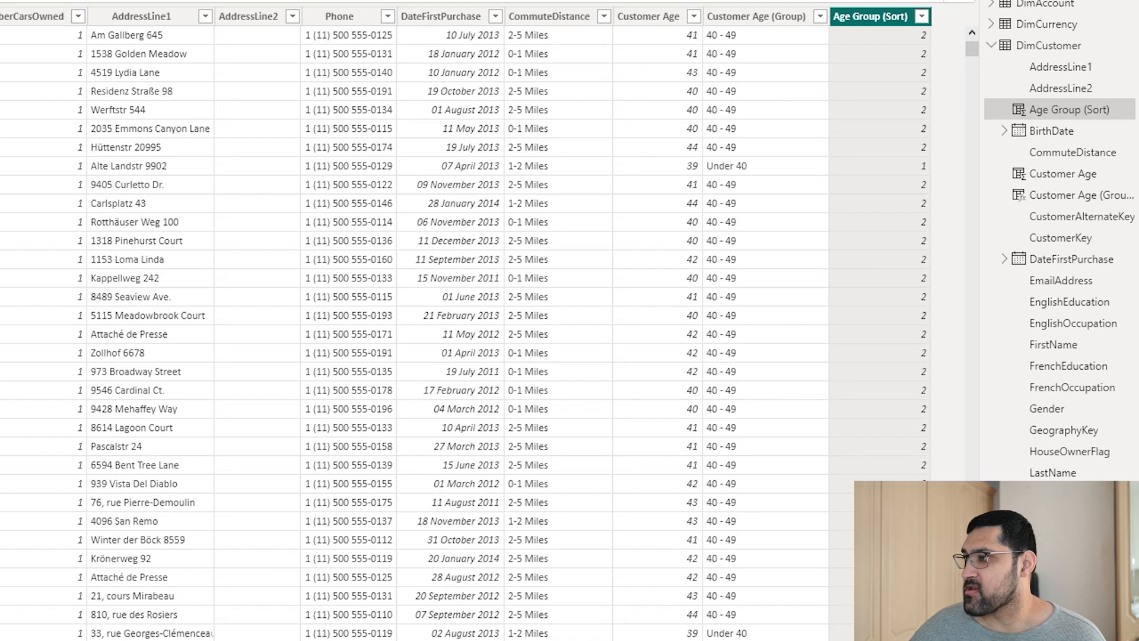
{"action": "mouse_move", "coordinate": [923, 198]}
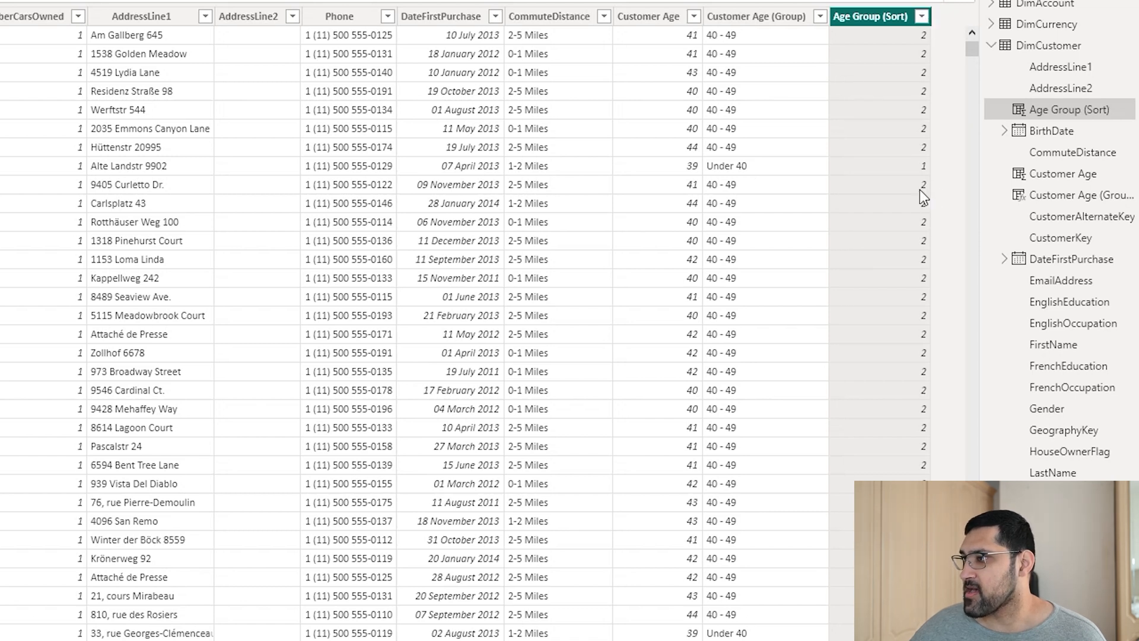
{"action": "mouse_move", "coordinate": [725, 173]}
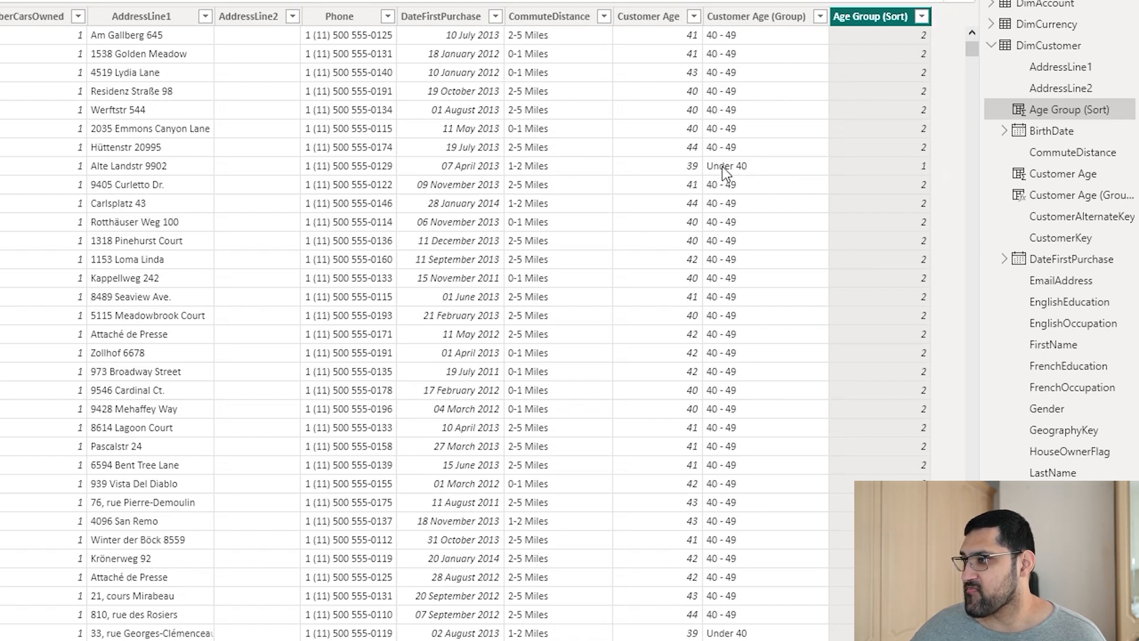
{"action": "mouse_move", "coordinate": [830, 135]}
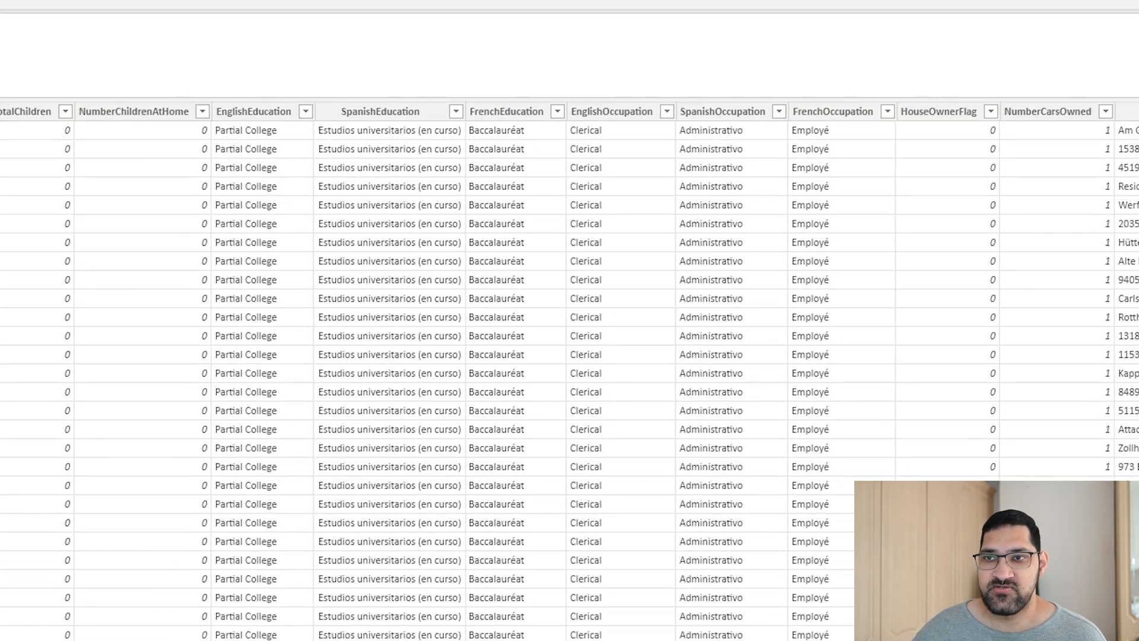
Sort Customer Age (Group) by Age Group (Sort), triggering a circular dependency error
{"action": "left_click", "coordinate": [153, 43]}
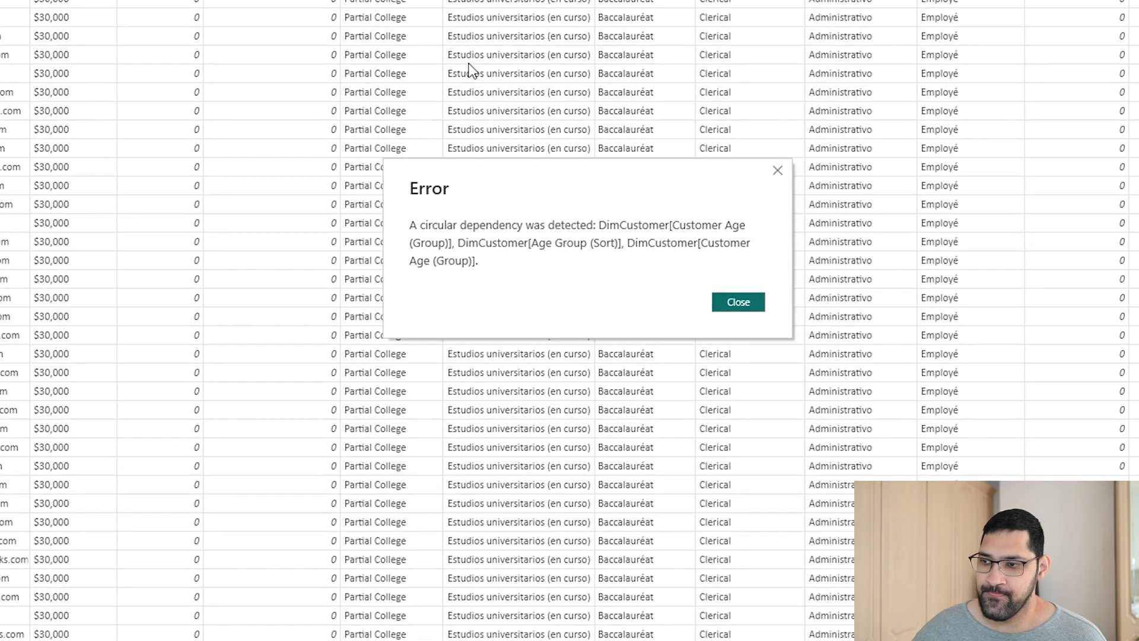
{"action": "mouse_move", "coordinate": [488, 191]}
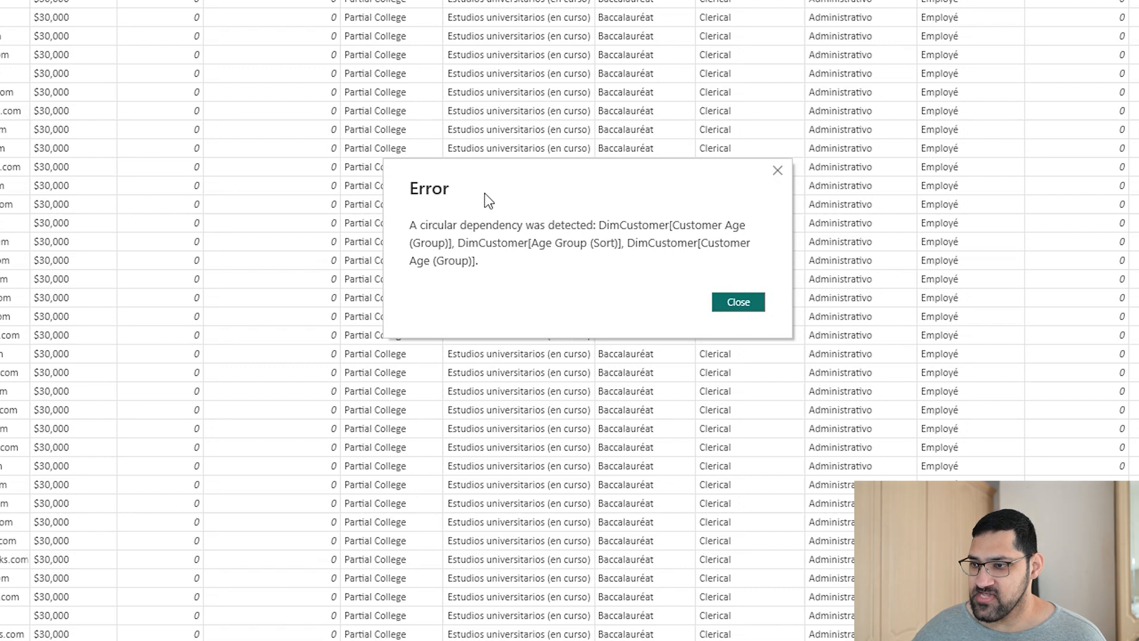
{"action": "mouse_move", "coordinate": [637, 236]}
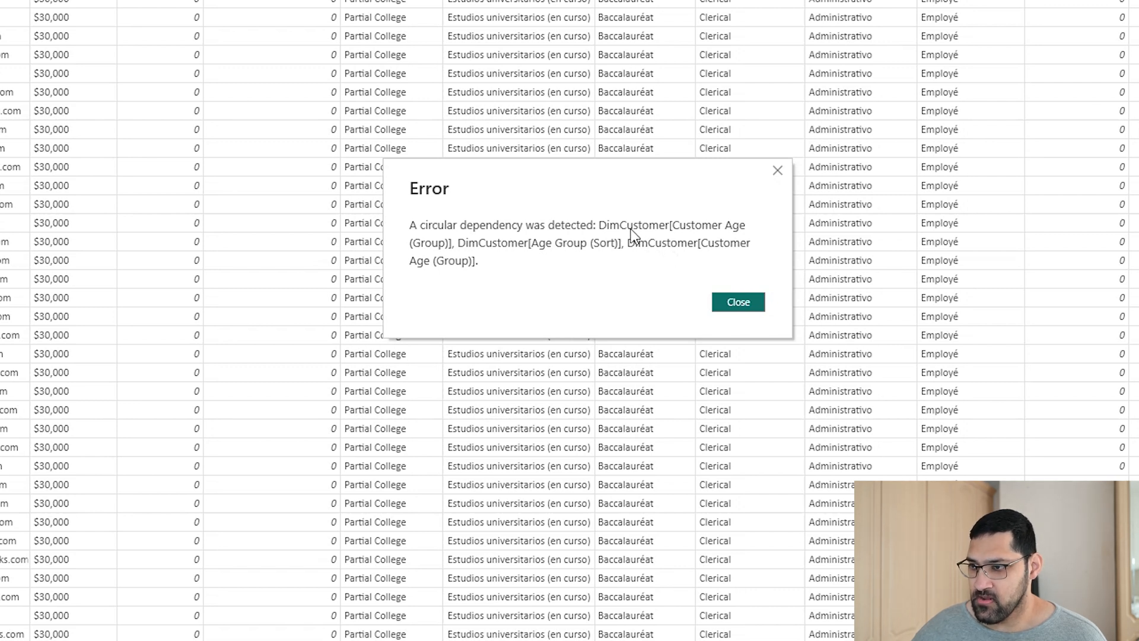
{"action": "mouse_move", "coordinate": [501, 254]}
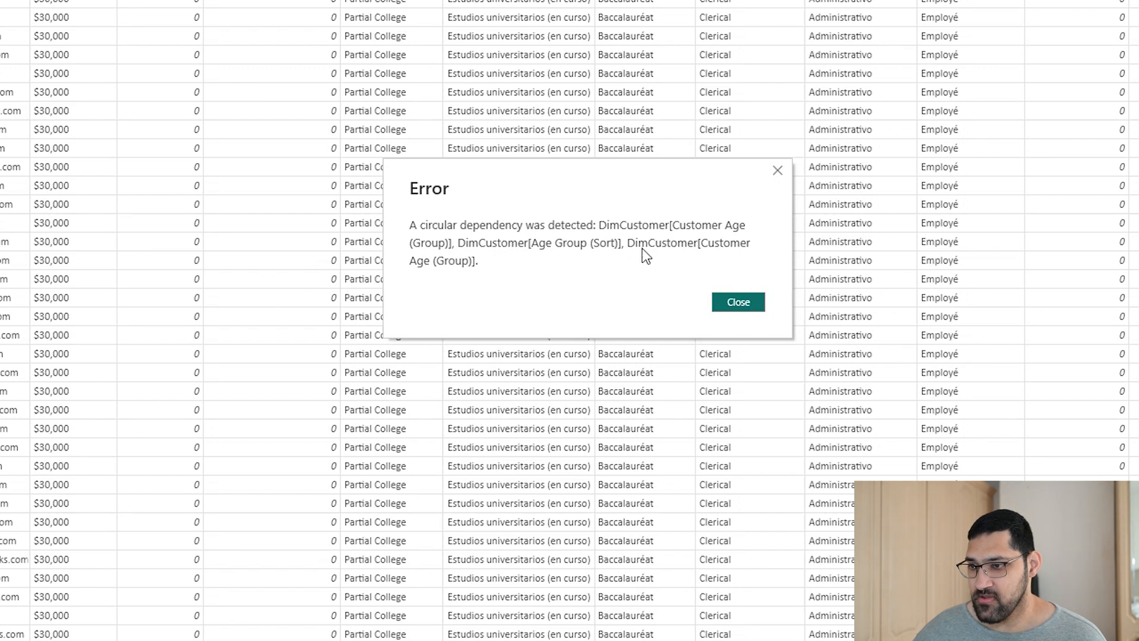
{"action": "mouse_move", "coordinate": [466, 266]}
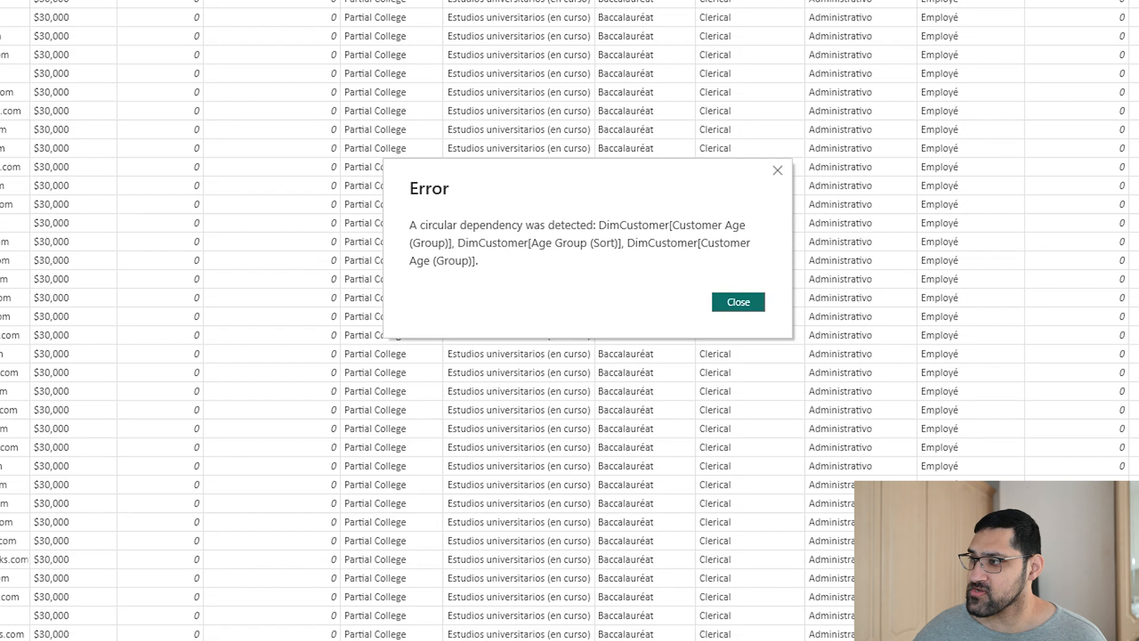
Dismiss the circular dependency error and delete Age Group (Sort) from the DimCustomer model
{"action": "left_click", "coordinate": [737, 301]}
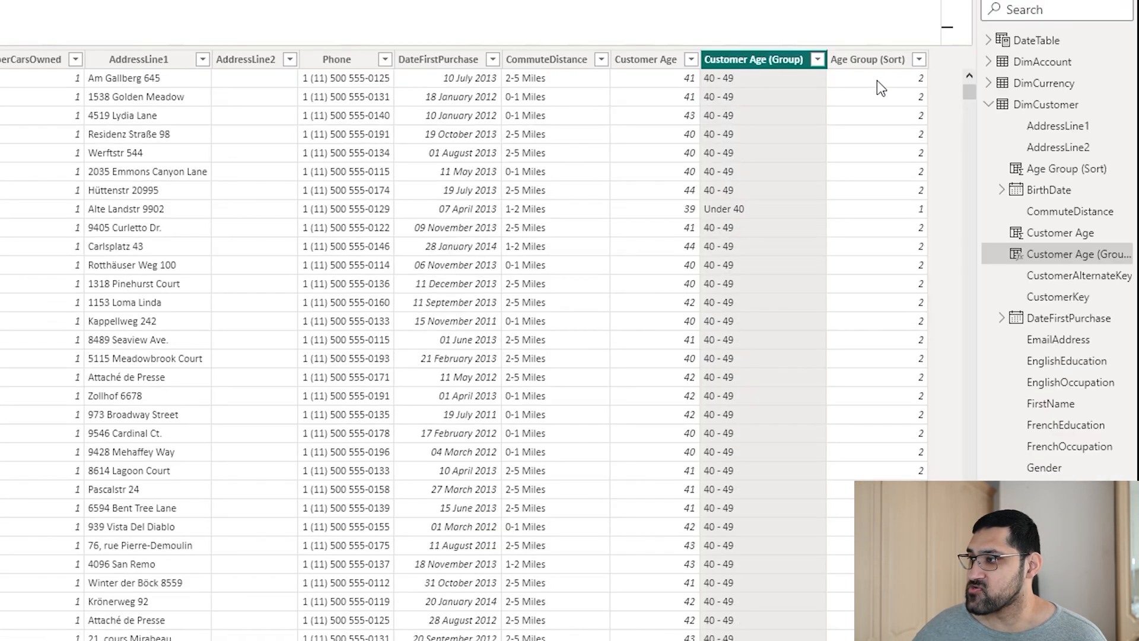
{"action": "mouse_move", "coordinate": [800, 183]}
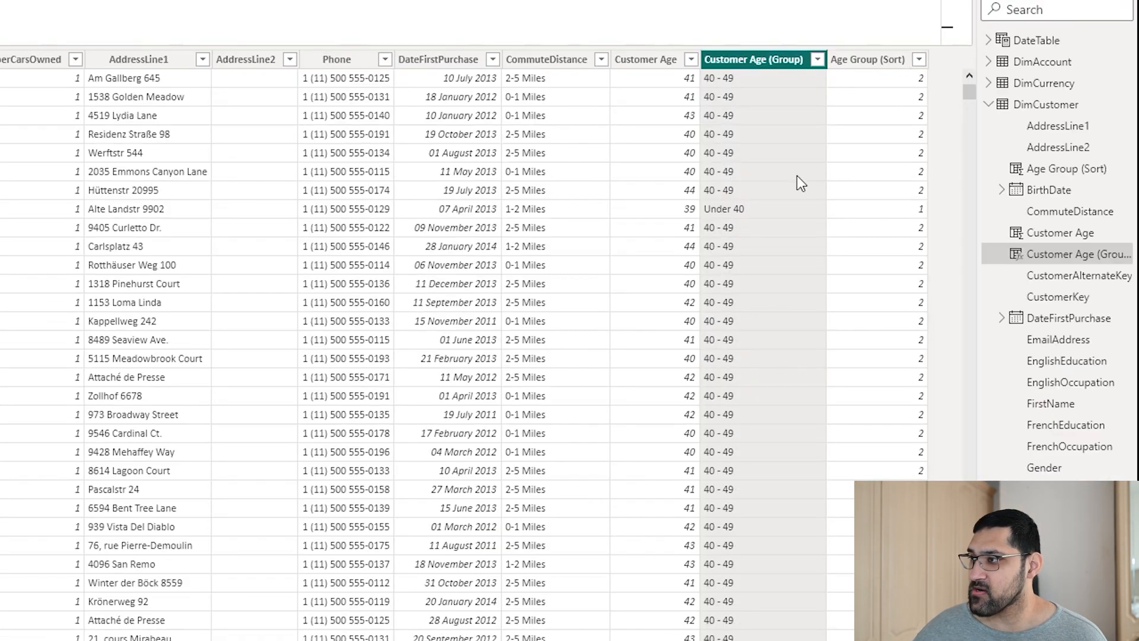
{"action": "mouse_move", "coordinate": [755, 79]}
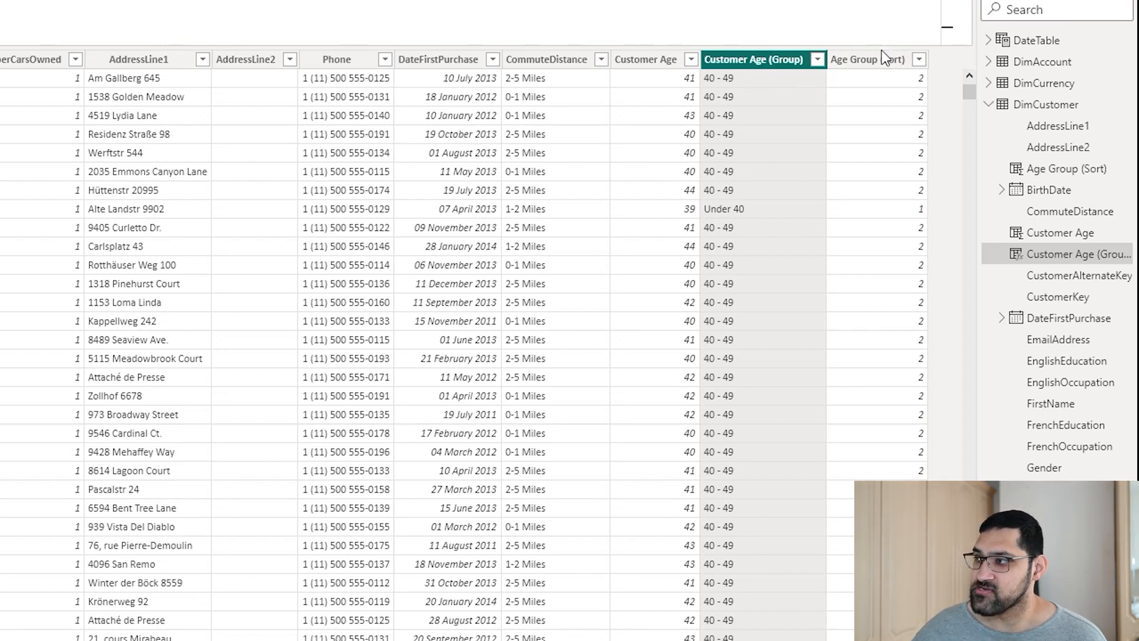
{"action": "mouse_move", "coordinate": [884, 73]}
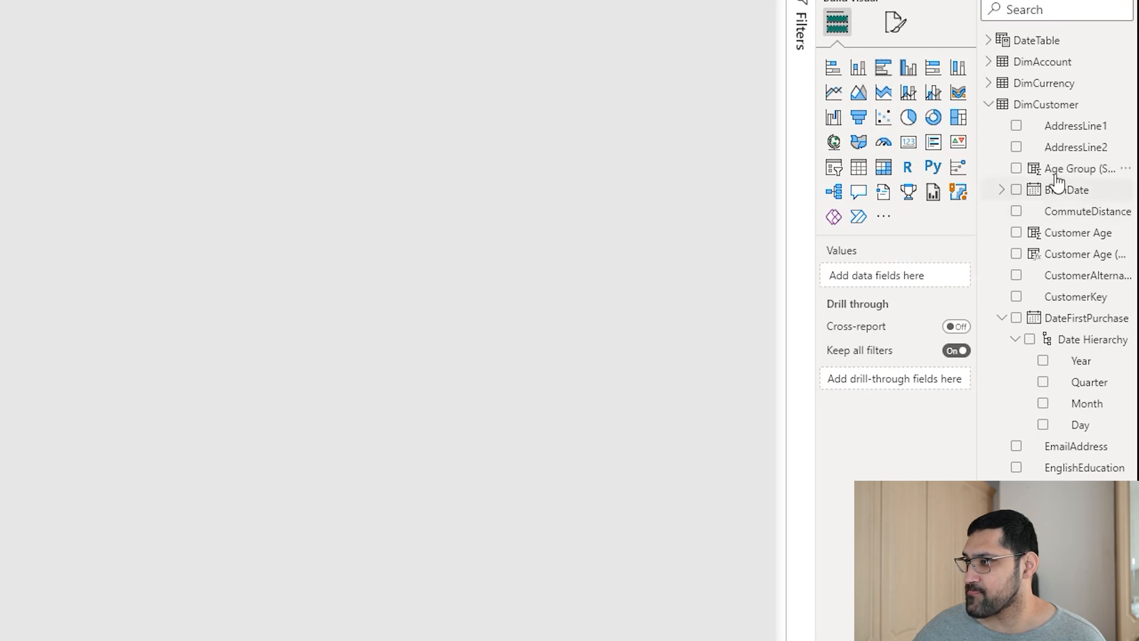
{"action": "right_click", "coordinate": [1080, 168]}
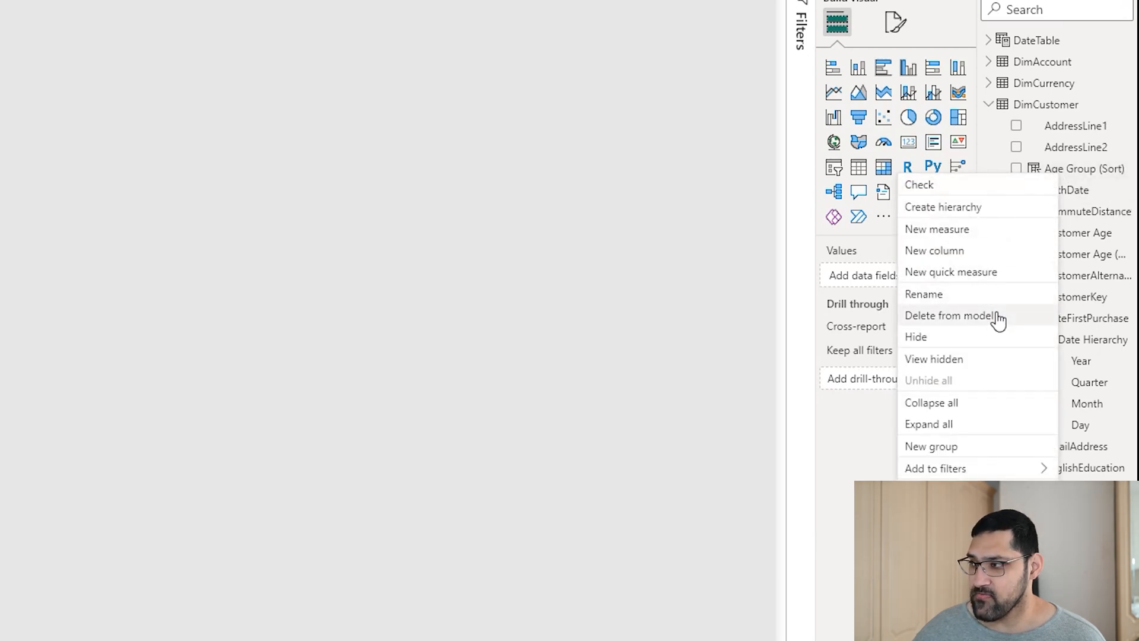
{"action": "left_click", "coordinate": [948, 315]}
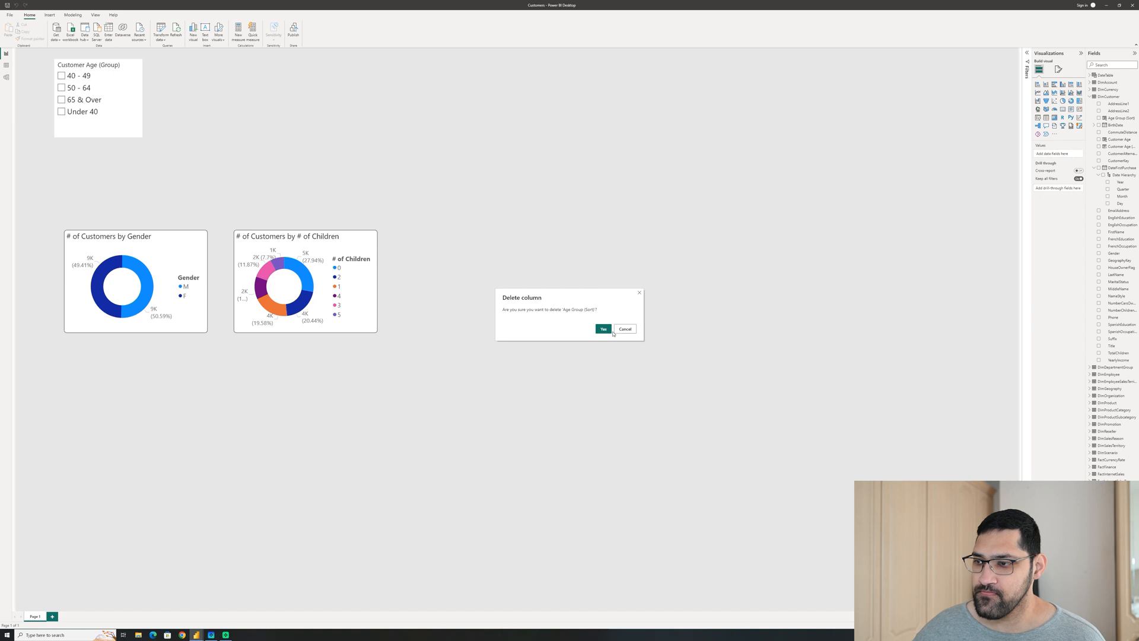
{"action": "left_click", "coordinate": [603, 328]}
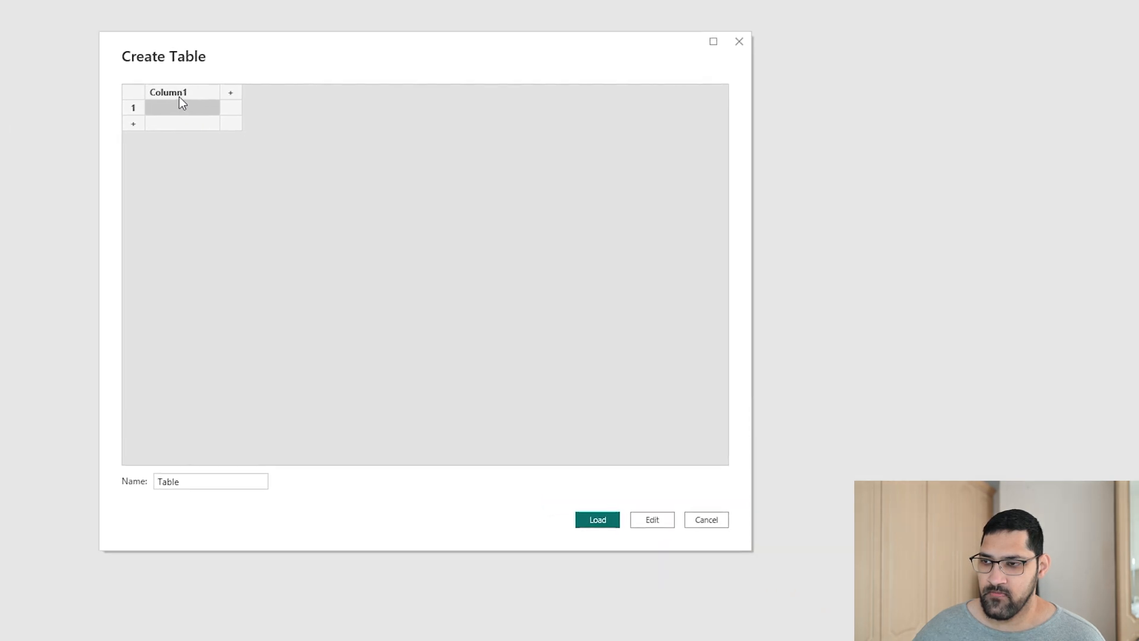
Name the new table's columns Age Group and Sort Order
{"action": "double_click", "coordinate": [168, 91]}
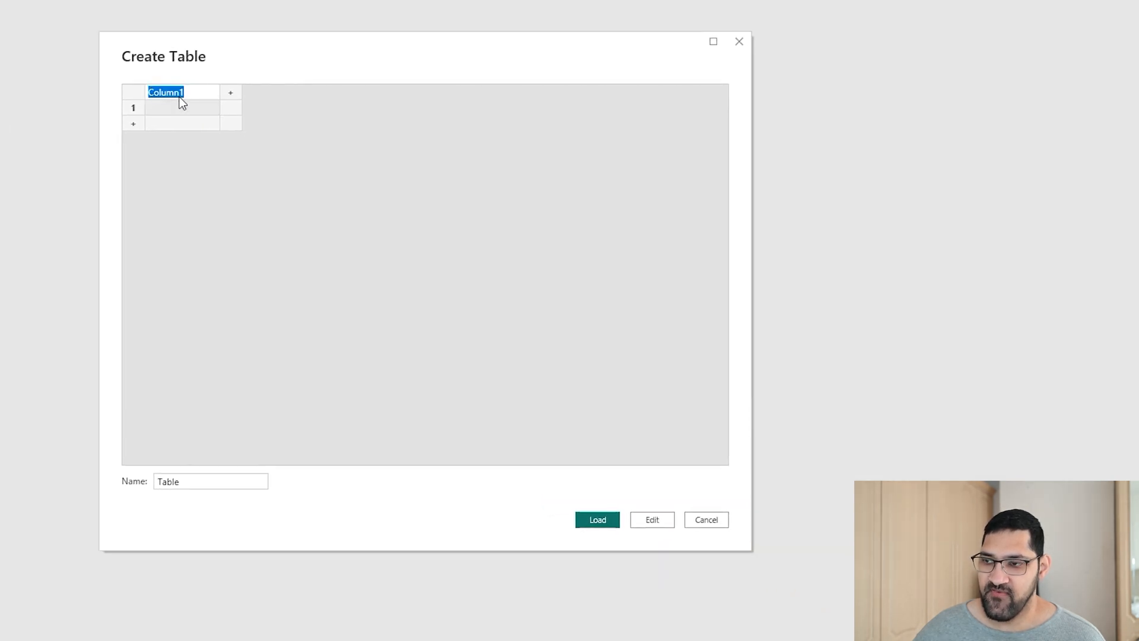
{"action": "type", "text": "Age Group"}
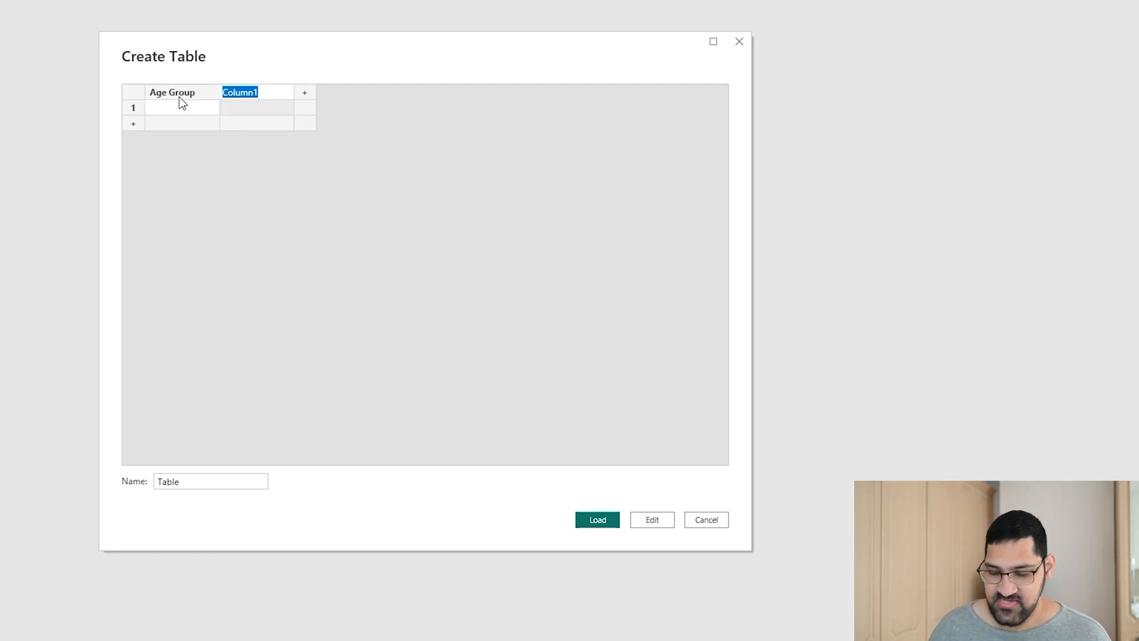
{"action": "type", "text": "Sort Order"}
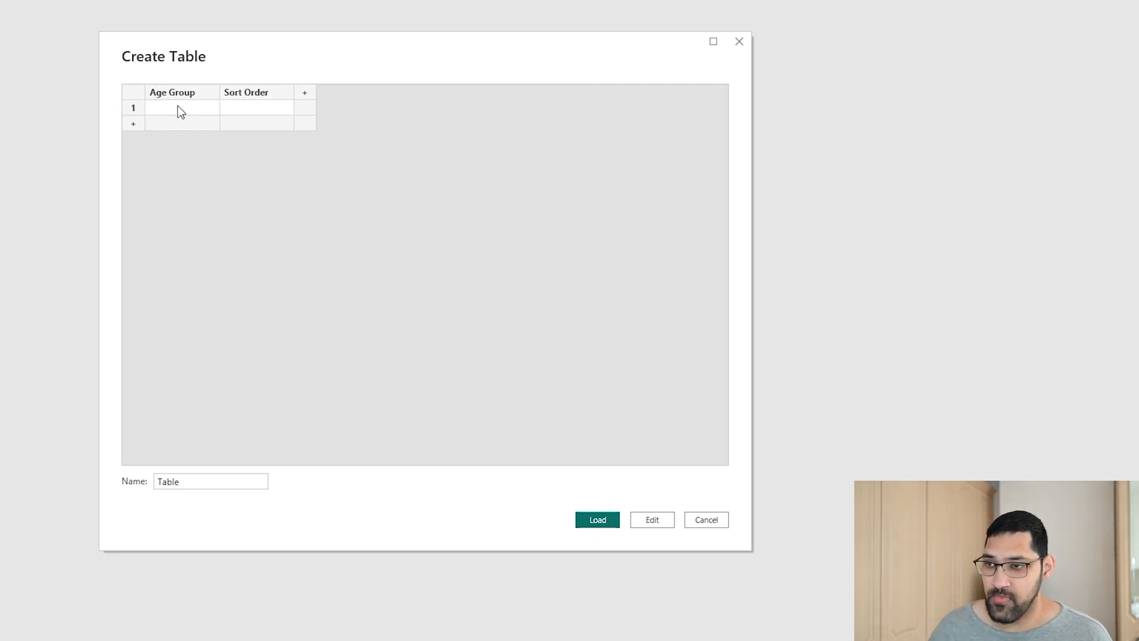
Enter Under 40, 40 - 49, 50 - 64, 65 & Over with orders 1–4, name it Age Sort, and load
{"action": "type", "text": "Under 40"}
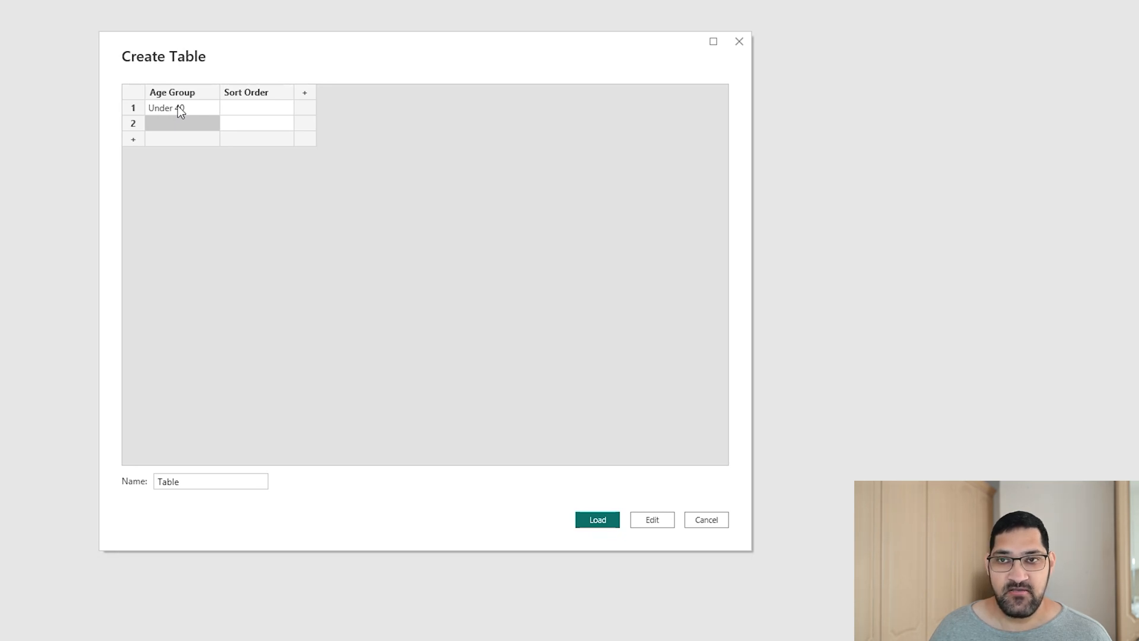
{"action": "type", "text": "40 -"}
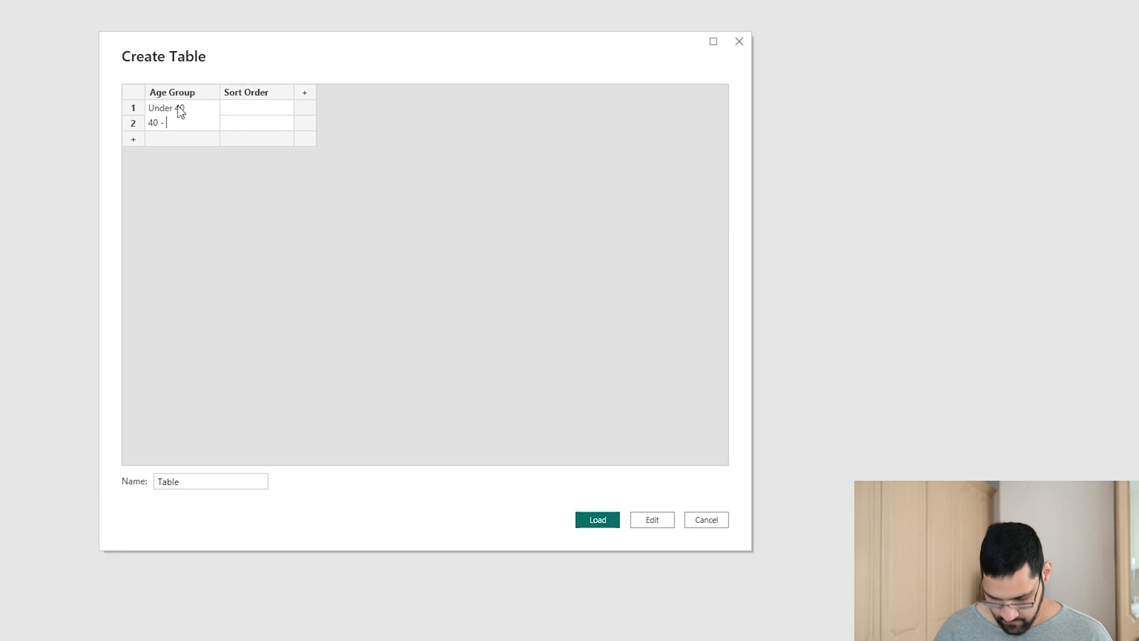
{"action": "type", "text": "49"}
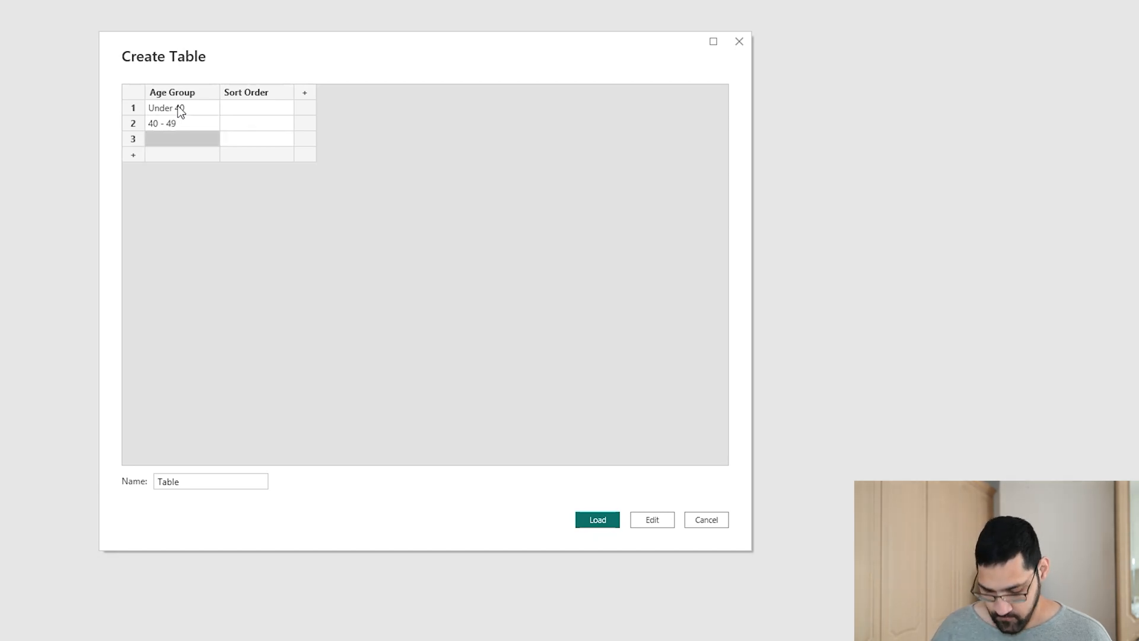
{"action": "type", "text": "50 -"}
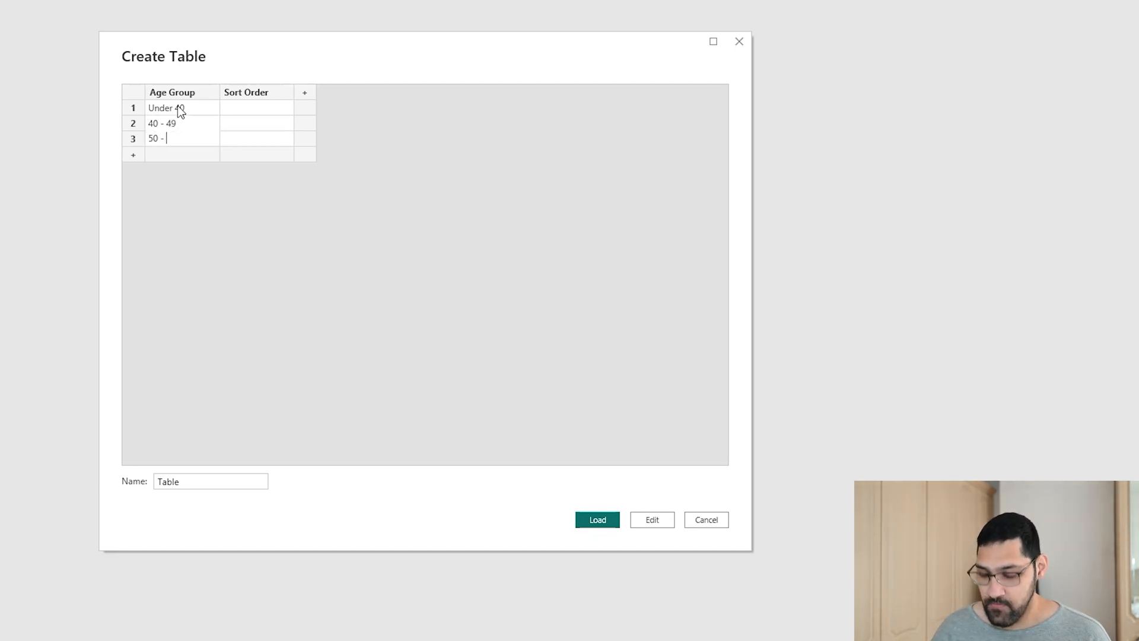
{"action": "type", "text": "64"}
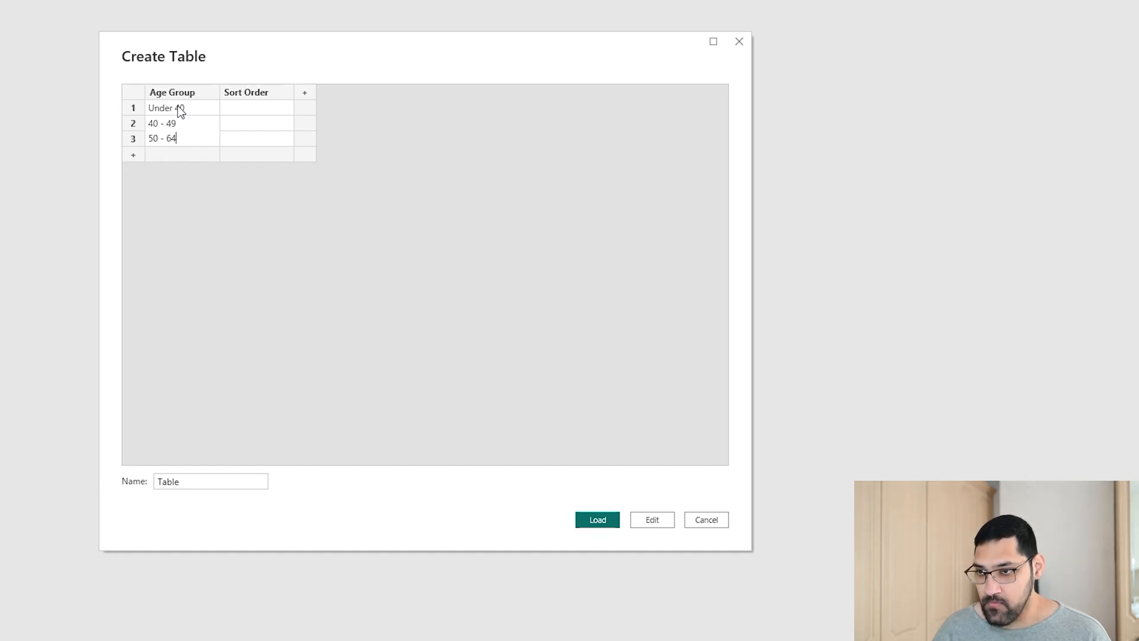
{"action": "type", "text": "5"}
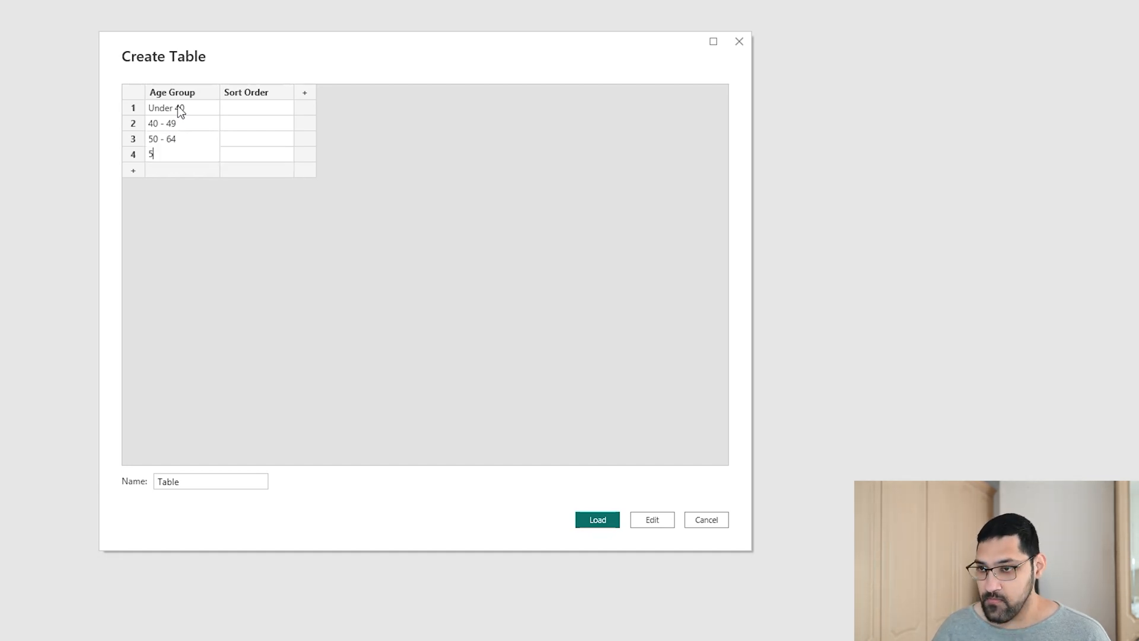
{"action": "type", "text": "65 &"}
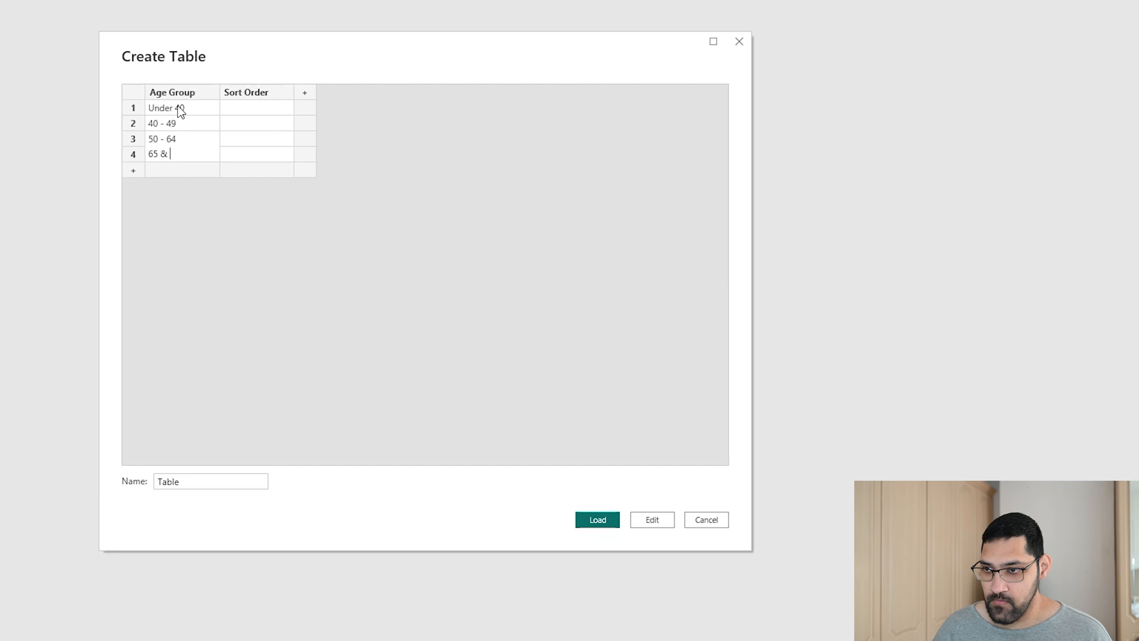
{"action": "type", "text": "Over"}
{"action": "left_click", "coordinate": [256, 154]}
{"action": "type", "text": "4"}
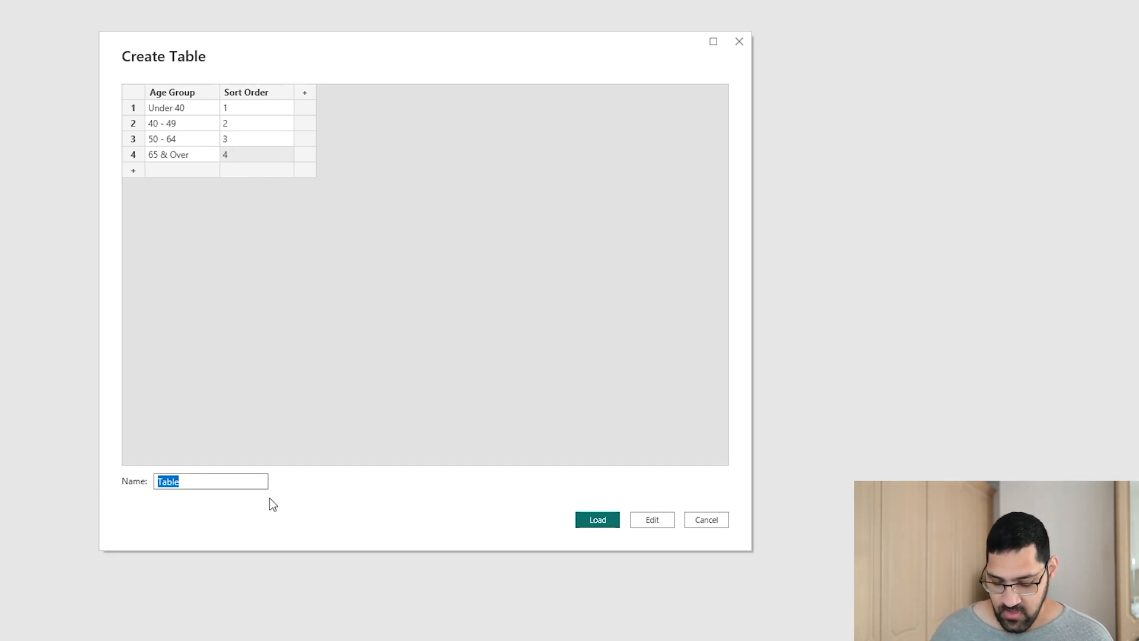
{"action": "type", "text": "Age Sort"}
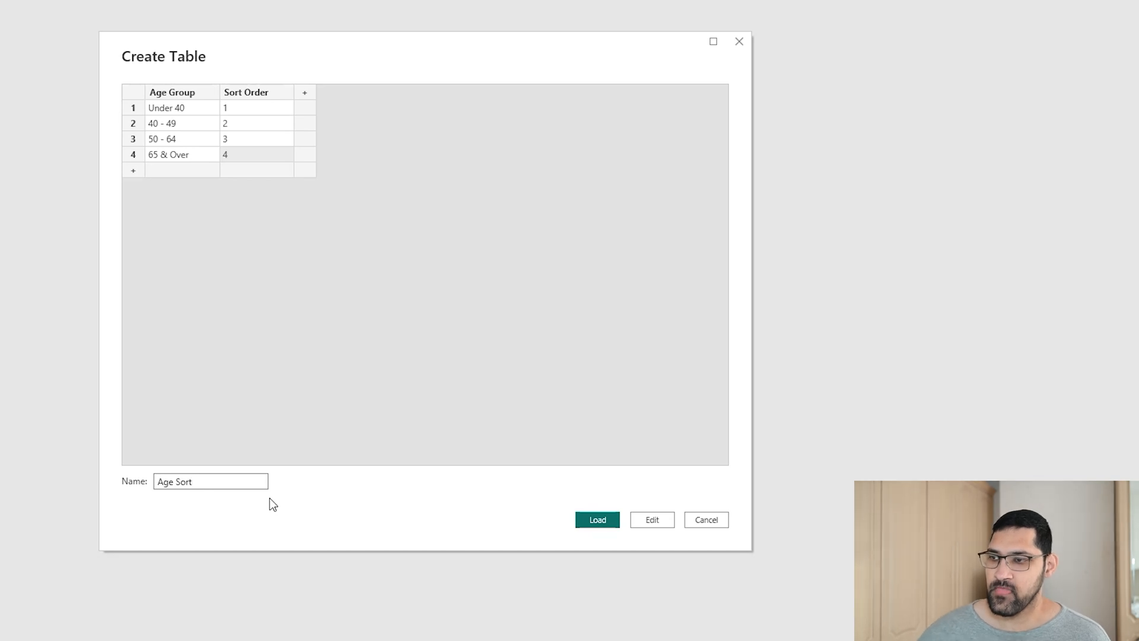
{"action": "left_click", "coordinate": [596, 519]}
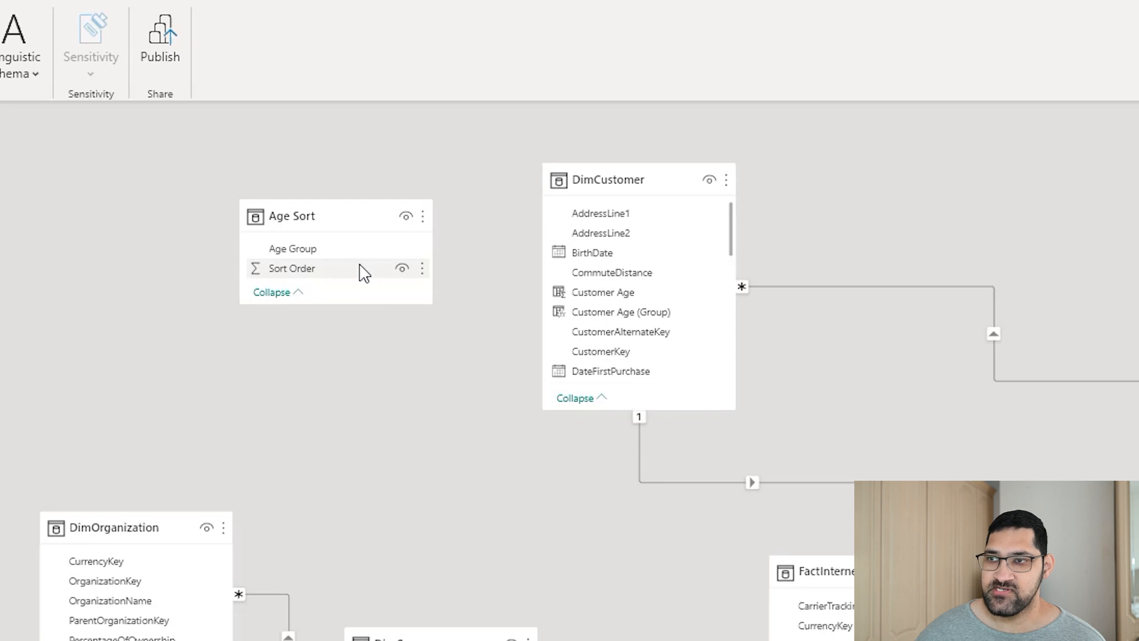
{"action": "mouse_move", "coordinate": [380, 282]}
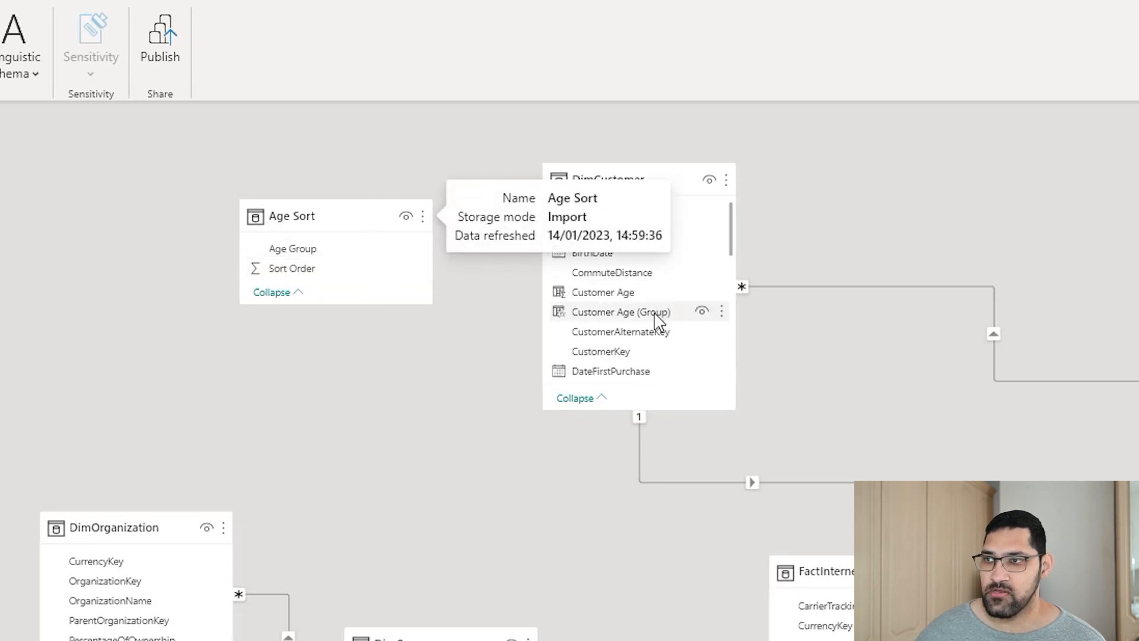
{"action": "mouse_move", "coordinate": [630, 167]}
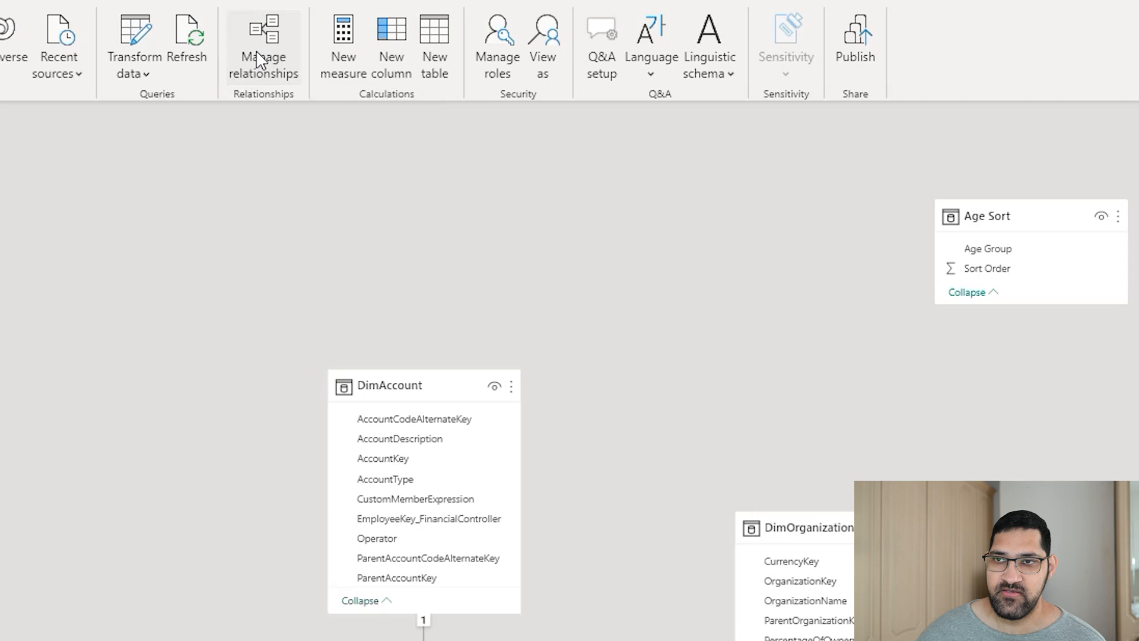
Begin a new relationship from Age Sort, then cancel it and close Manage relationships
{"action": "left_click", "coordinate": [263, 54]}
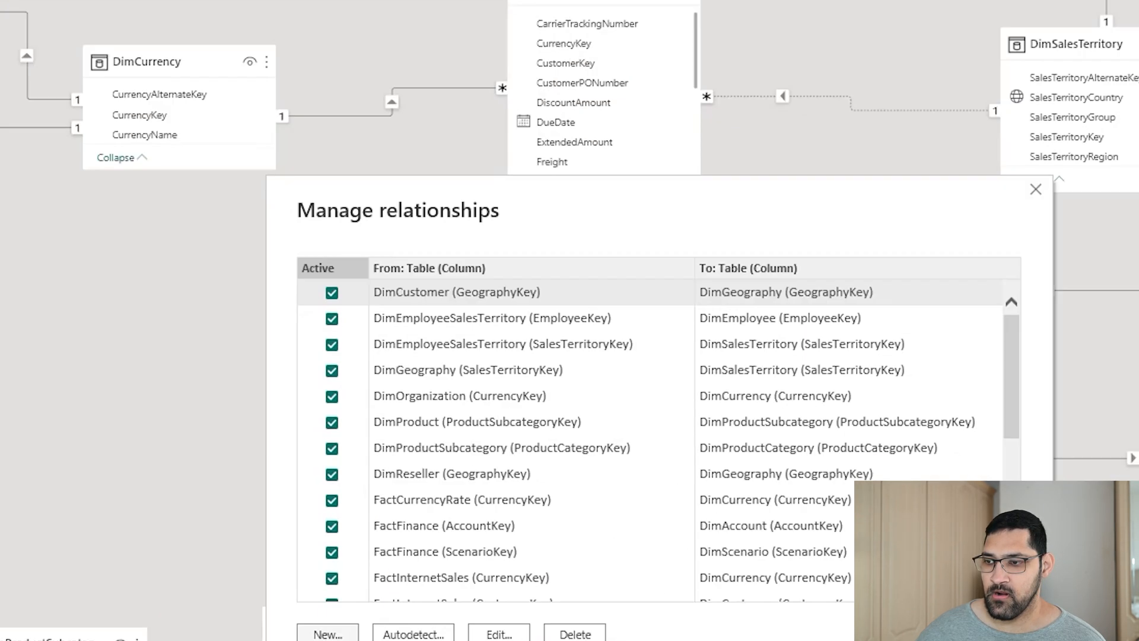
{"action": "left_click", "coordinate": [327, 634]}
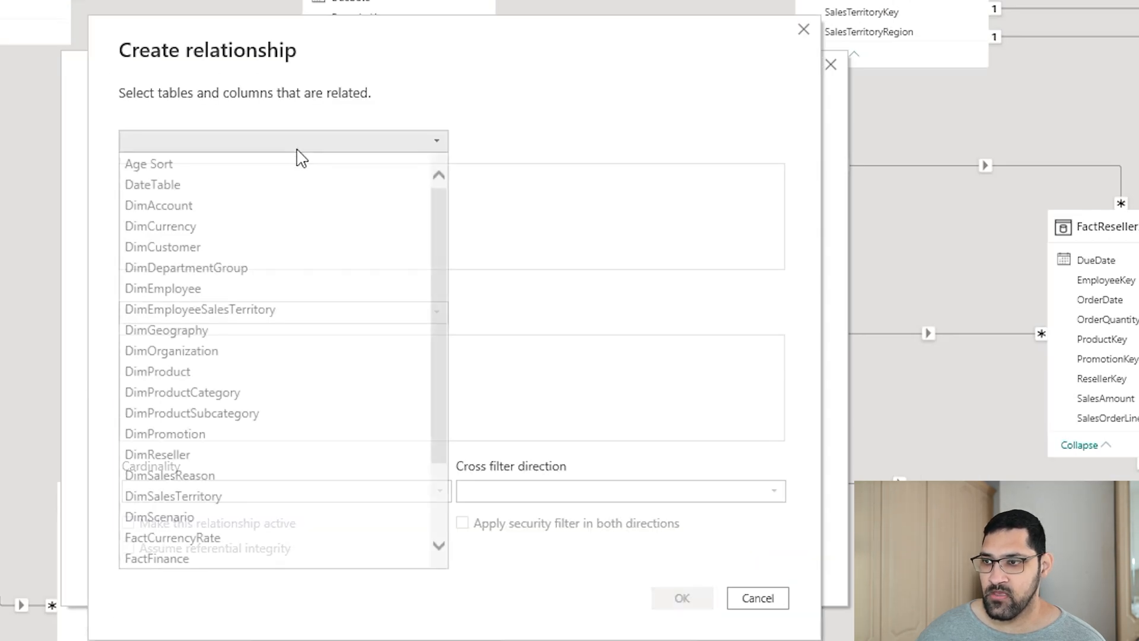
{"action": "left_click", "coordinate": [148, 164]}
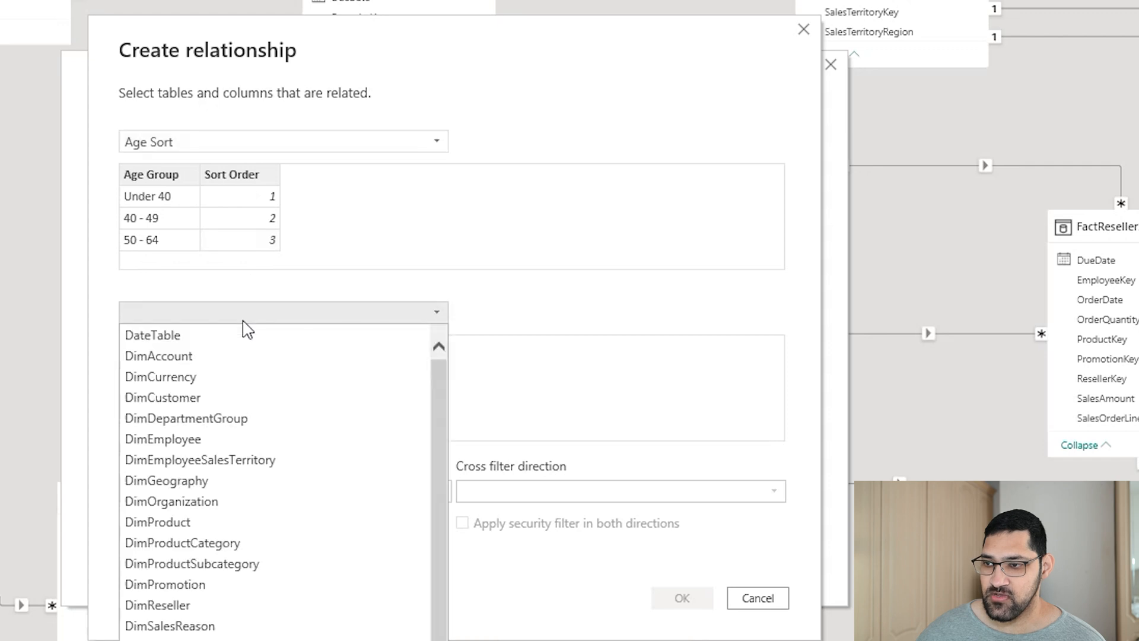
{"action": "left_click", "coordinate": [162, 397]}
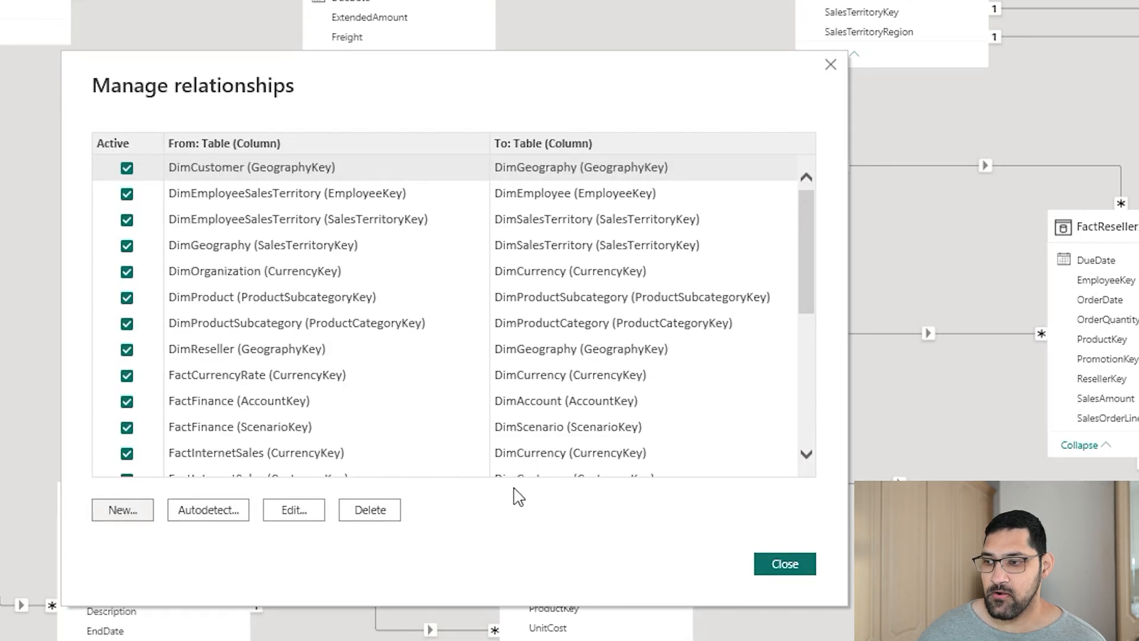
{"action": "left_click", "coordinate": [784, 563]}
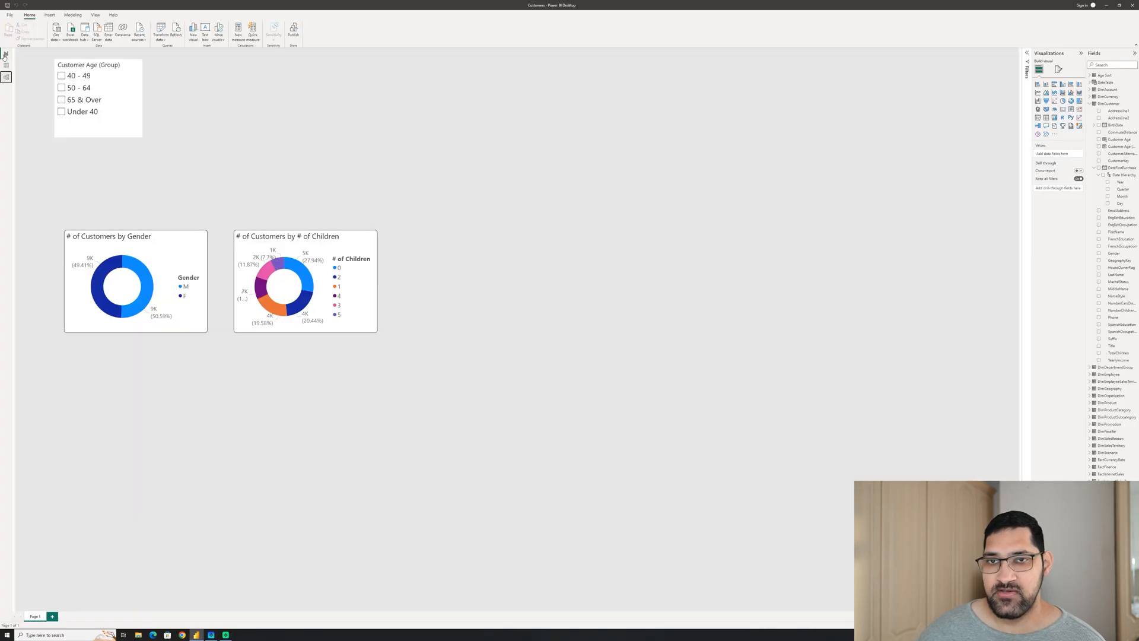
{"action": "mouse_move", "coordinate": [87, 69]}
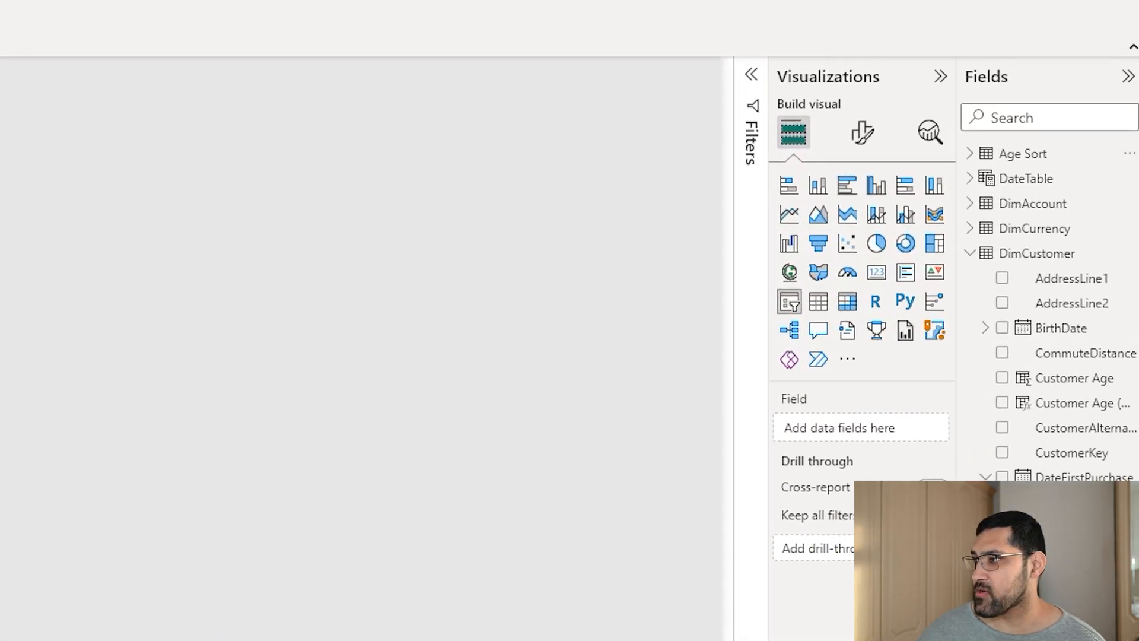
Add the Age Sort table's Age Group field to the selected slicer
{"action": "left_click", "coordinate": [970, 153]}
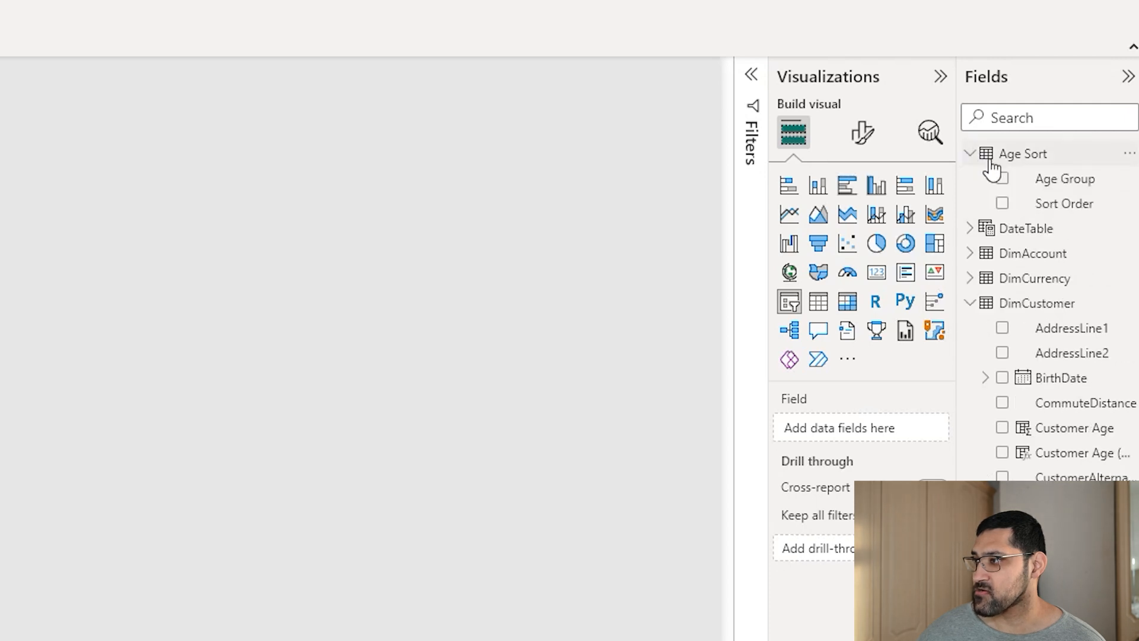
{"action": "left_click", "coordinate": [1002, 178]}
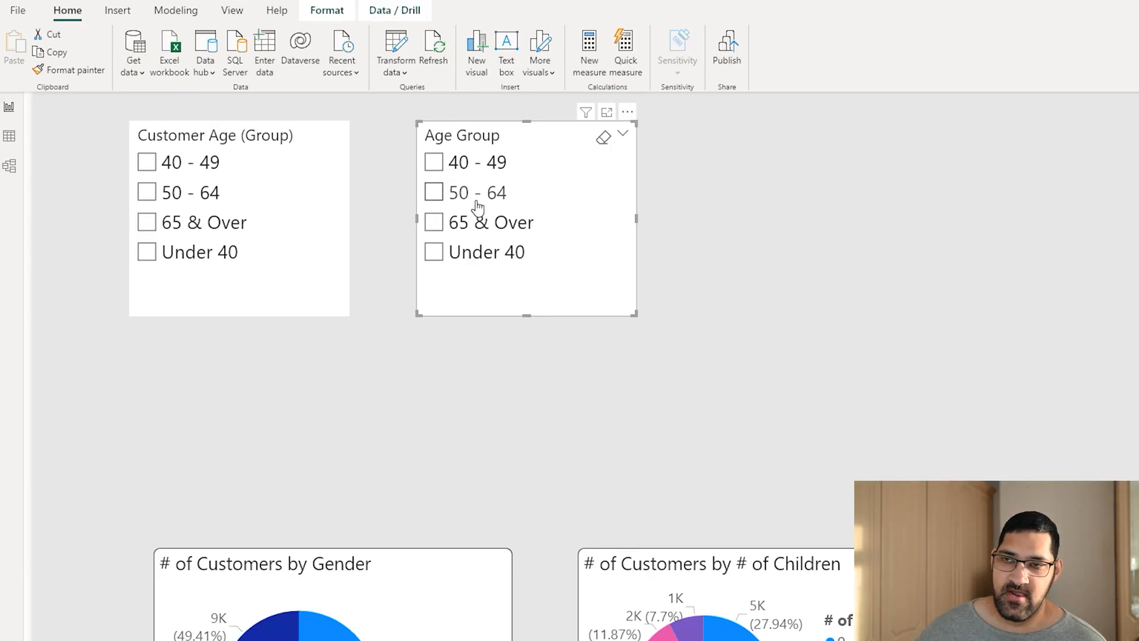
{"action": "mouse_move", "coordinate": [485, 197]}
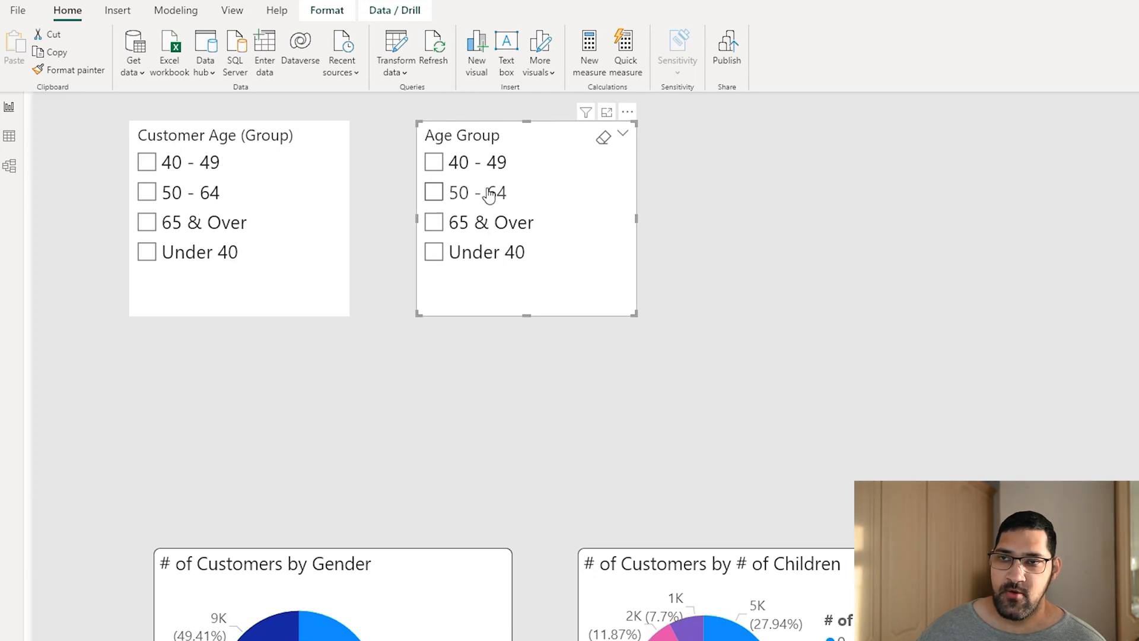
{"action": "mouse_move", "coordinate": [475, 192]}
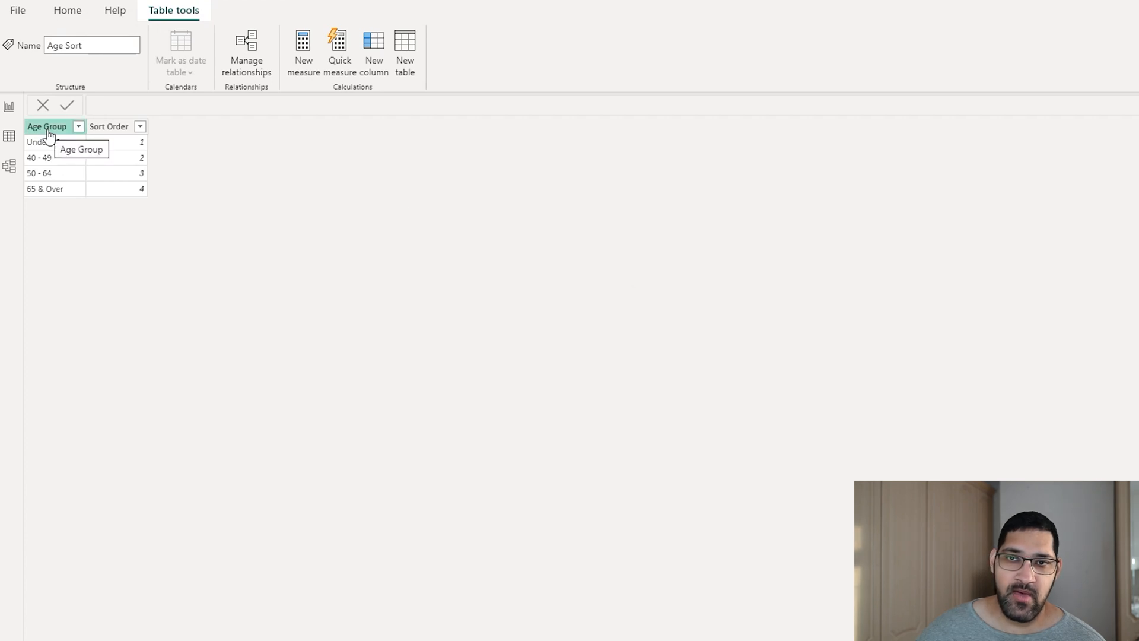
Sort the Age Sort table's Age Group column by its Sort Order column
{"action": "left_click", "coordinate": [46, 126]}
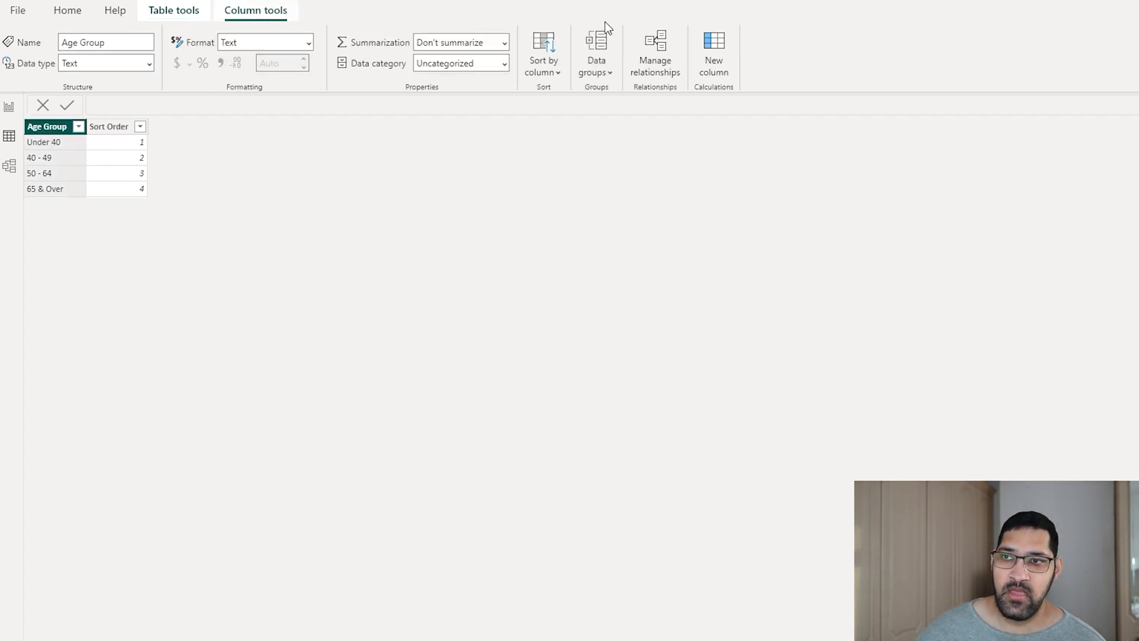
{"action": "left_click", "coordinate": [542, 54]}
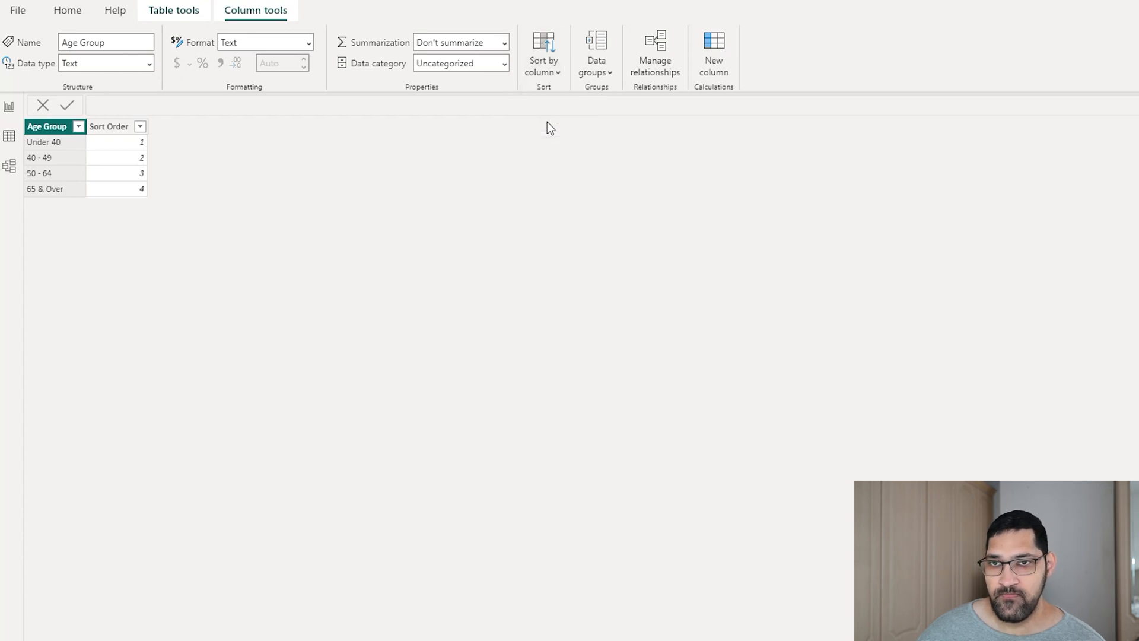
{"action": "mouse_move", "coordinate": [162, 235]}
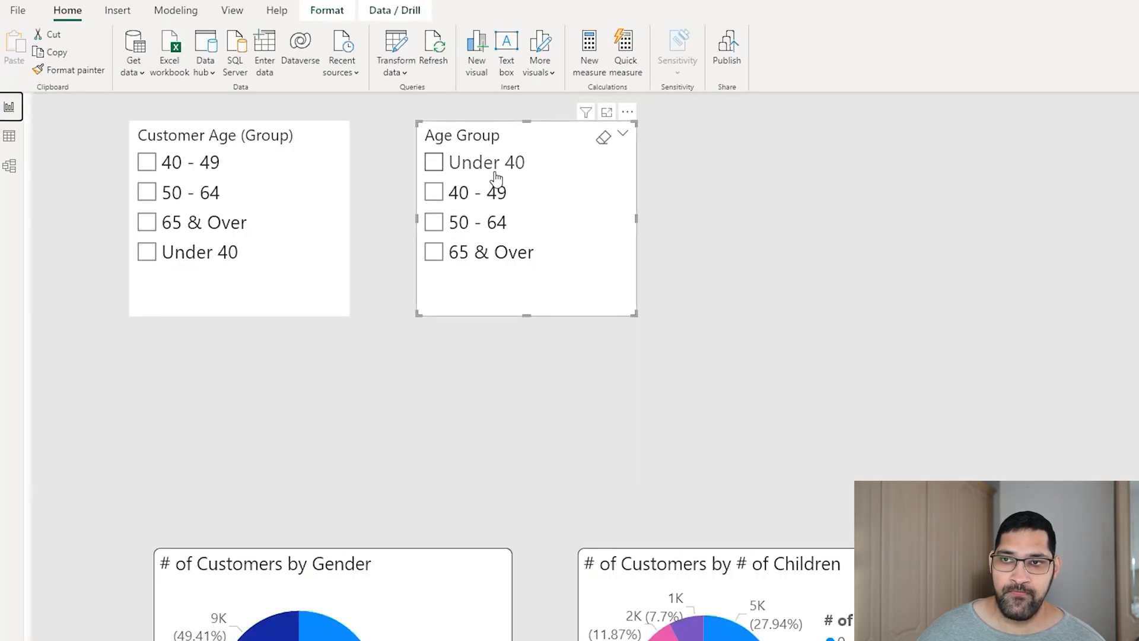
{"action": "mouse_move", "coordinate": [501, 162]}
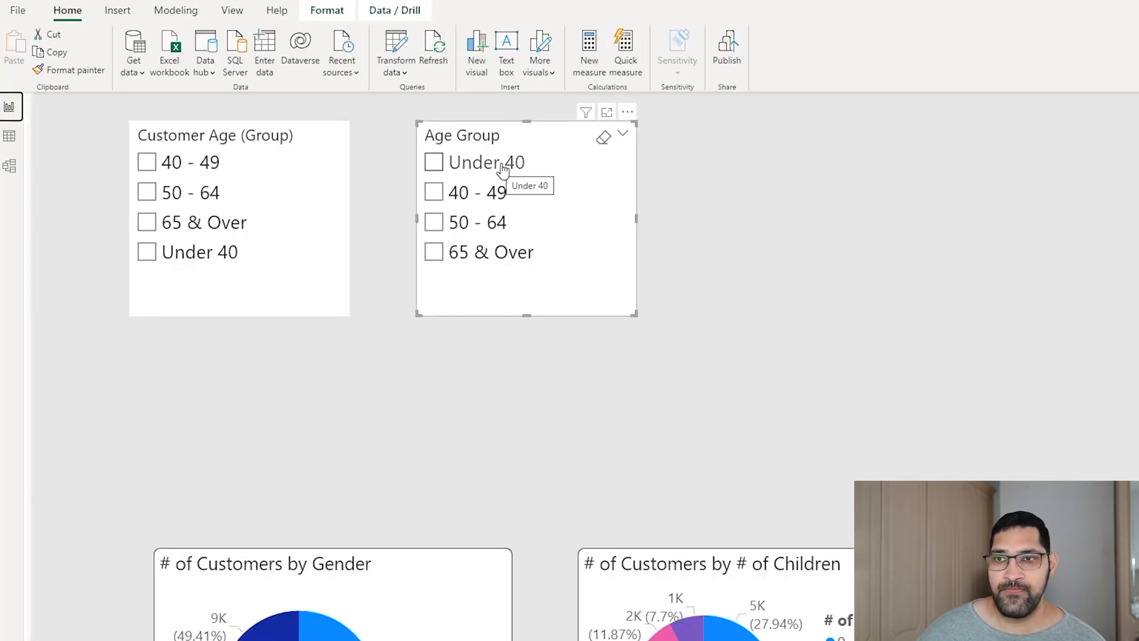
{"action": "mouse_move", "coordinate": [514, 229]}
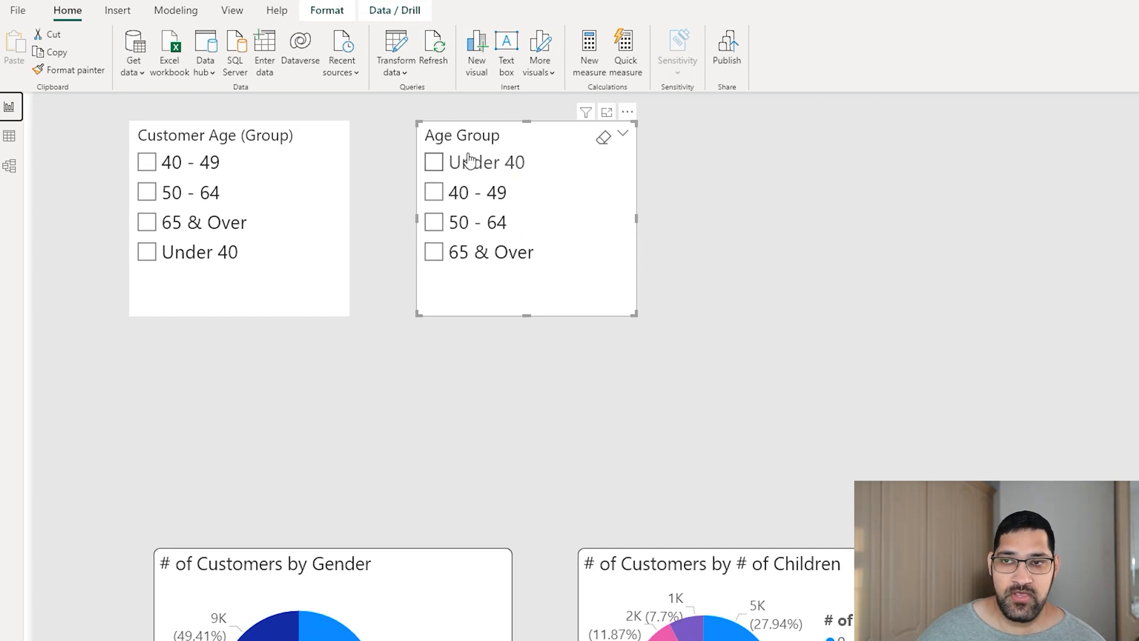
{"action": "mouse_move", "coordinate": [499, 252]}
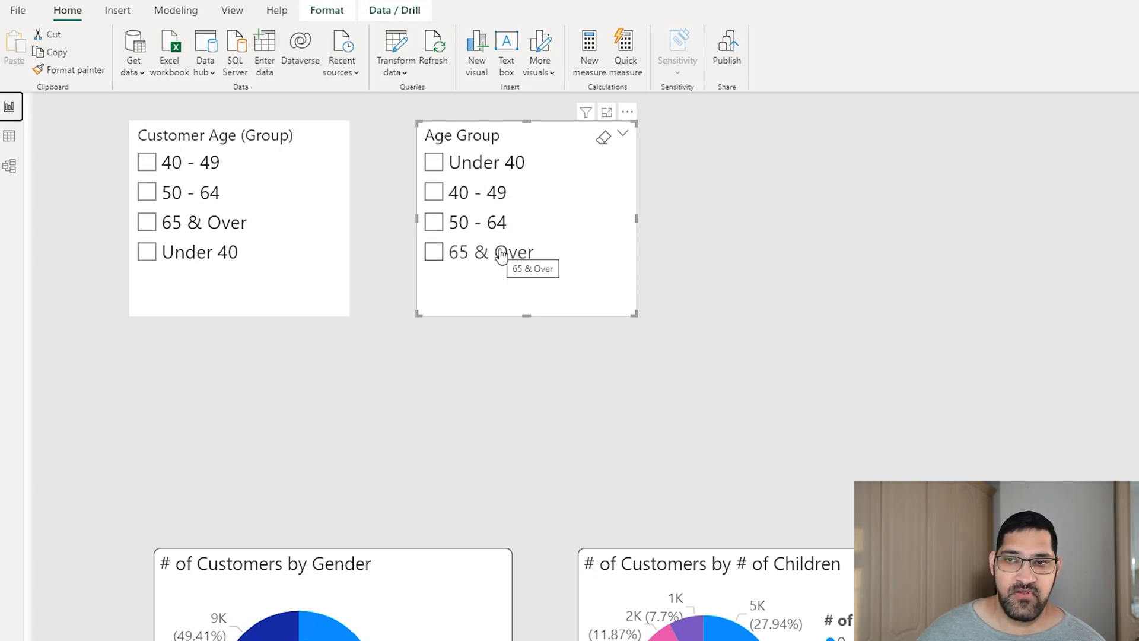
{"action": "mouse_move", "coordinate": [334, 232]}
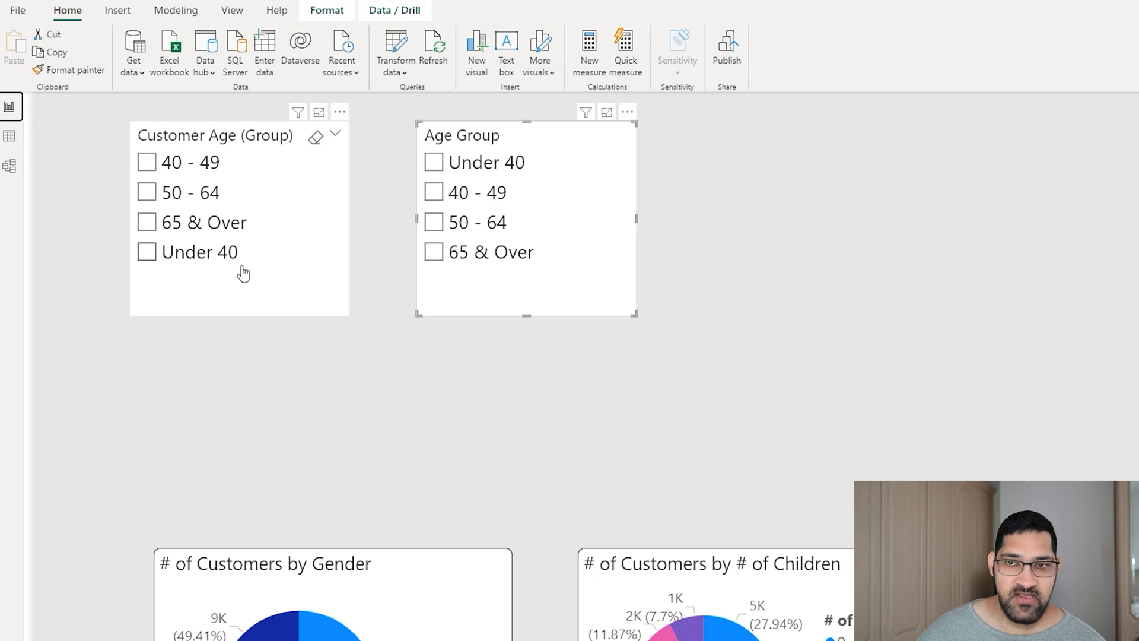
{"action": "mouse_move", "coordinate": [246, 269]}
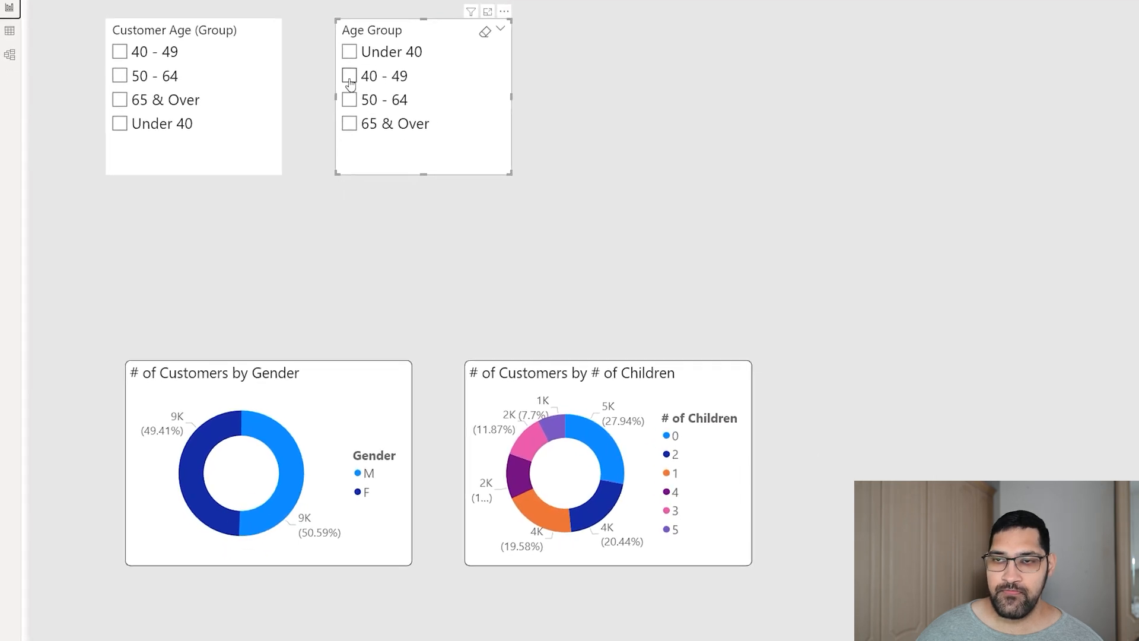
Try the 40 - 49 and 50 - 64 slicer filters, ending with only Under 40 selected
{"action": "left_click", "coordinate": [348, 76]}
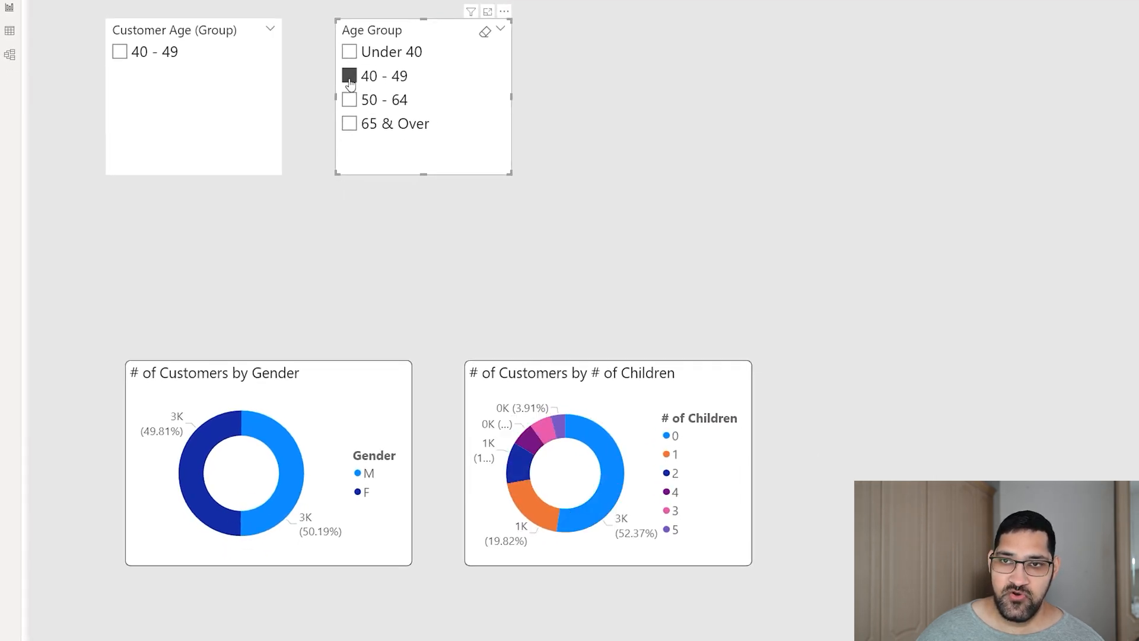
{"action": "left_click", "coordinate": [349, 100]}
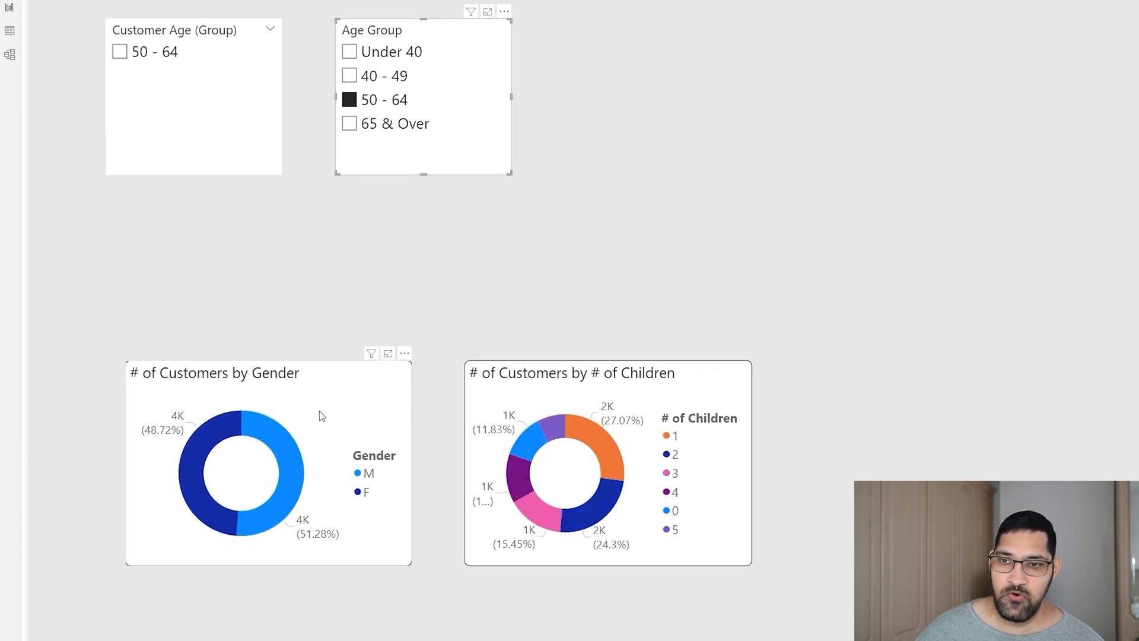
{"action": "left_click", "coordinate": [349, 75]}
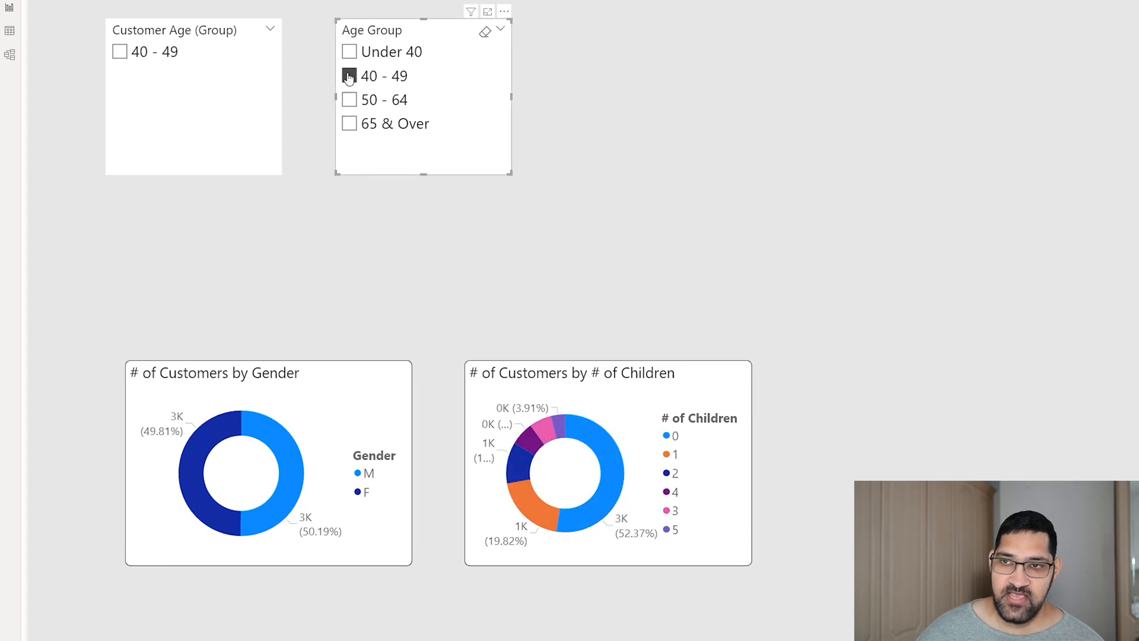
{"action": "left_click", "coordinate": [350, 51]}
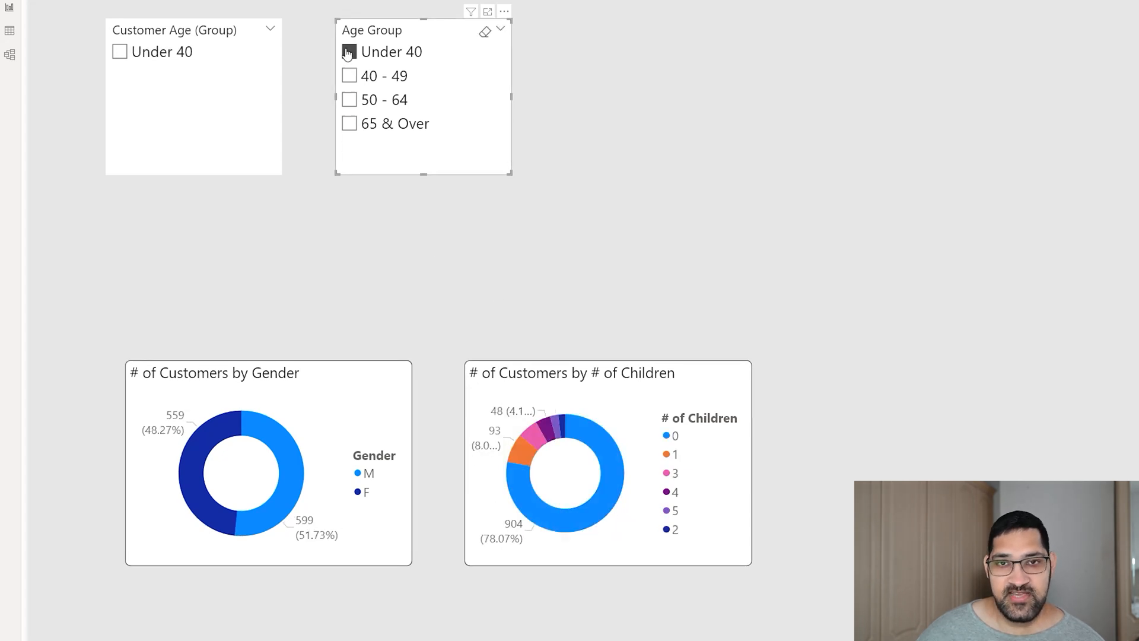